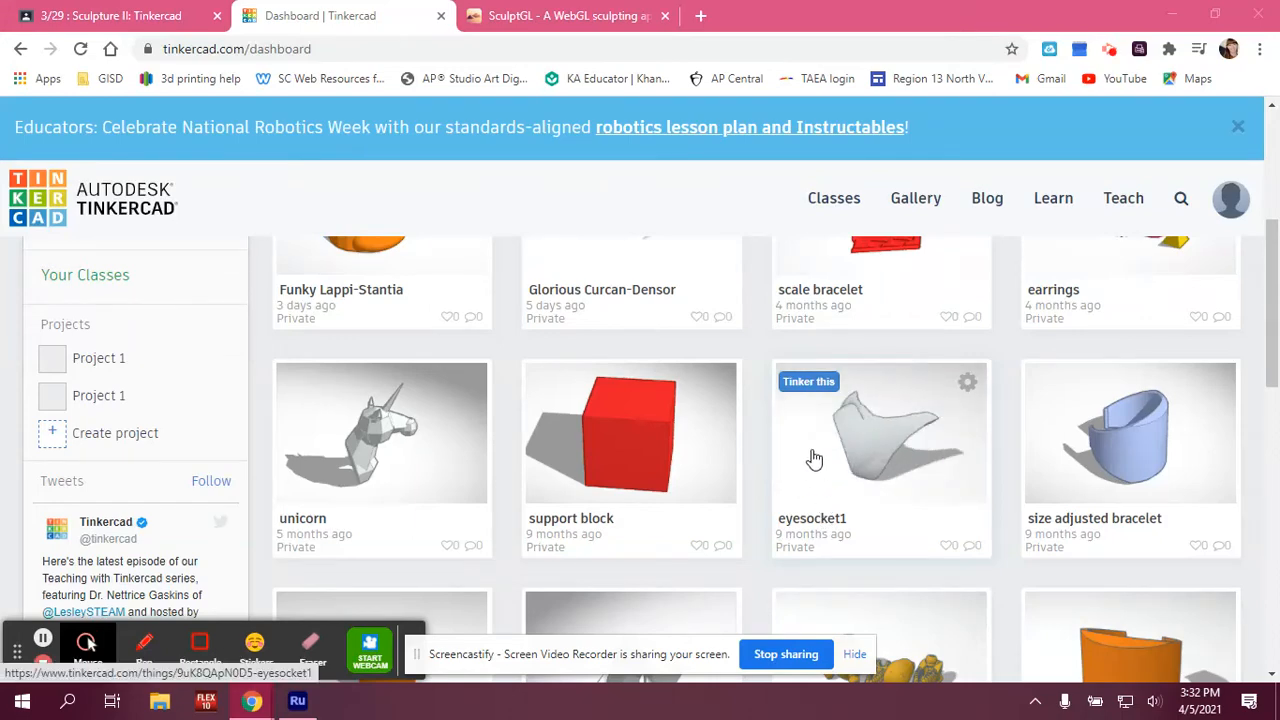
mouse_move(740, 546)
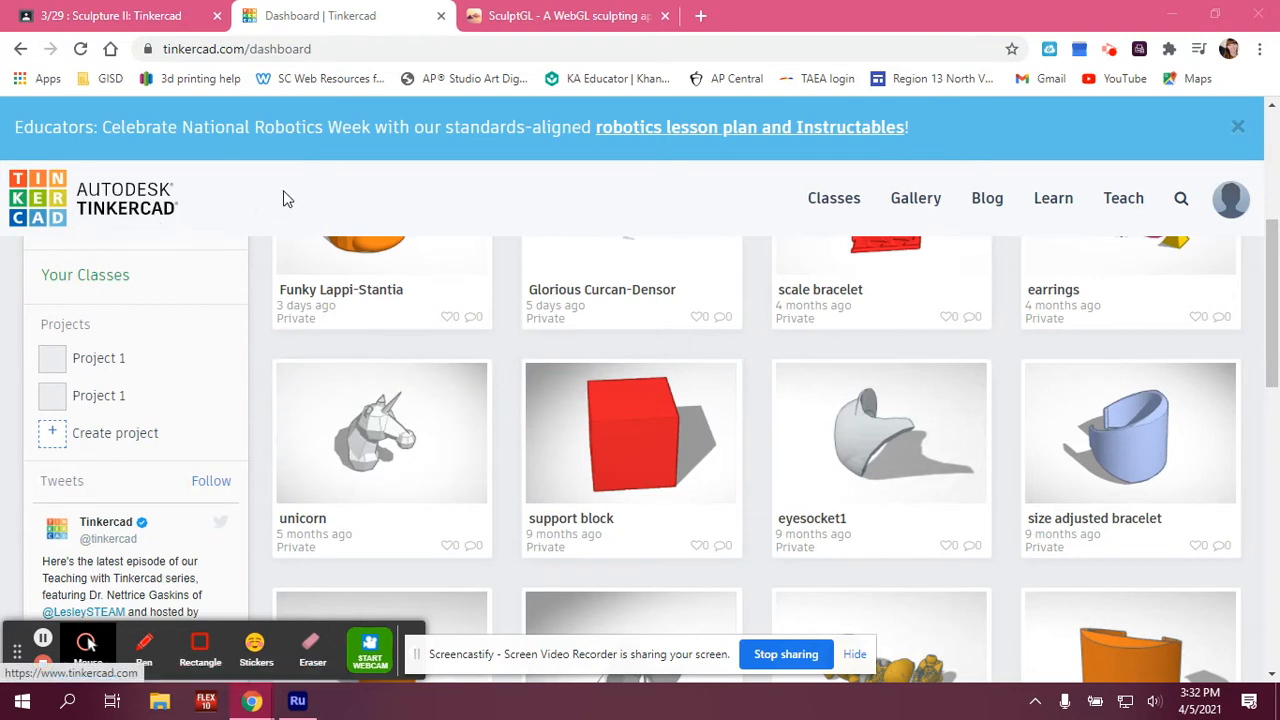
mouse_move(451, 356)
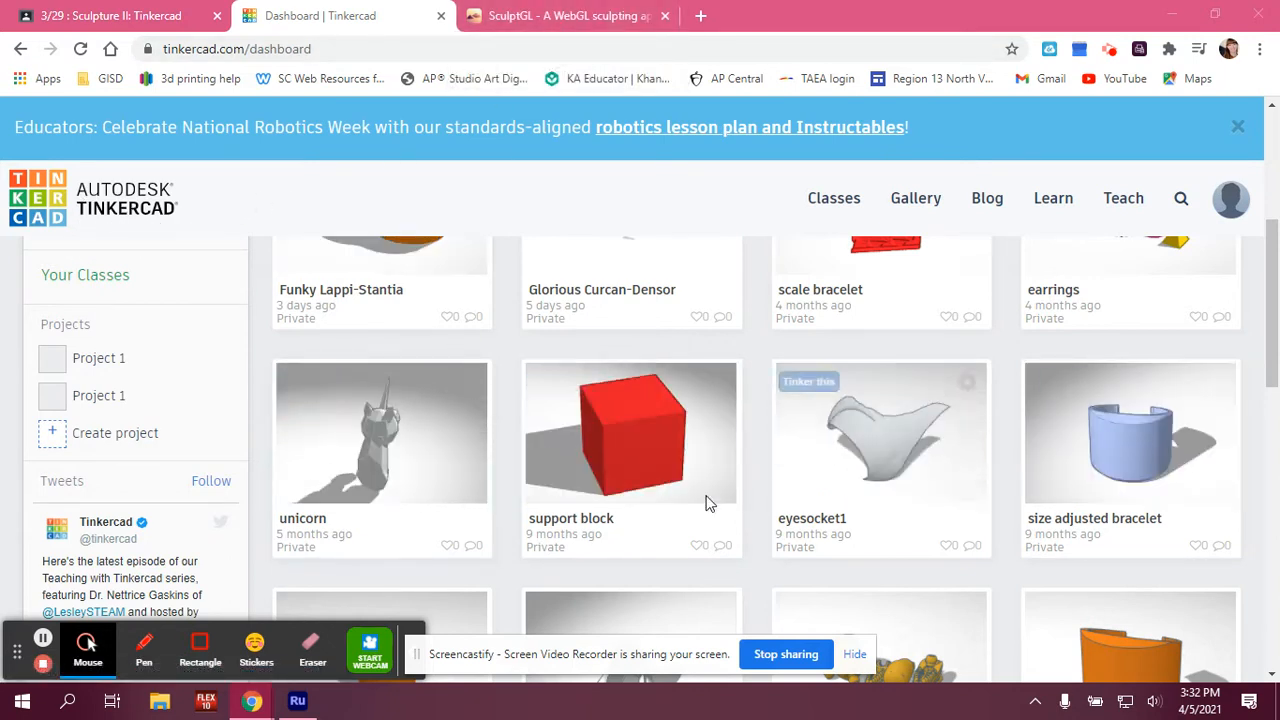
Open the Funky Lappi-Stantia hand design and start editing it with 'Tinker this'.
scroll(down, 3)
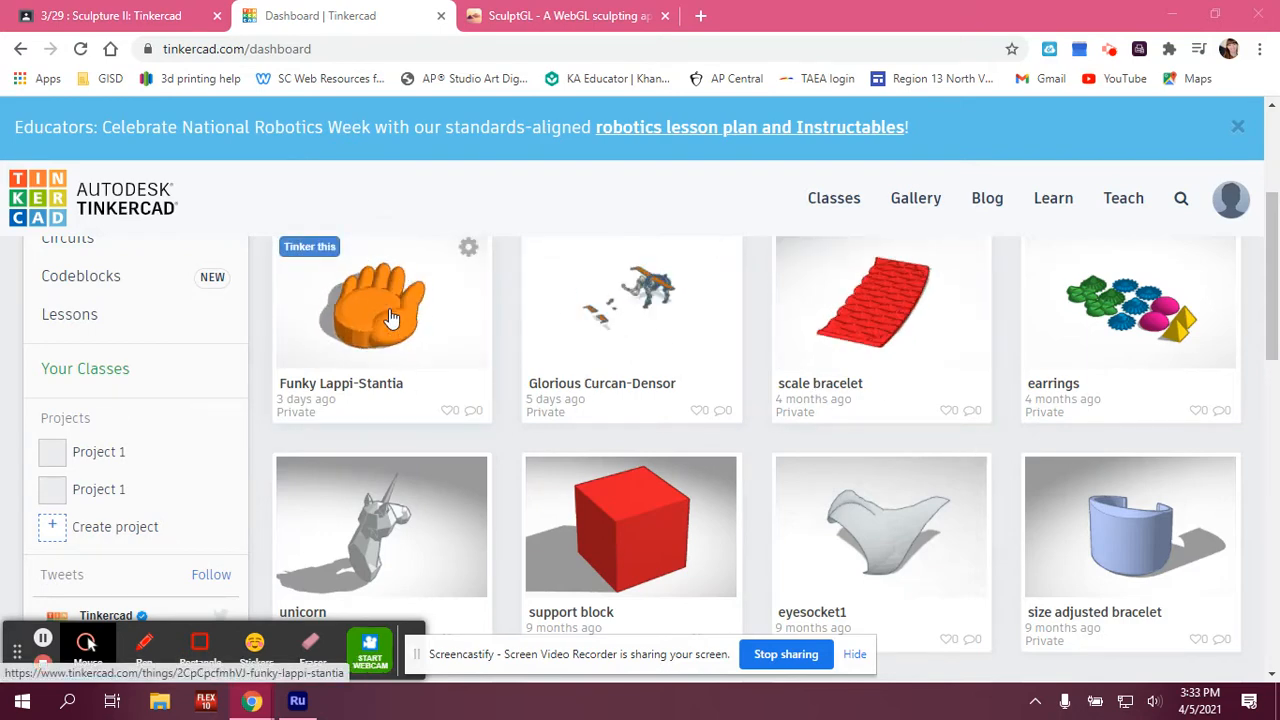
click(380, 305)
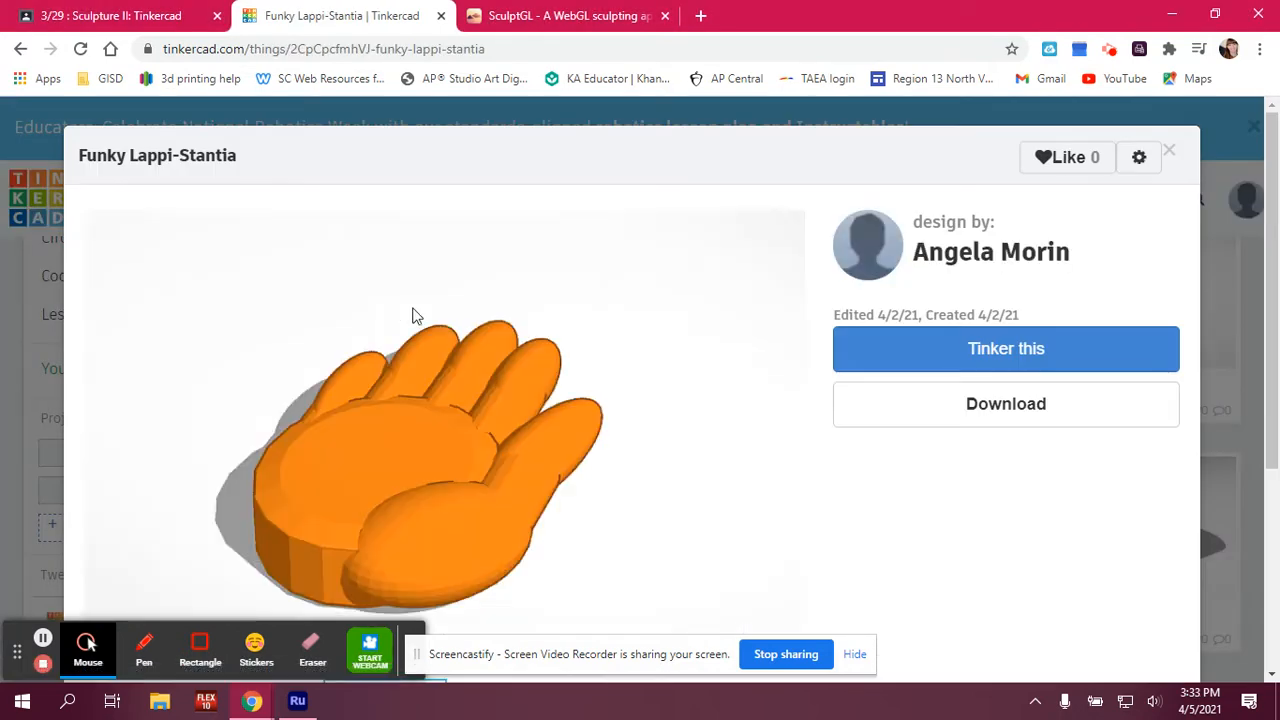
click(1005, 348)
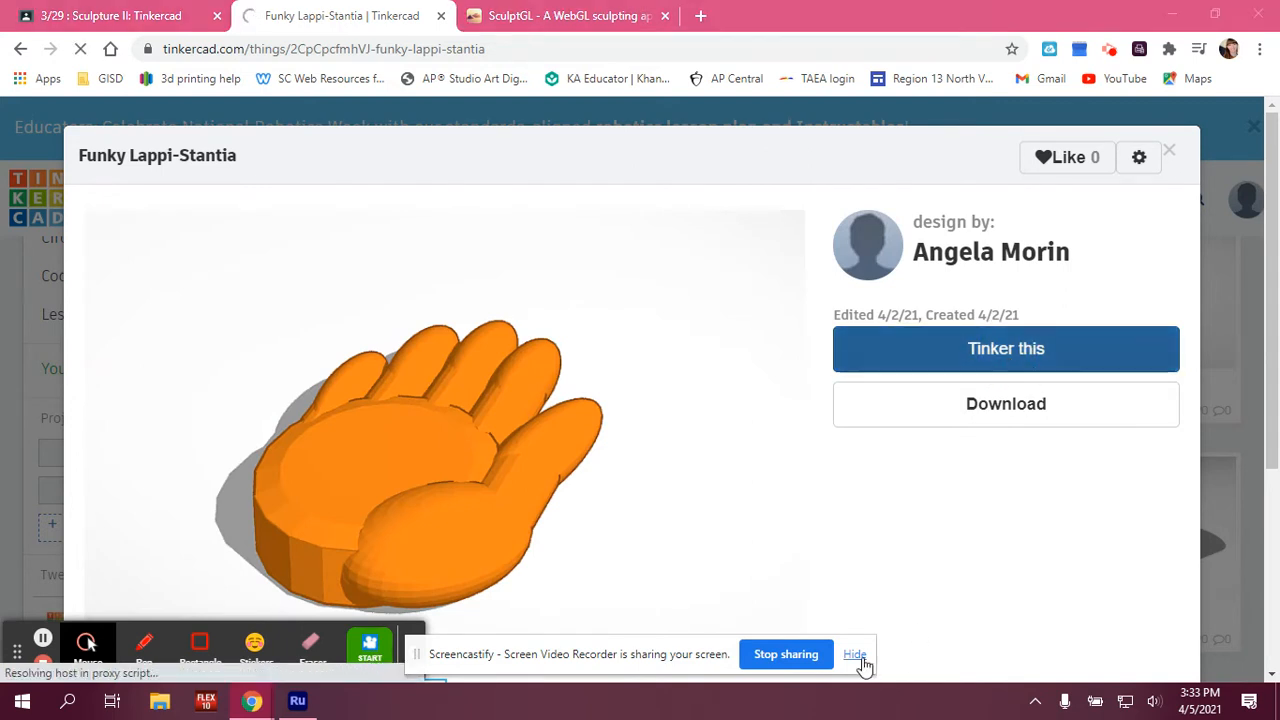
click(1005, 348)
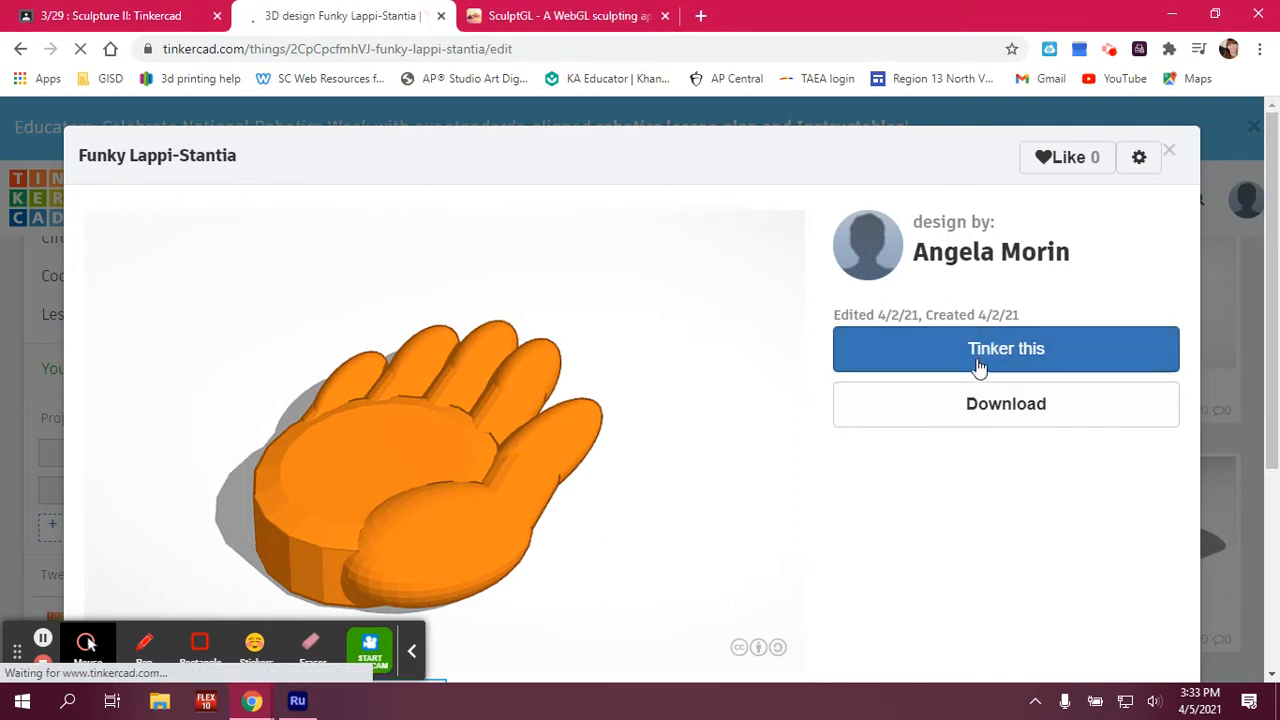
click(1005, 348)
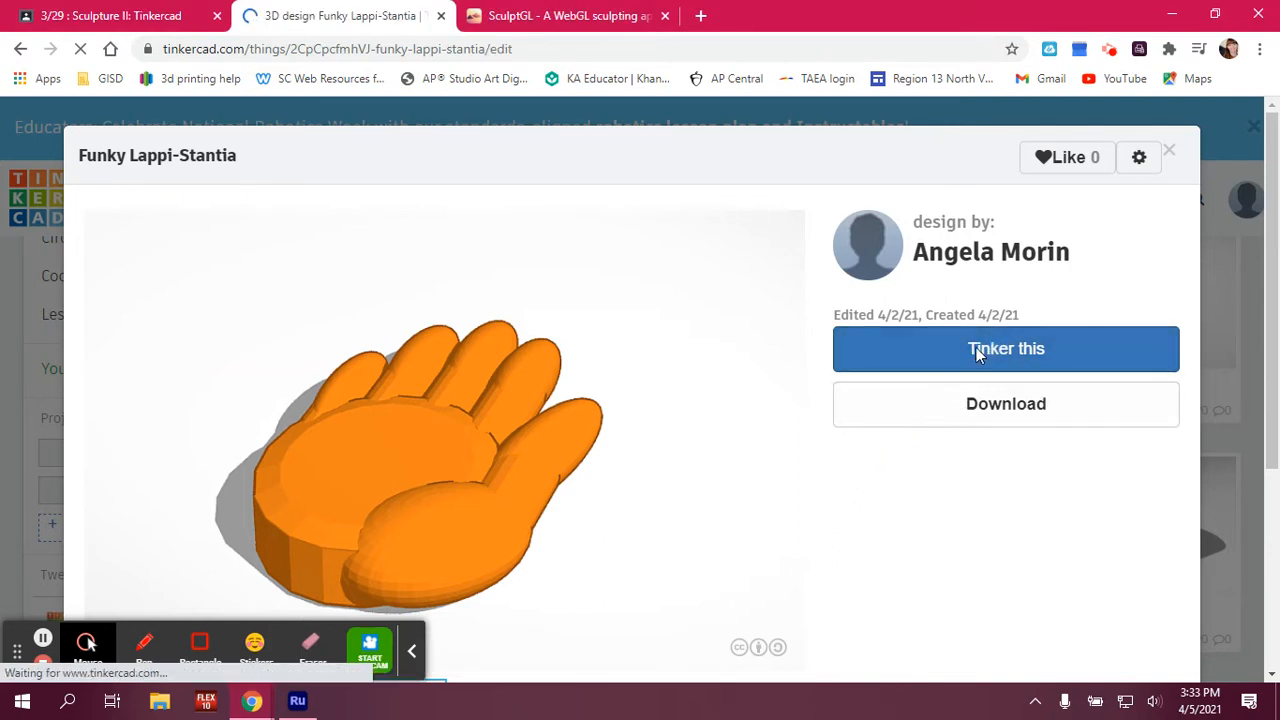
Let the Funky Lappi-Stantia hand finish loading onto the 3D editor's workplane.
click(1005, 348)
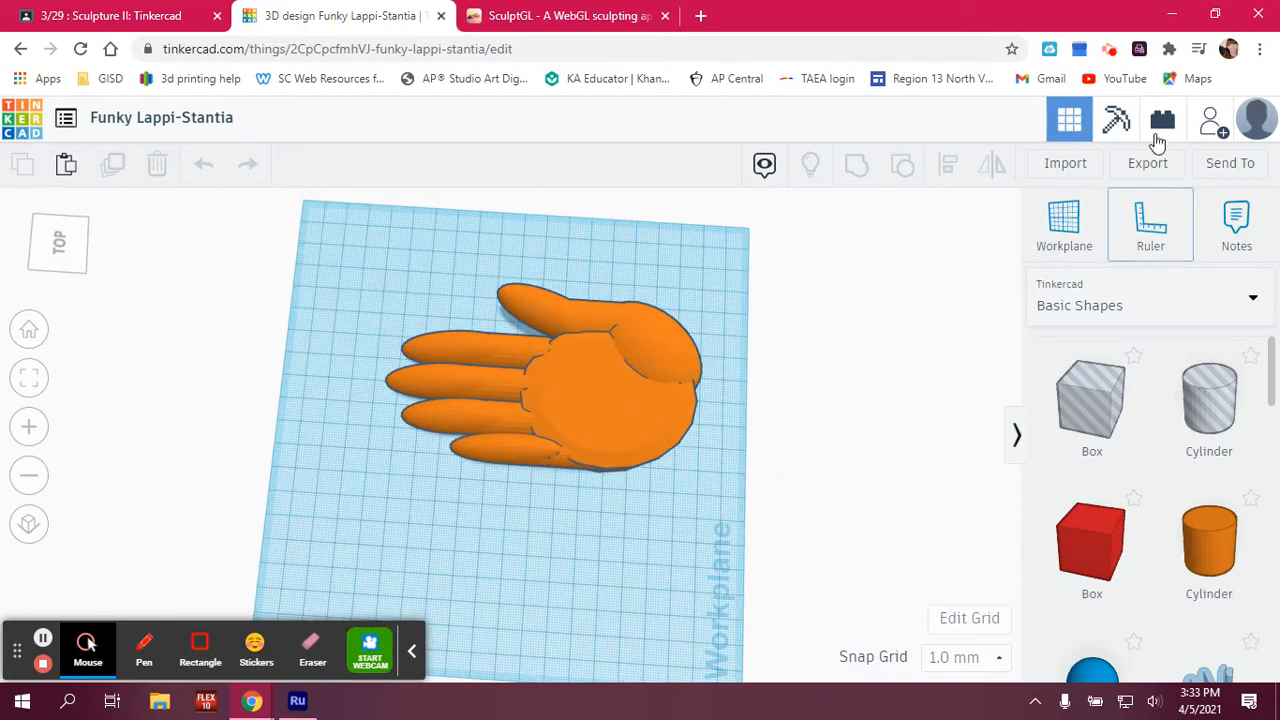
mouse_move(1147, 163)
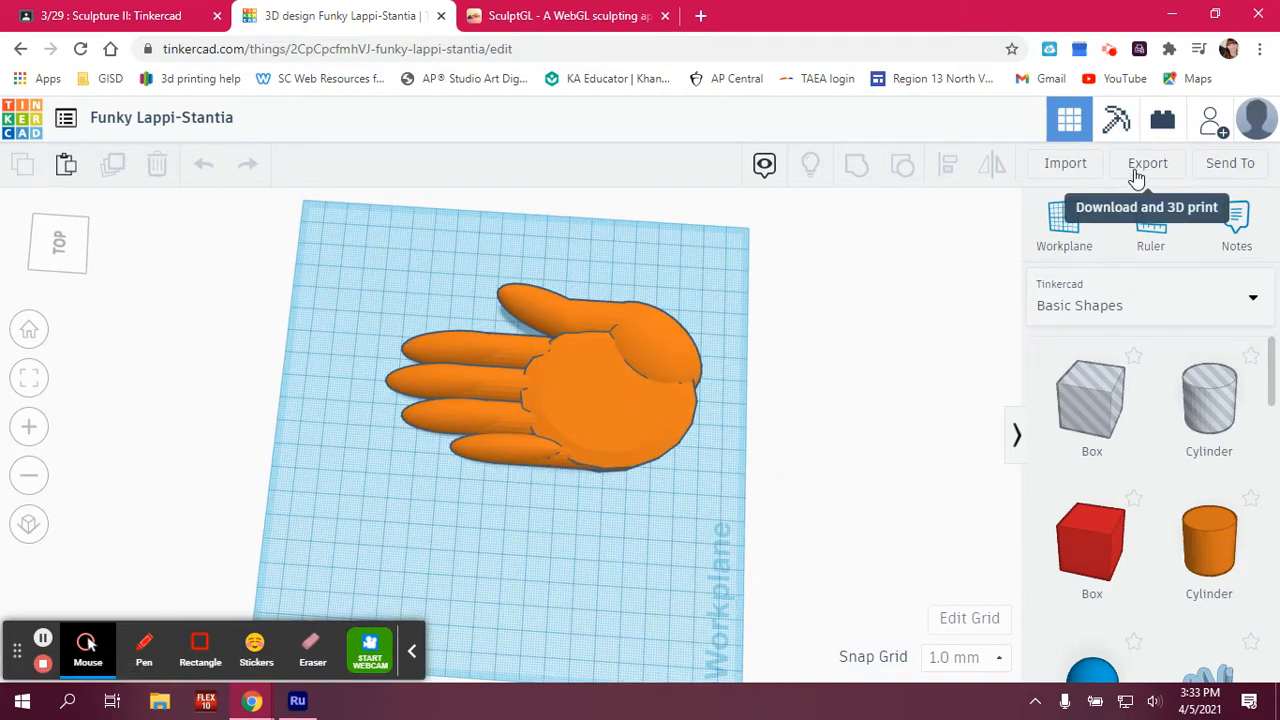
Export the whole hand design, choosing .STL in the Download tab.
click(1147, 163)
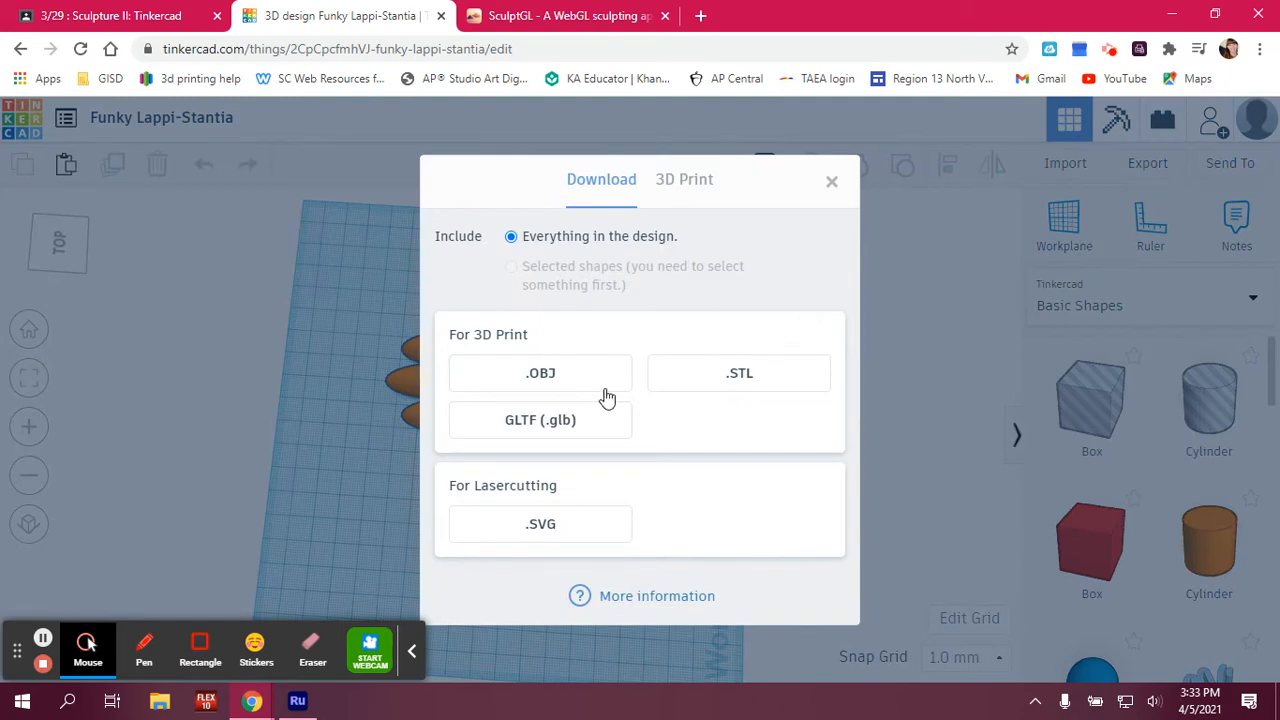
mouse_move(540, 419)
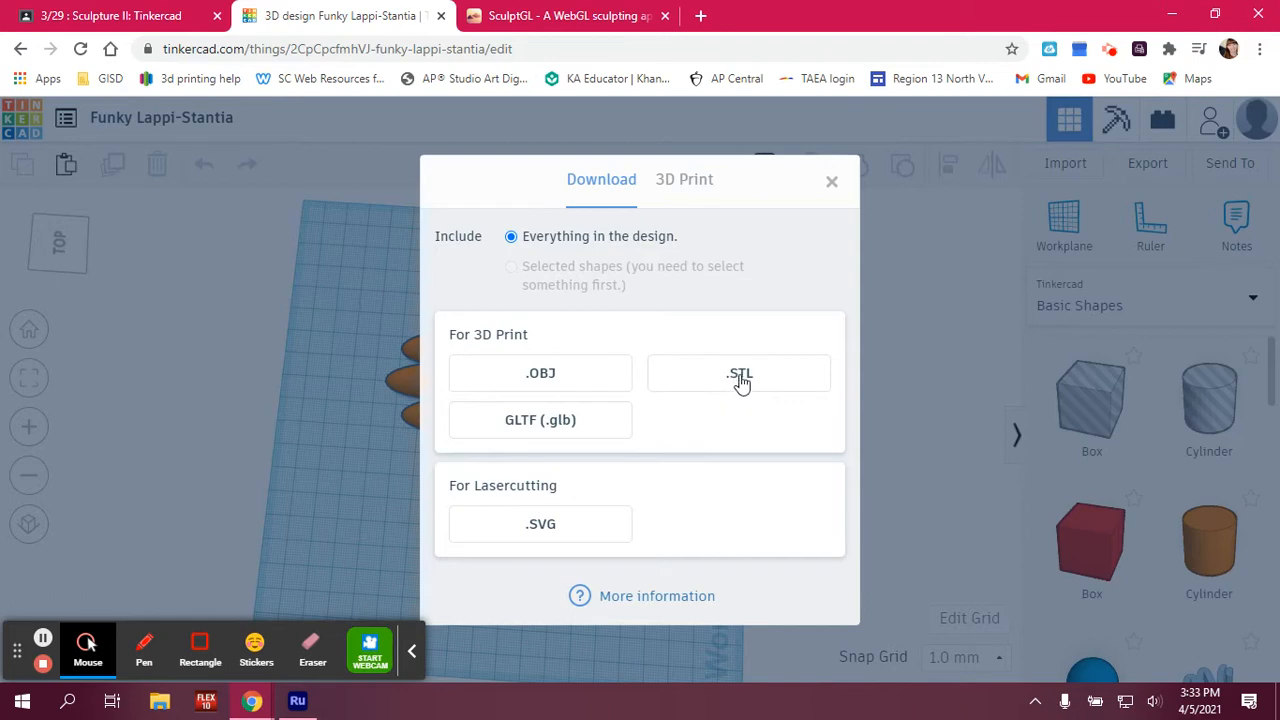
mouse_move(615, 342)
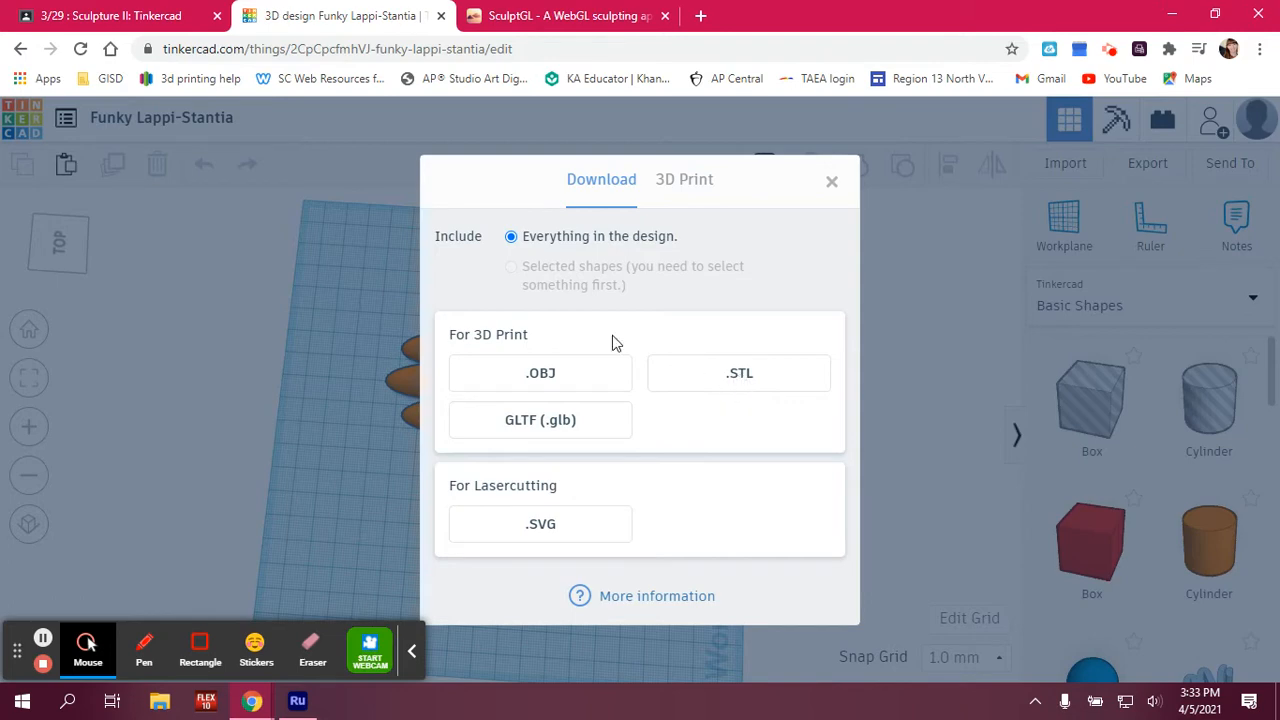
mouse_move(737, 380)
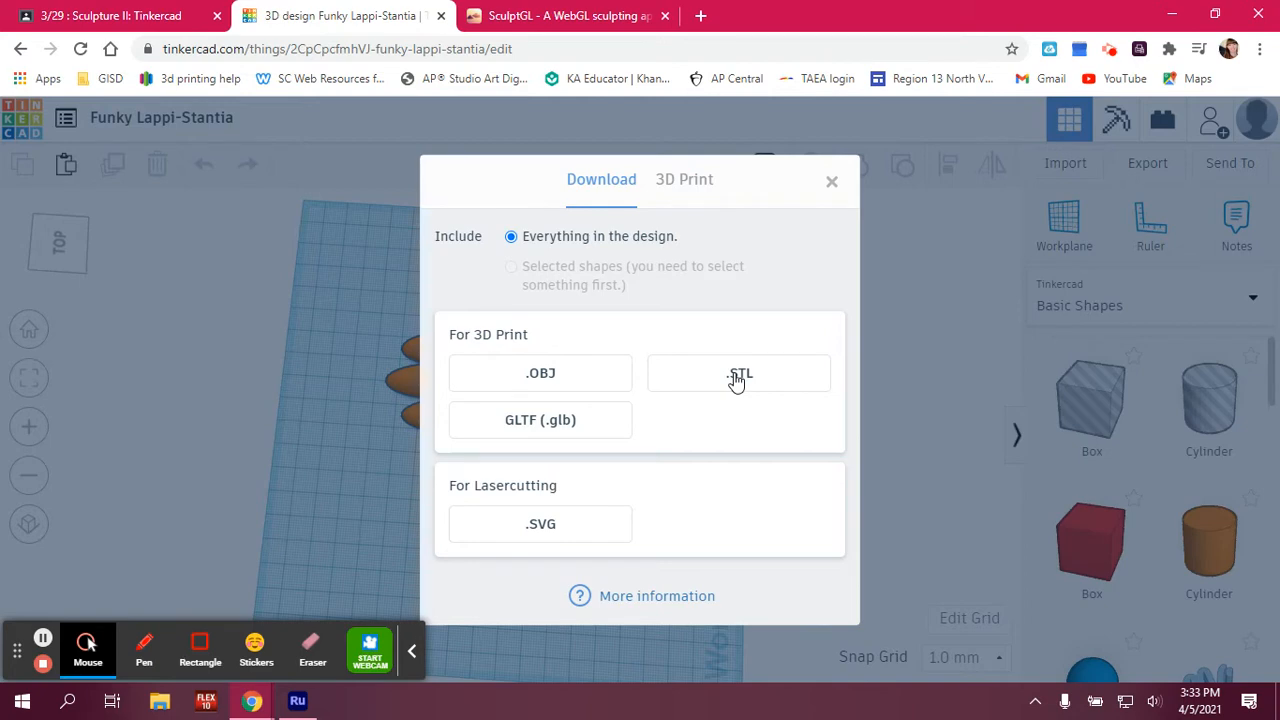
click(739, 373)
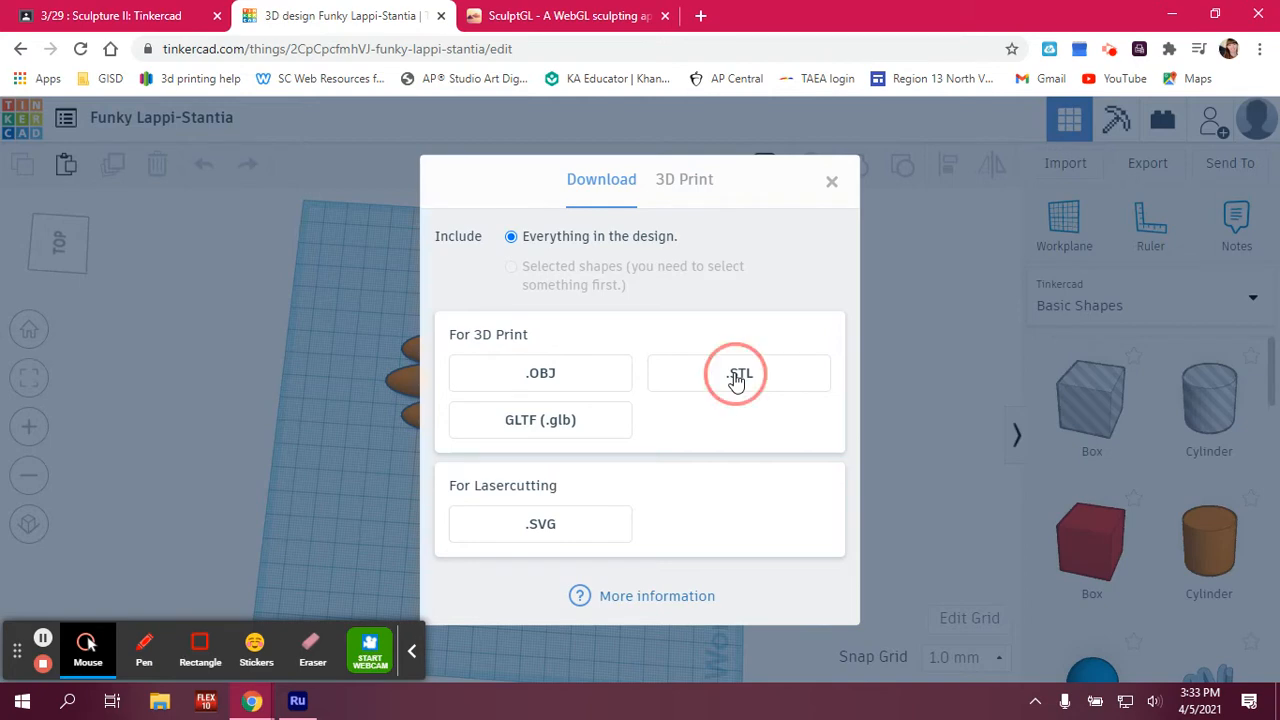
Rename the STL download to 'hans' and save it.
click(831, 181)
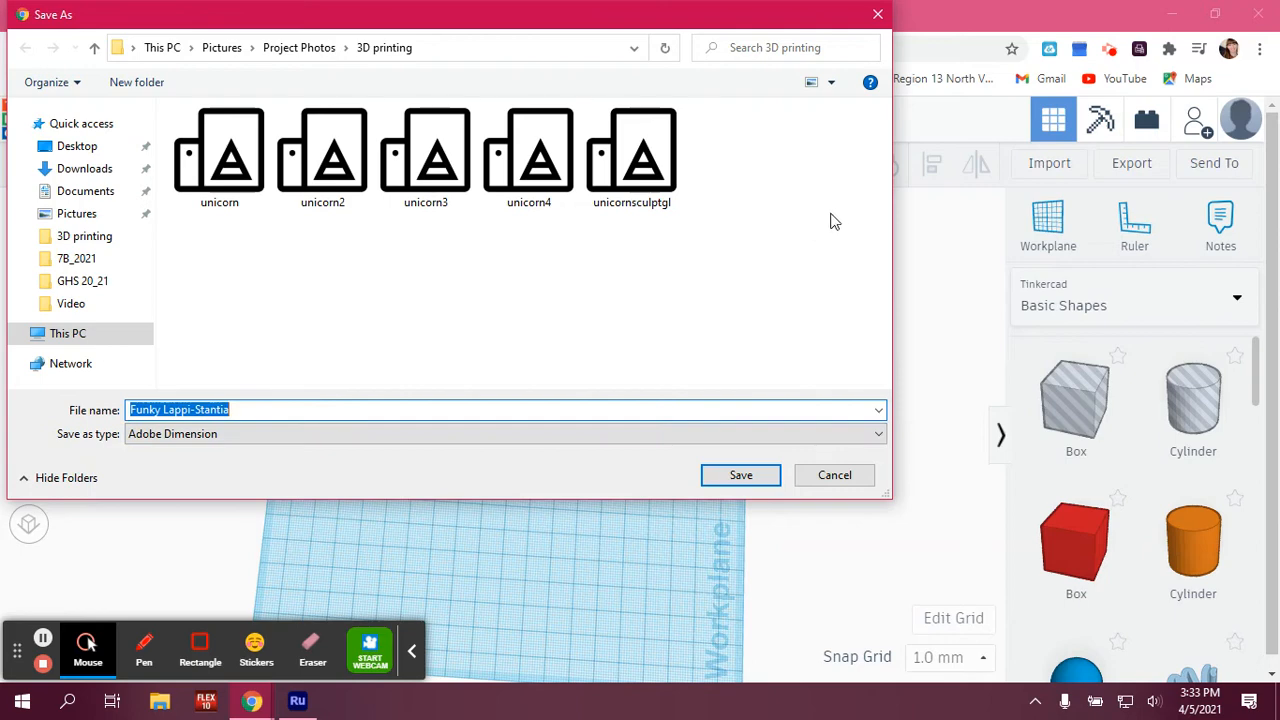
text(hans)
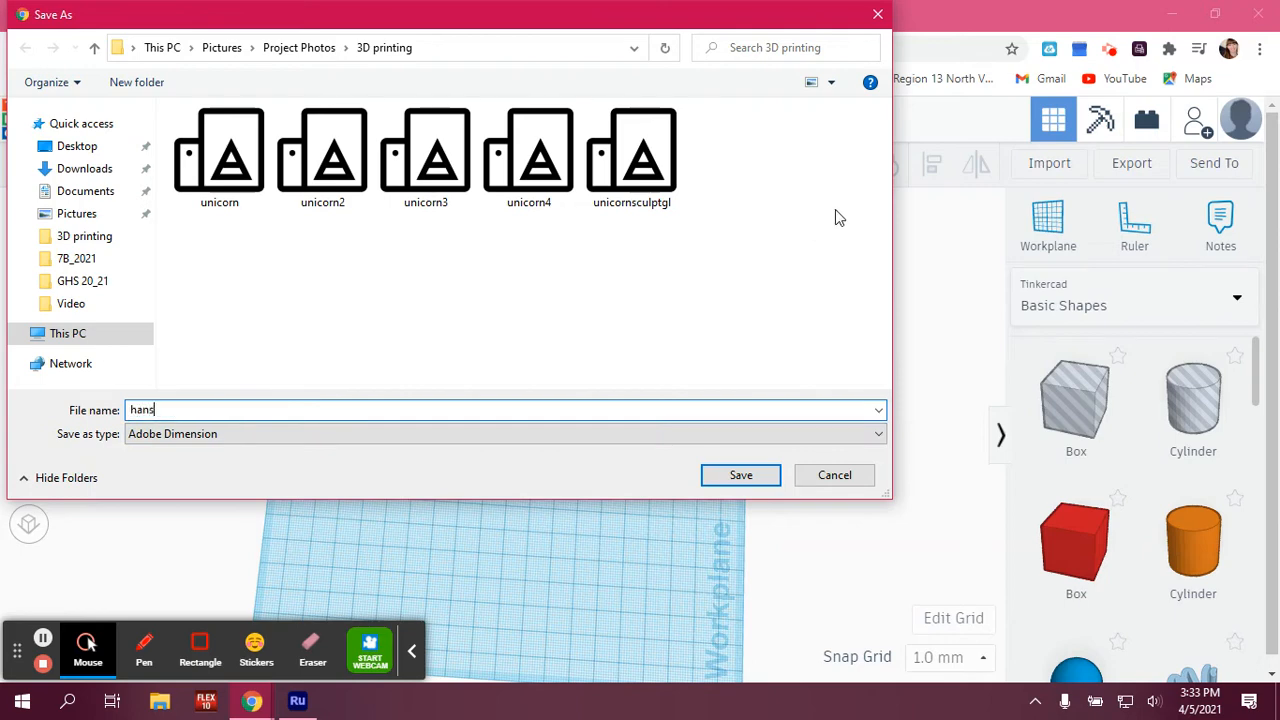
mouse_move(334, 326)
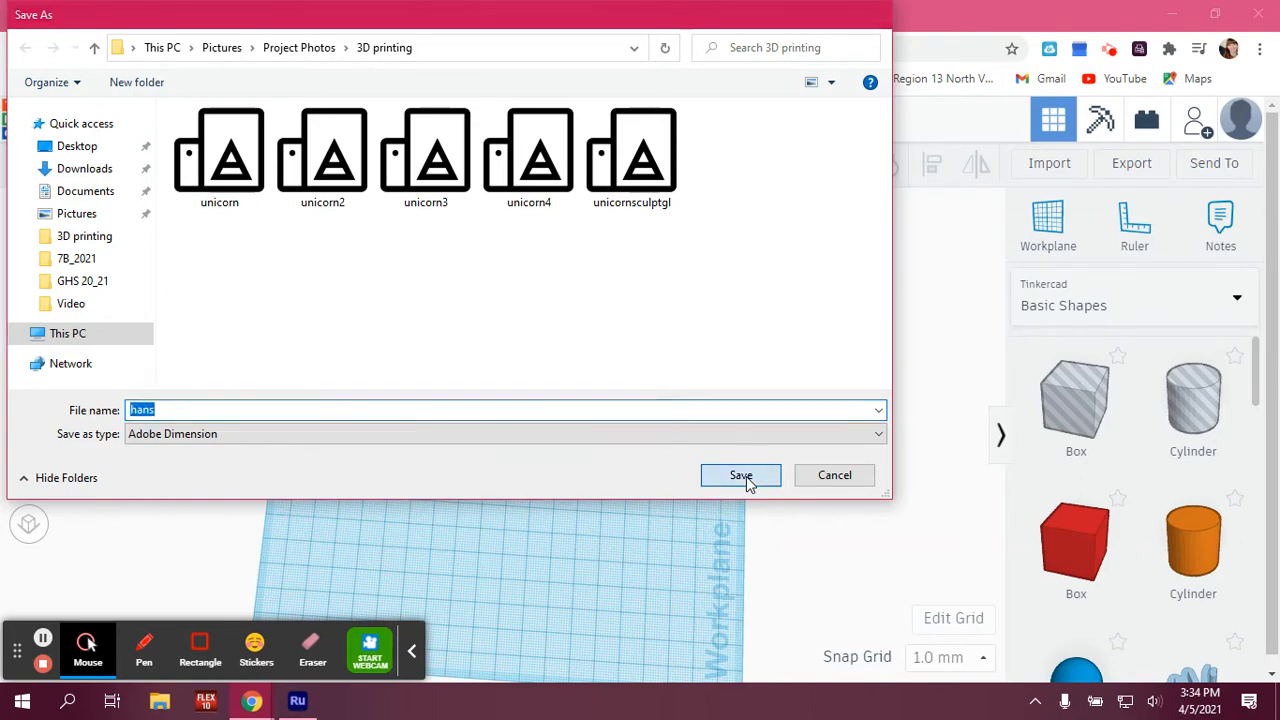
click(740, 475)
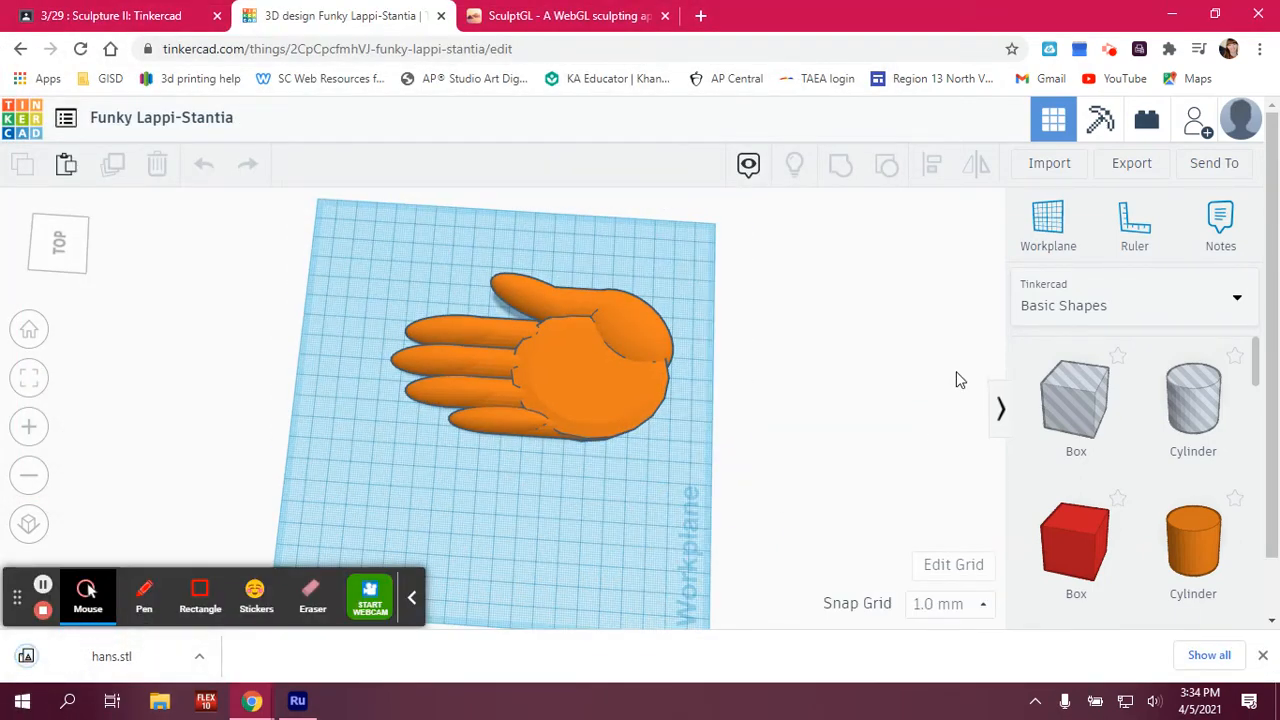
Switch to the SculptGL browser tab showing the default sphere.
click(567, 15)
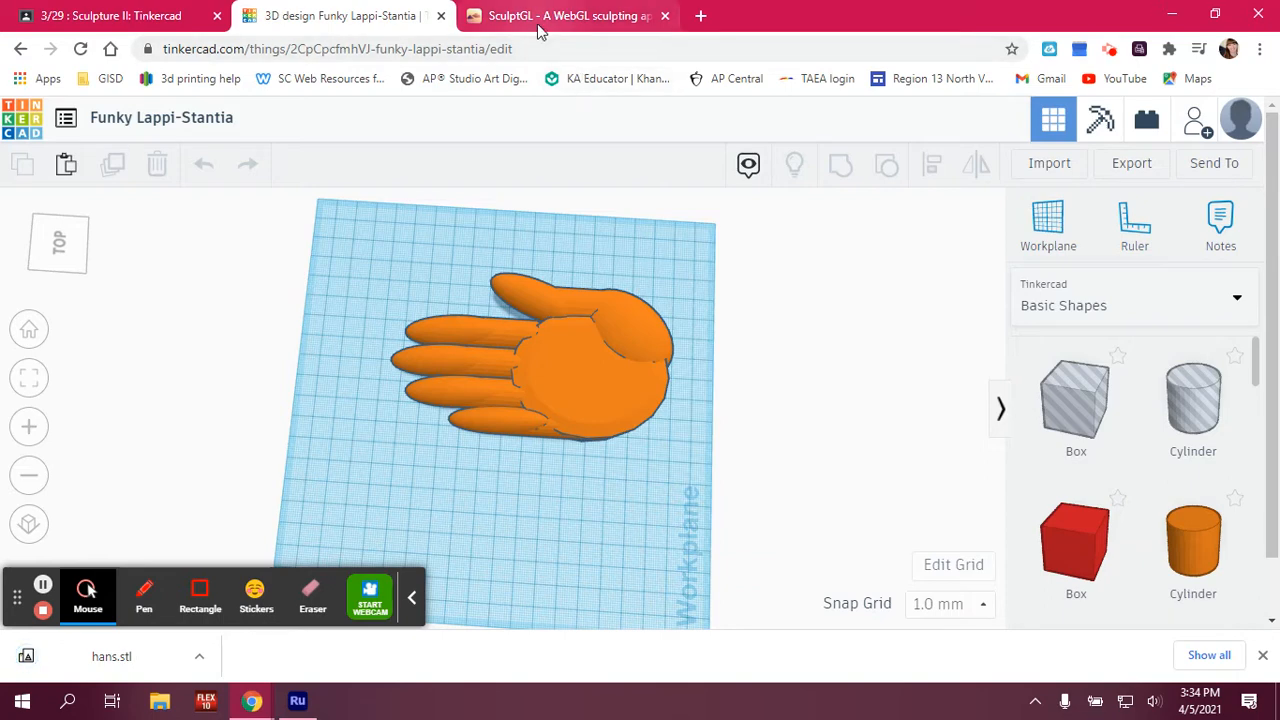
click(567, 15)
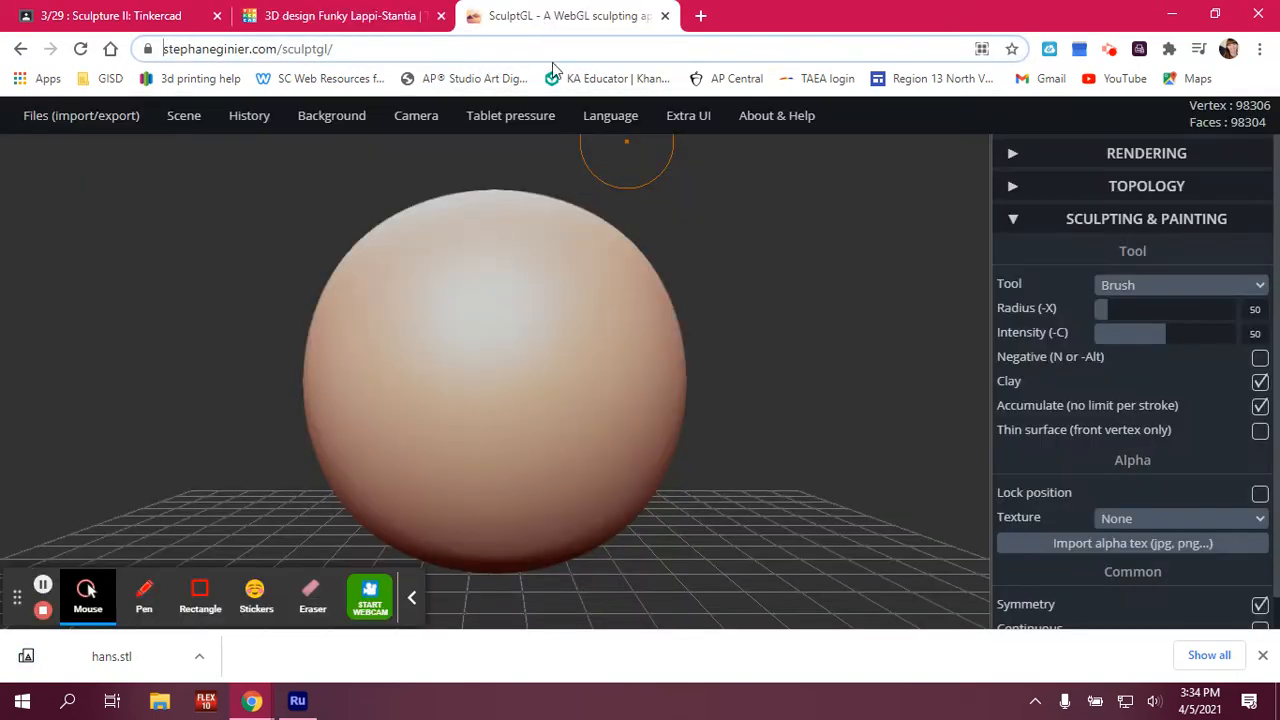
mouse_move(181, 390)
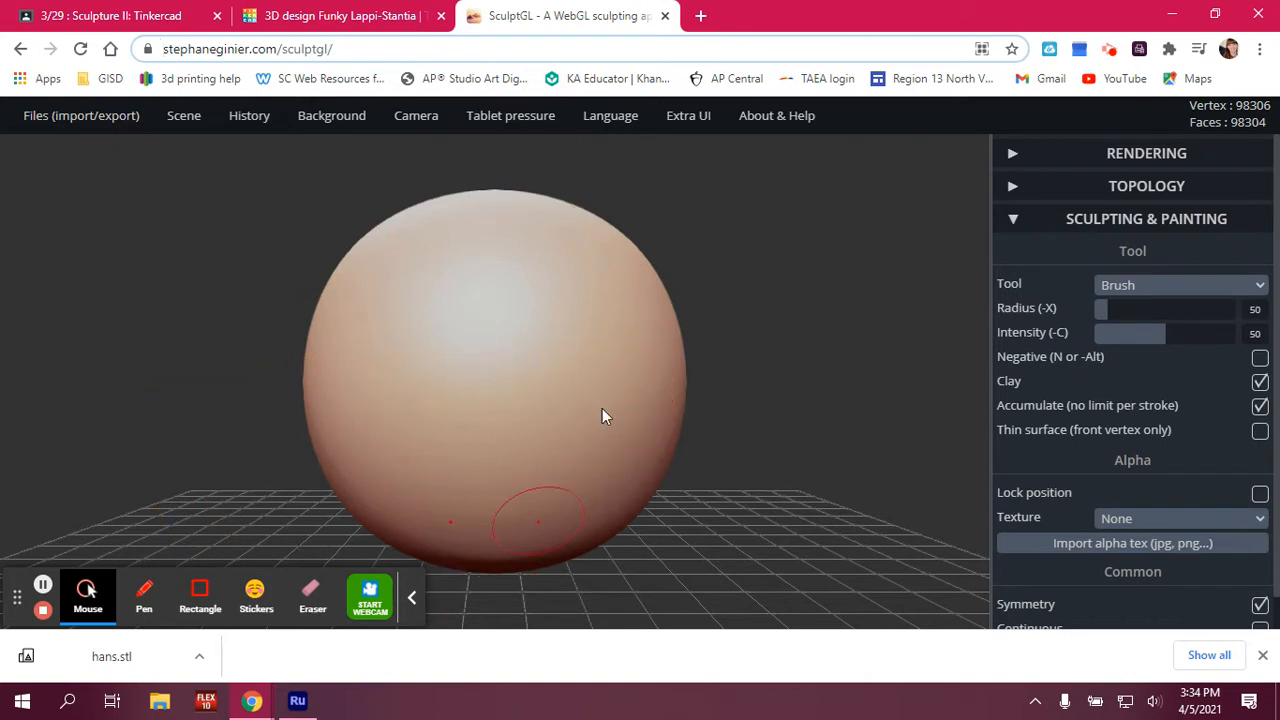
mouse_move(513, 427)
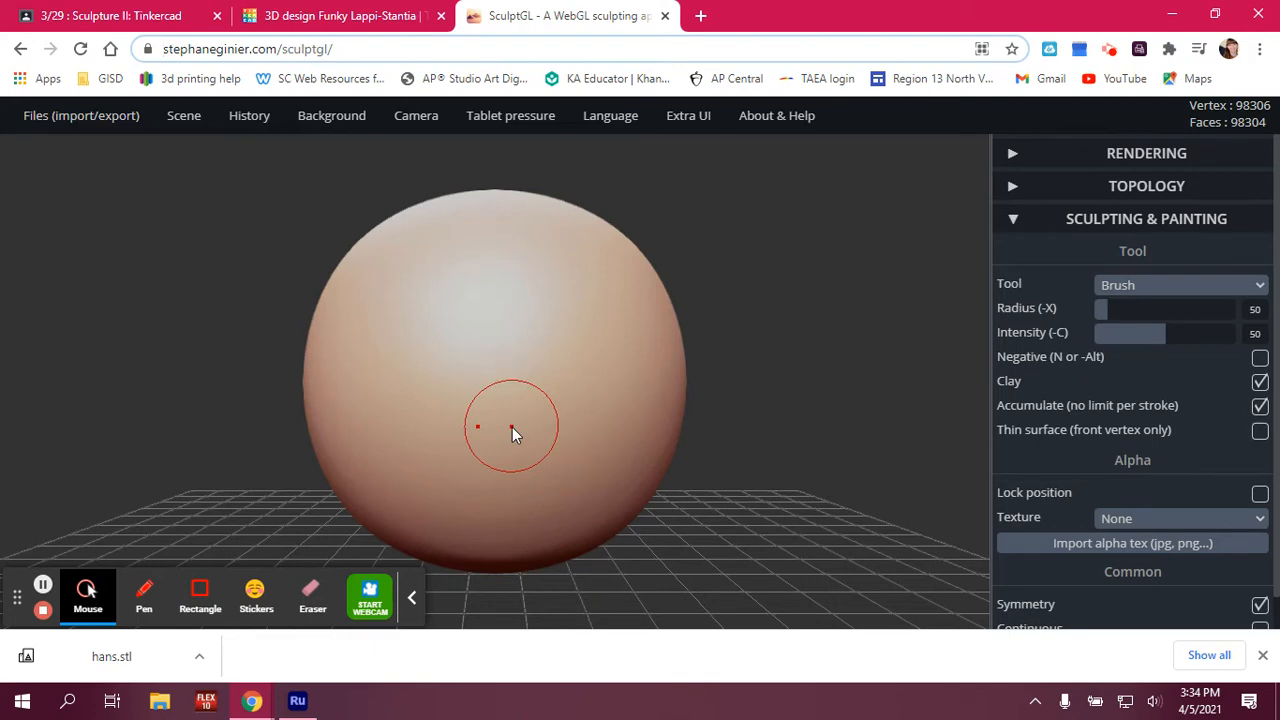
Clear the scene from the Scene menu and confirm, removing the default sphere.
click(183, 115)
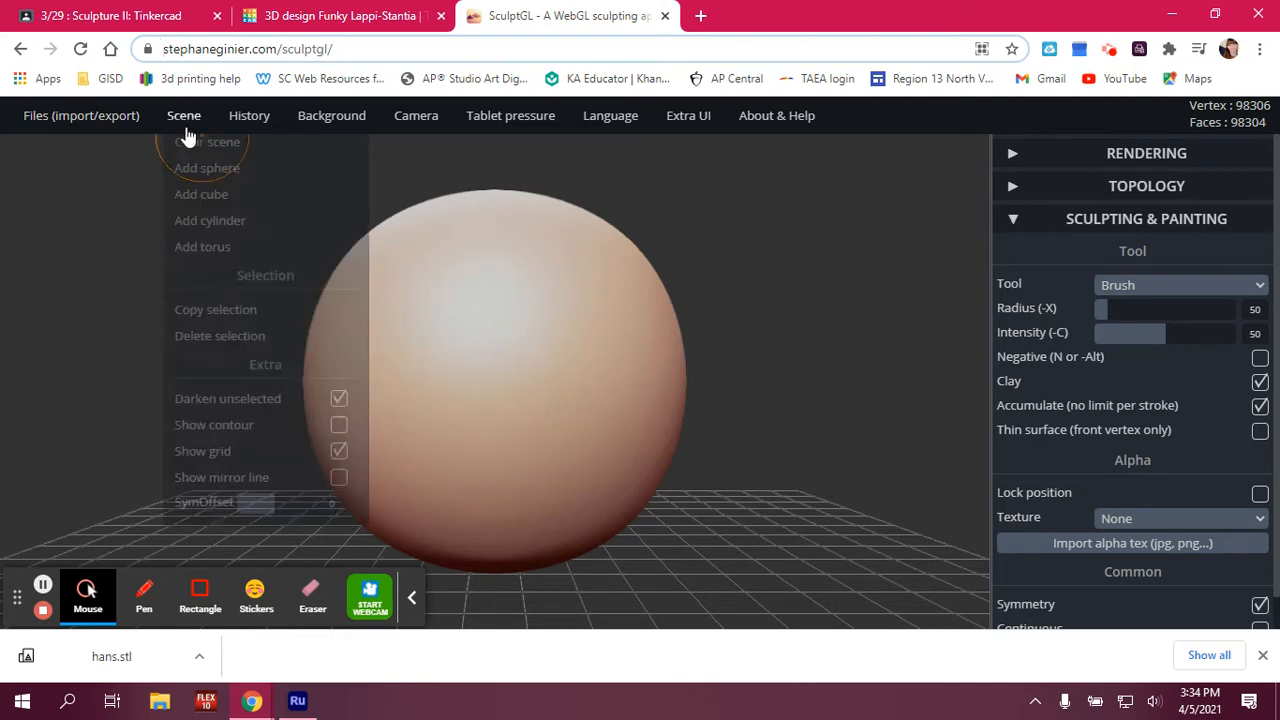
click(81, 115)
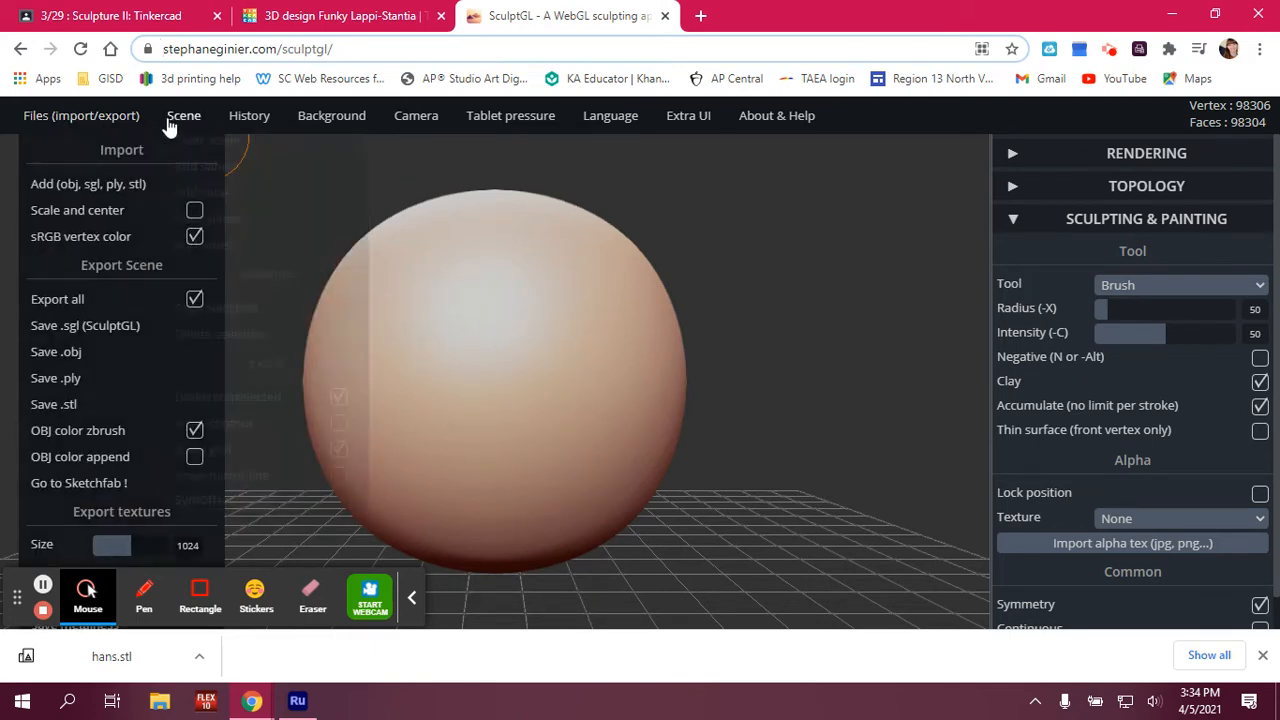
click(183, 115)
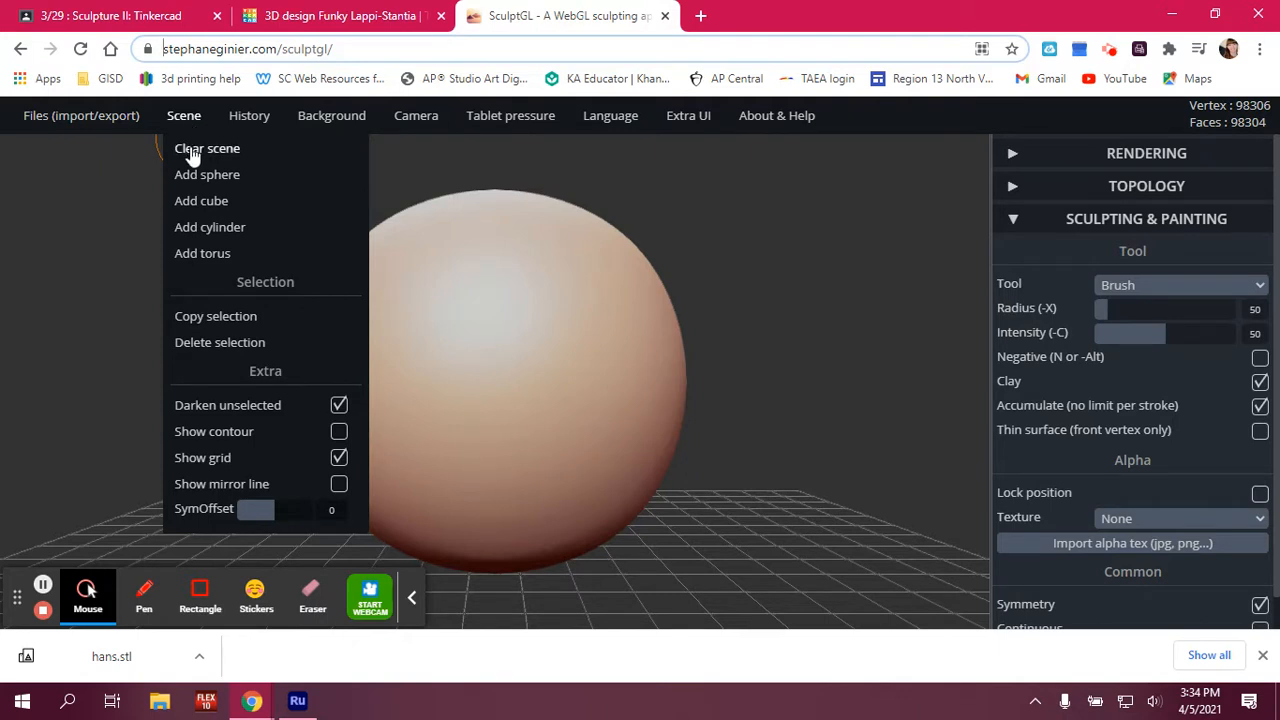
click(206, 148)
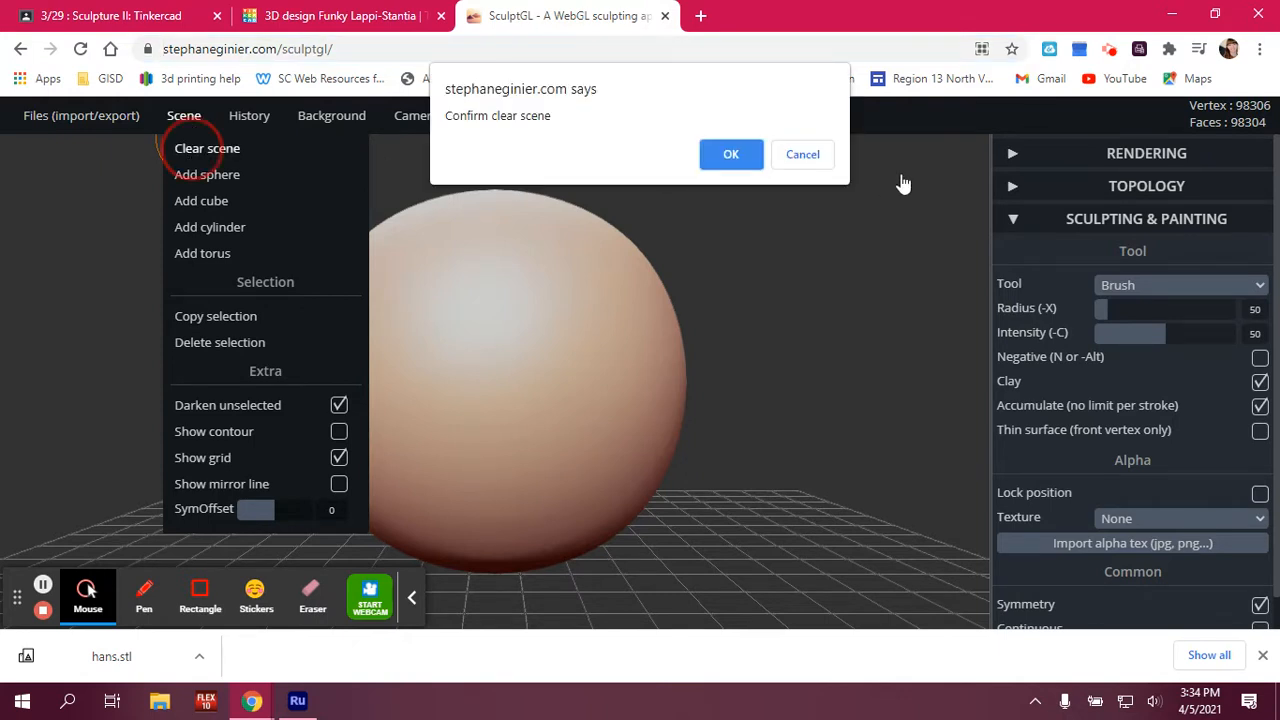
click(731, 153)
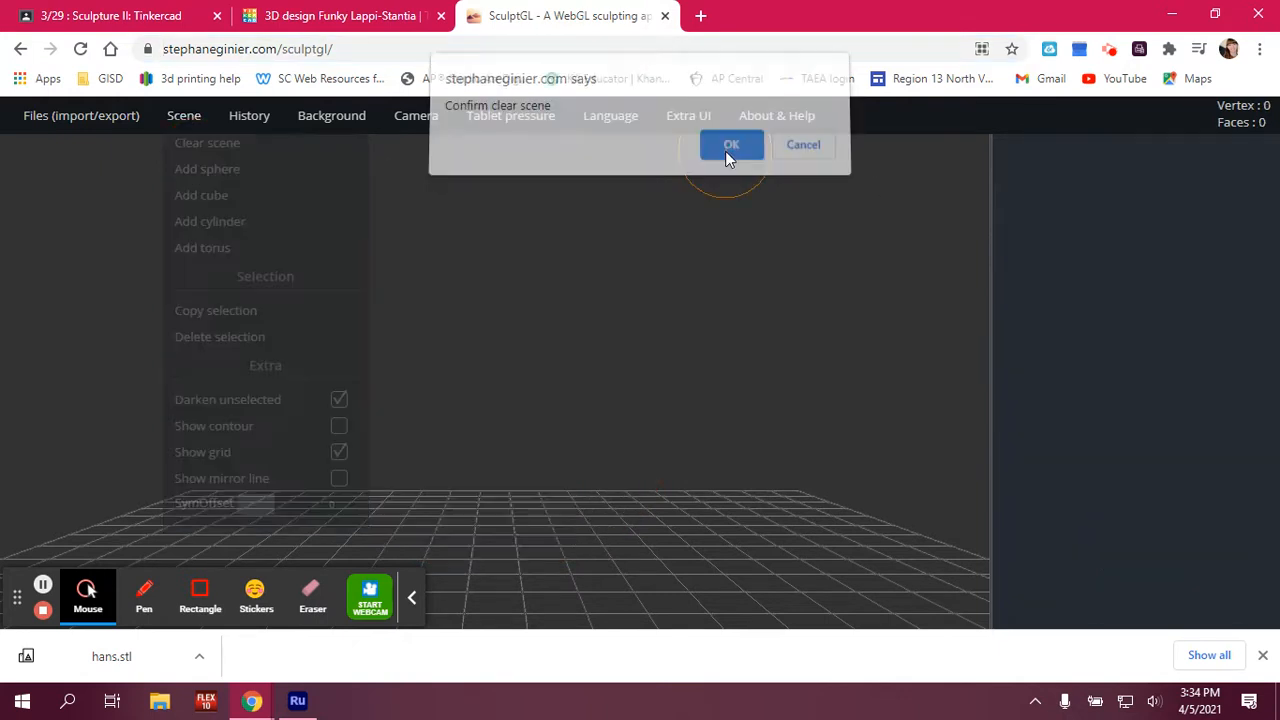
click(731, 144)
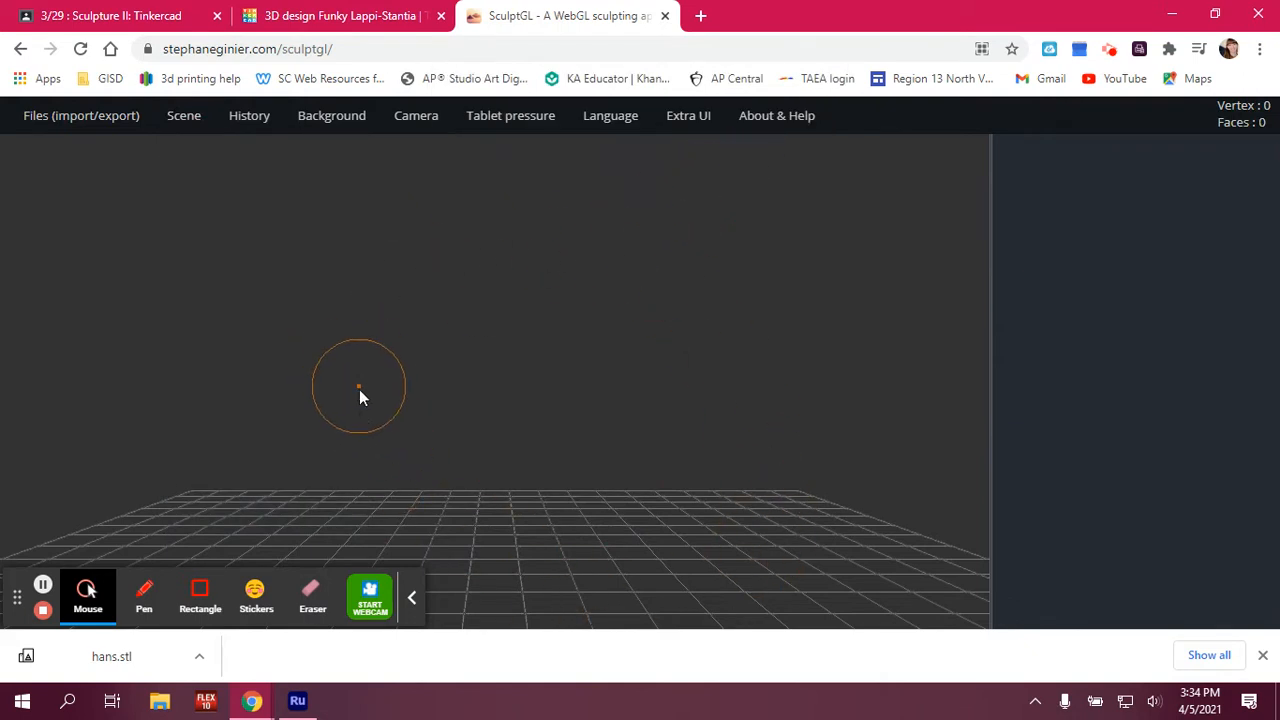
Open the Files import/export menu at the top left.
click(81, 115)
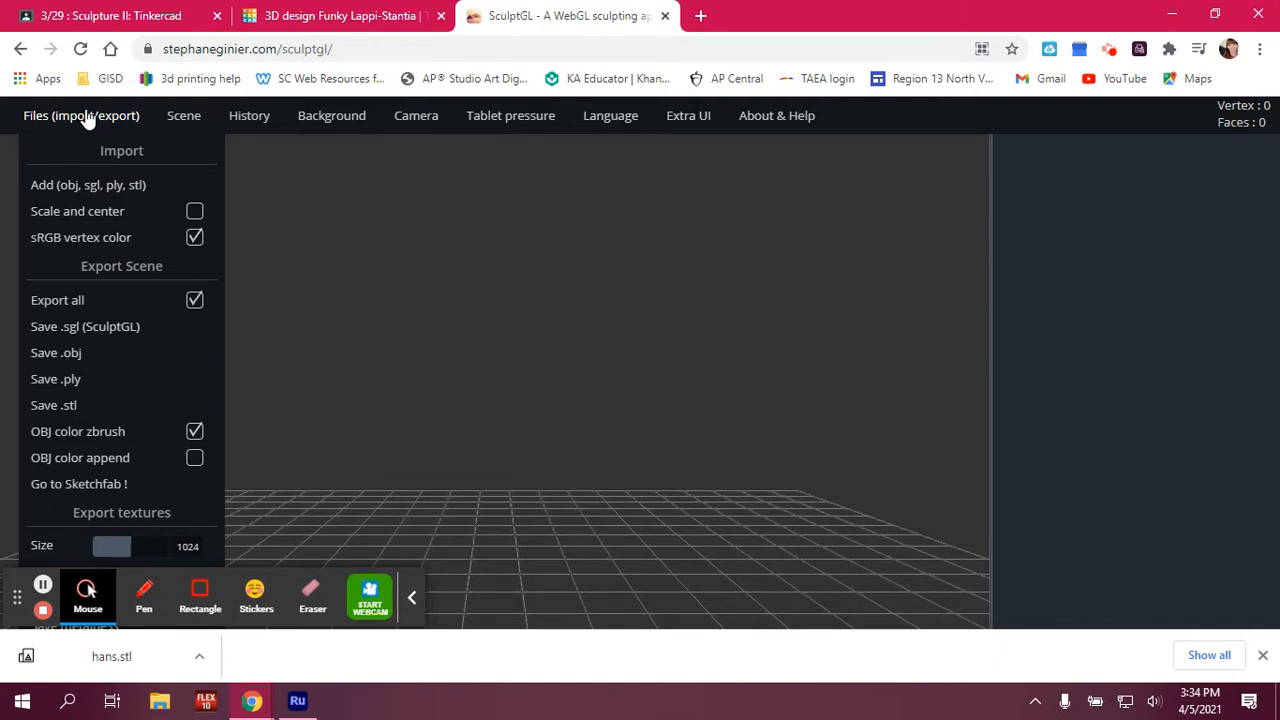
mouse_move(84, 120)
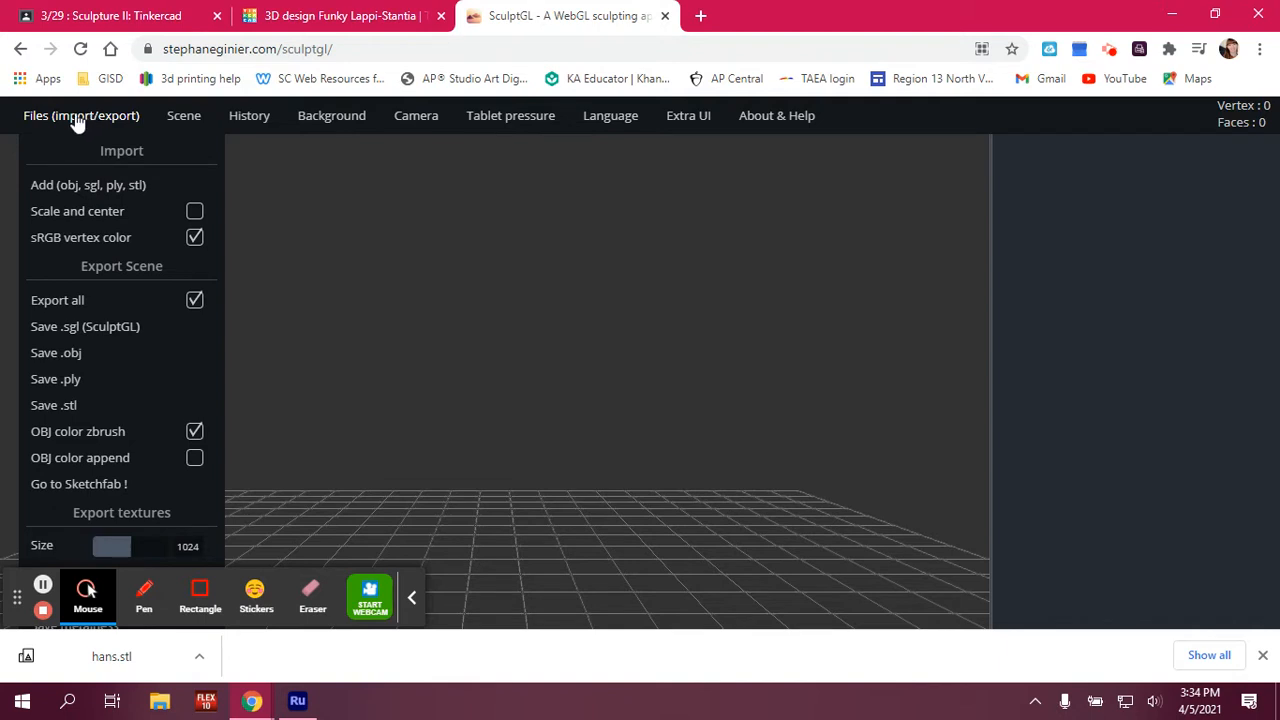
mouse_move(97, 190)
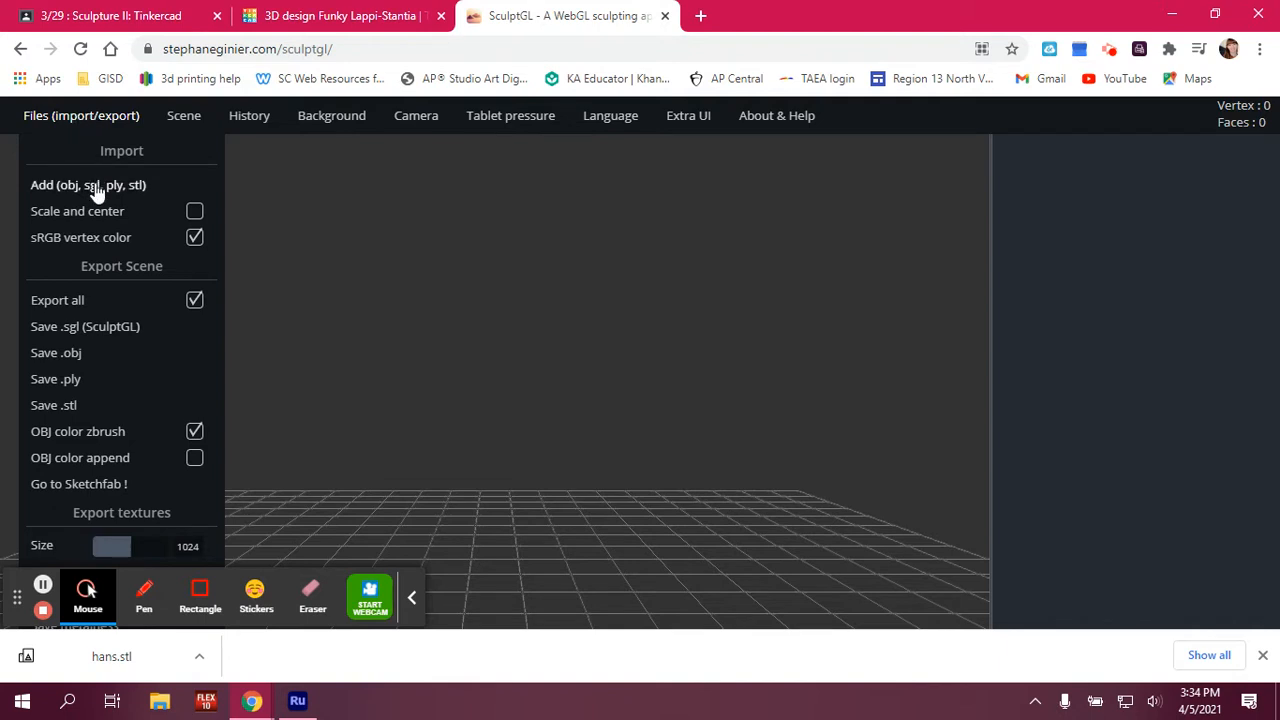
mouse_move(50, 195)
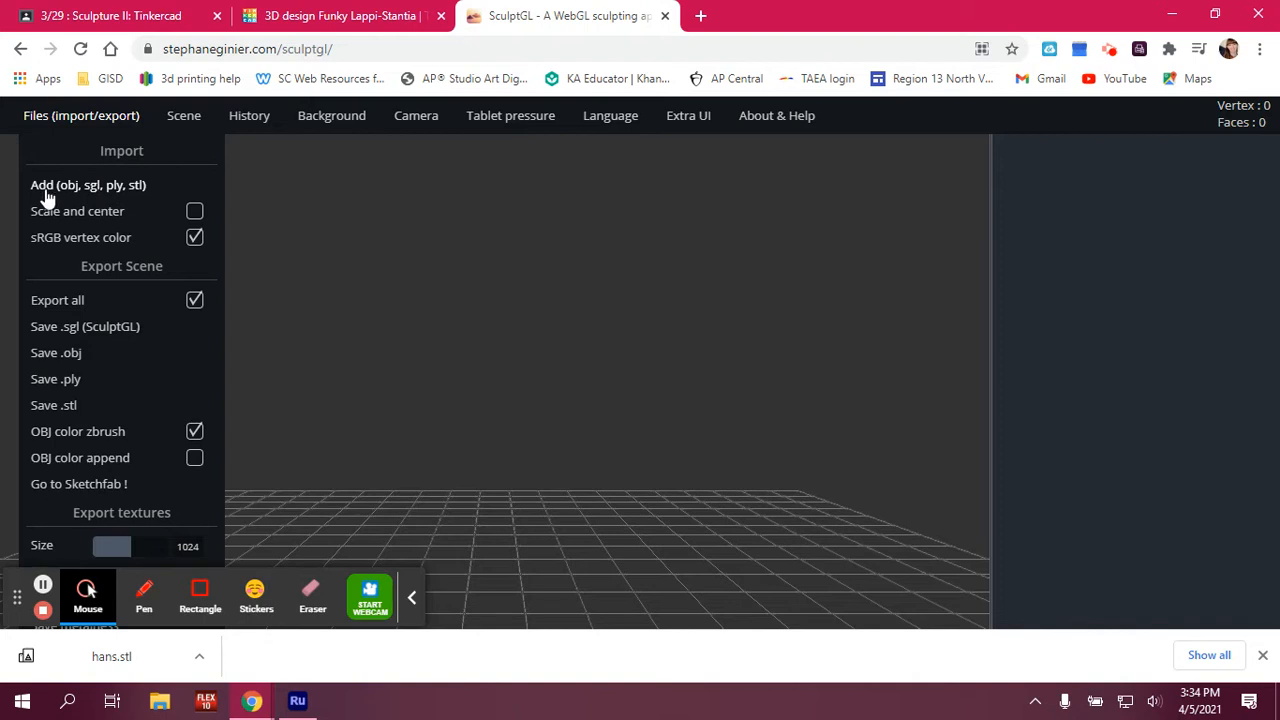
mouse_move(55, 197)
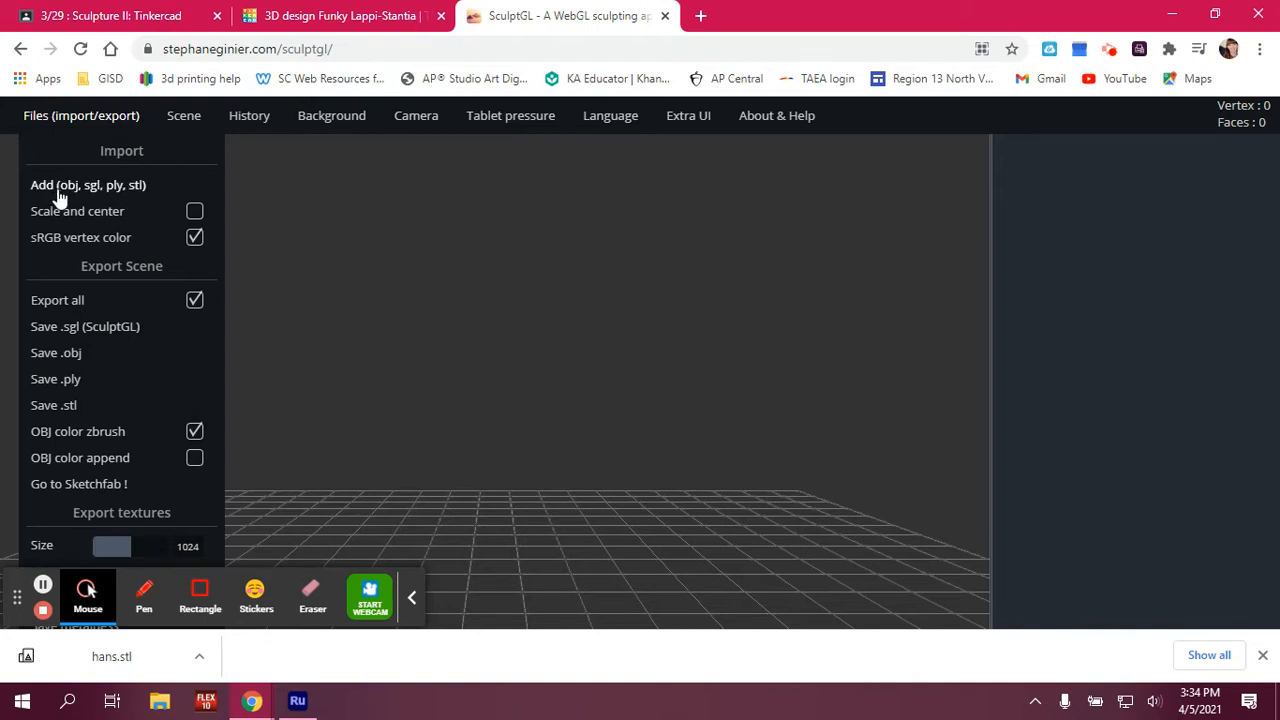
mouse_move(95, 178)
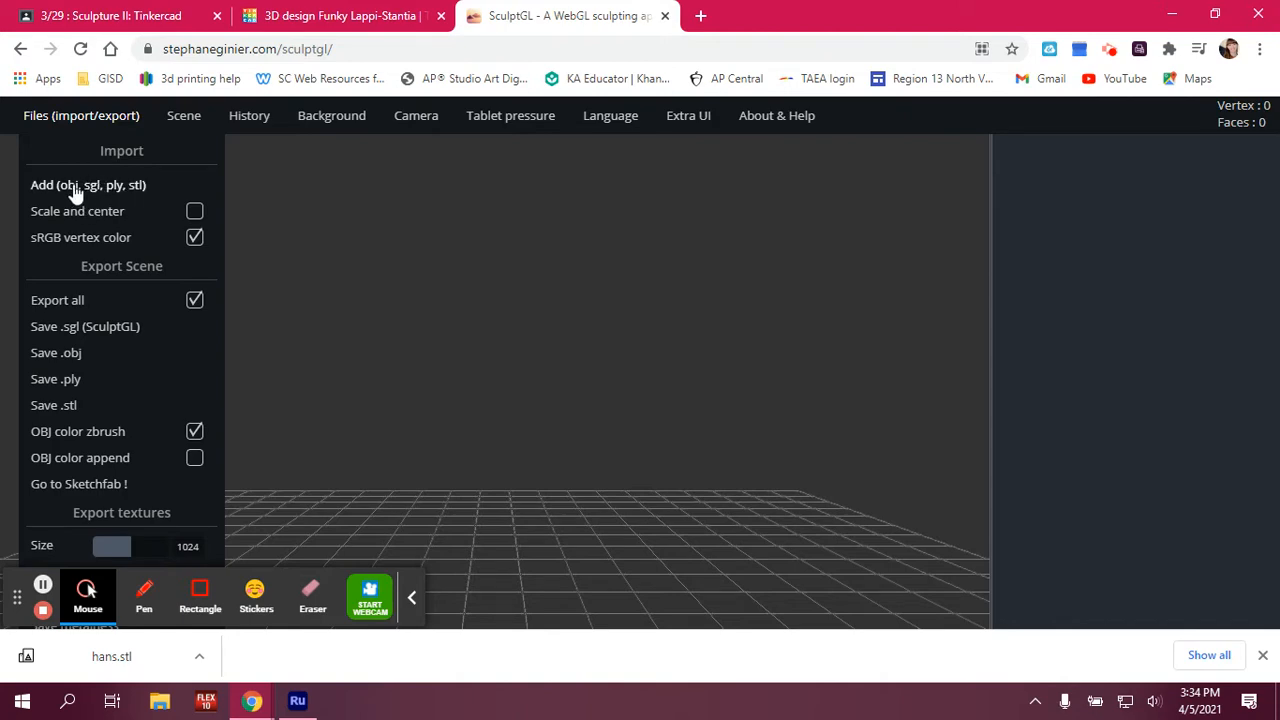
Import hans.stl using Add (obj, sgl, ply, stl) and the Open dialog.
click(88, 185)
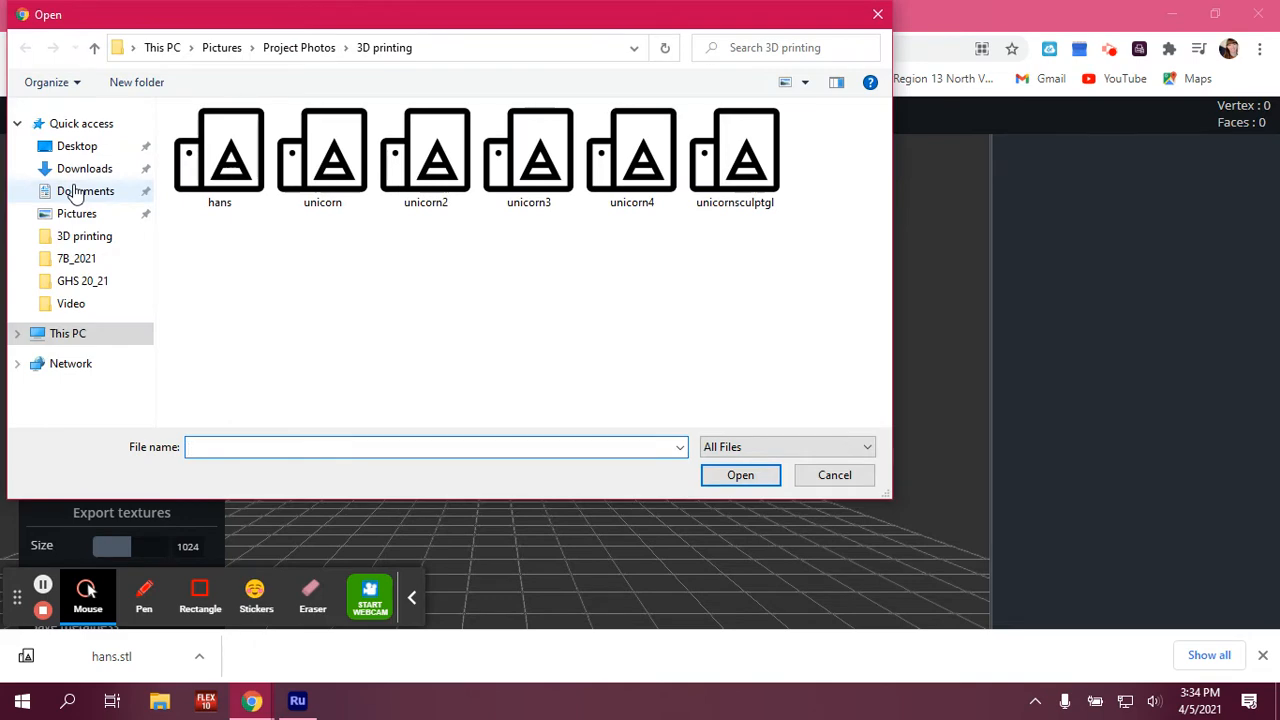
click(219, 155)
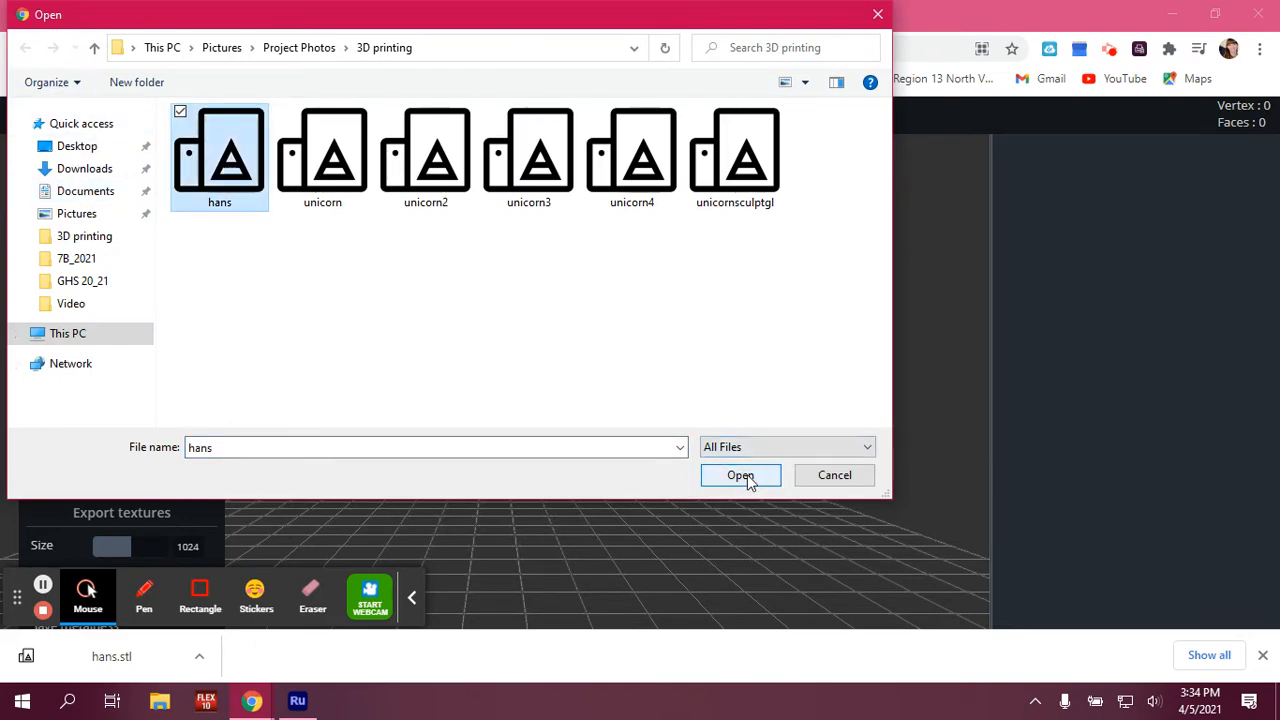
click(740, 475)
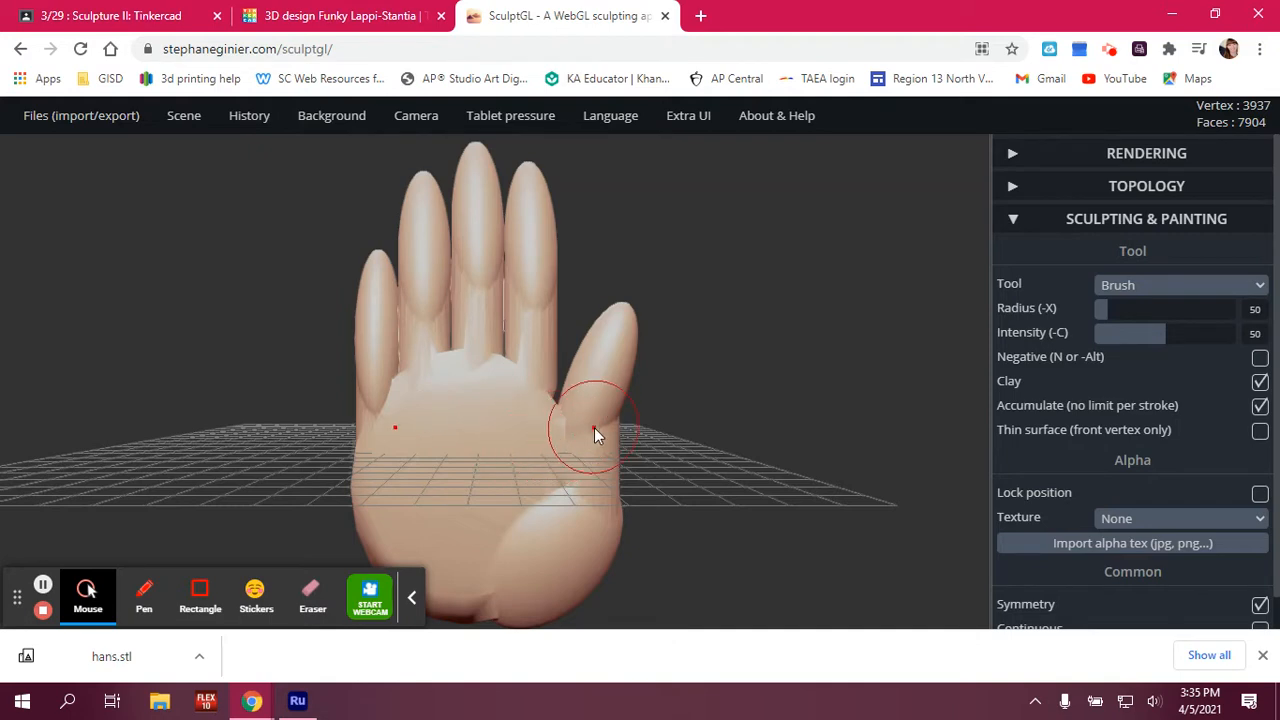
mouse_move(657, 418)
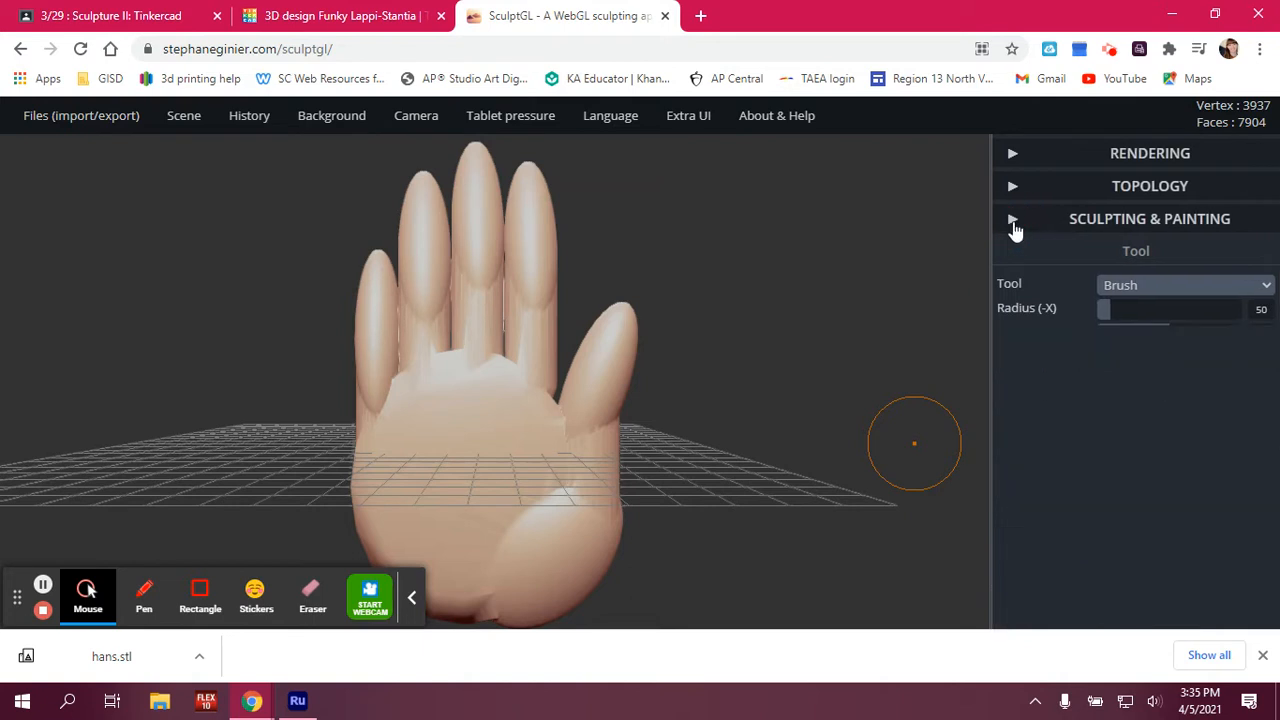
Collapse the SCULPTING & PAINTING panel, leaving the 3,937-vertex hand in view.
click(1012, 218)
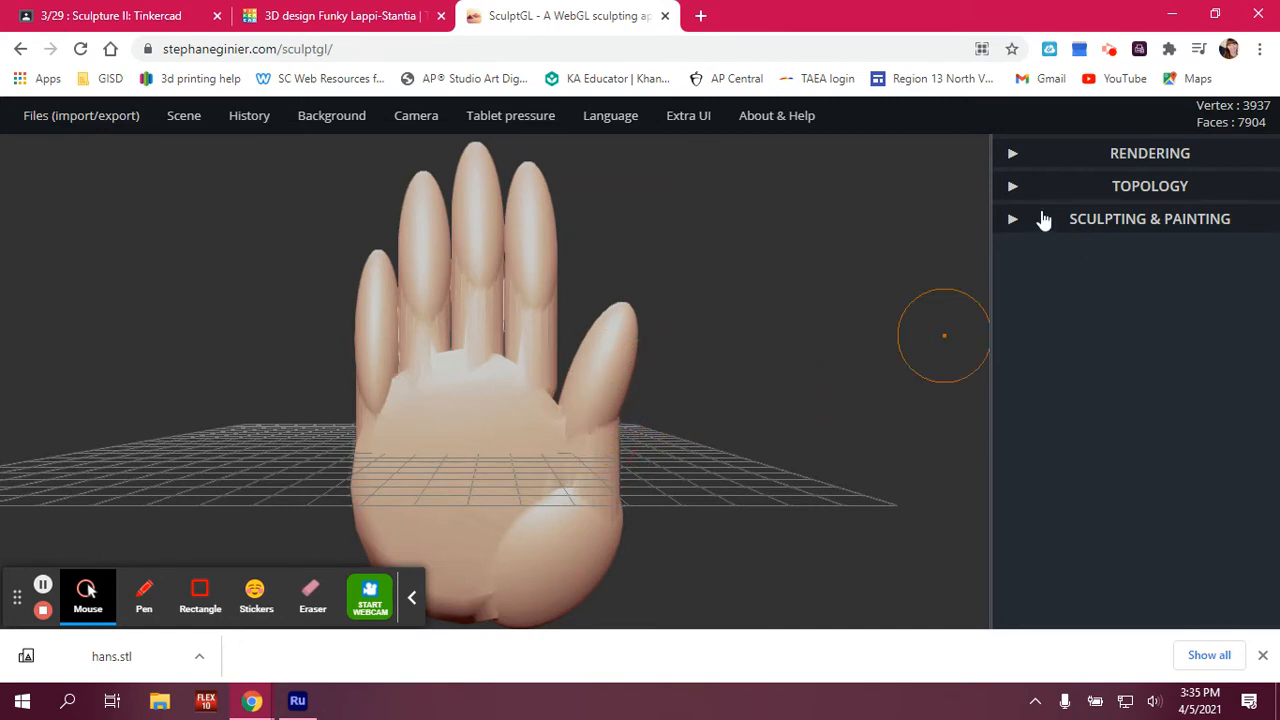
Set the sculpting tool to Drag and expand the Rendering settings.
click(1149, 218)
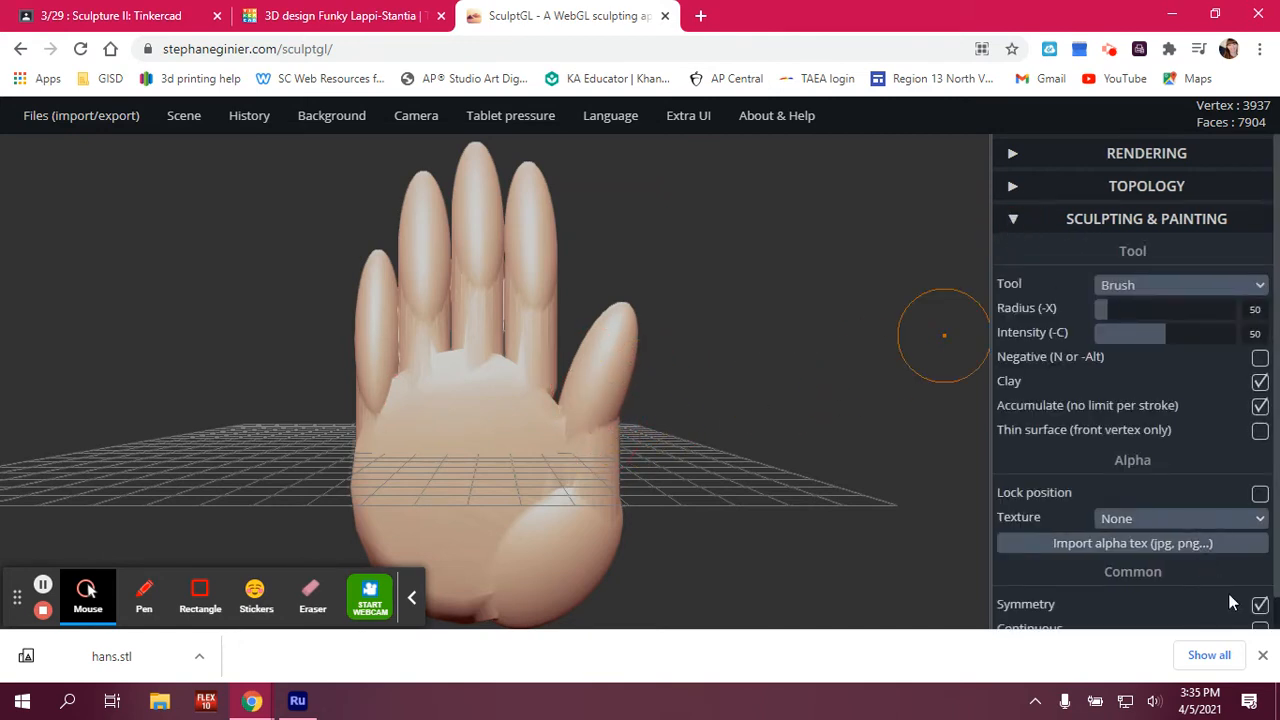
click(1180, 285)
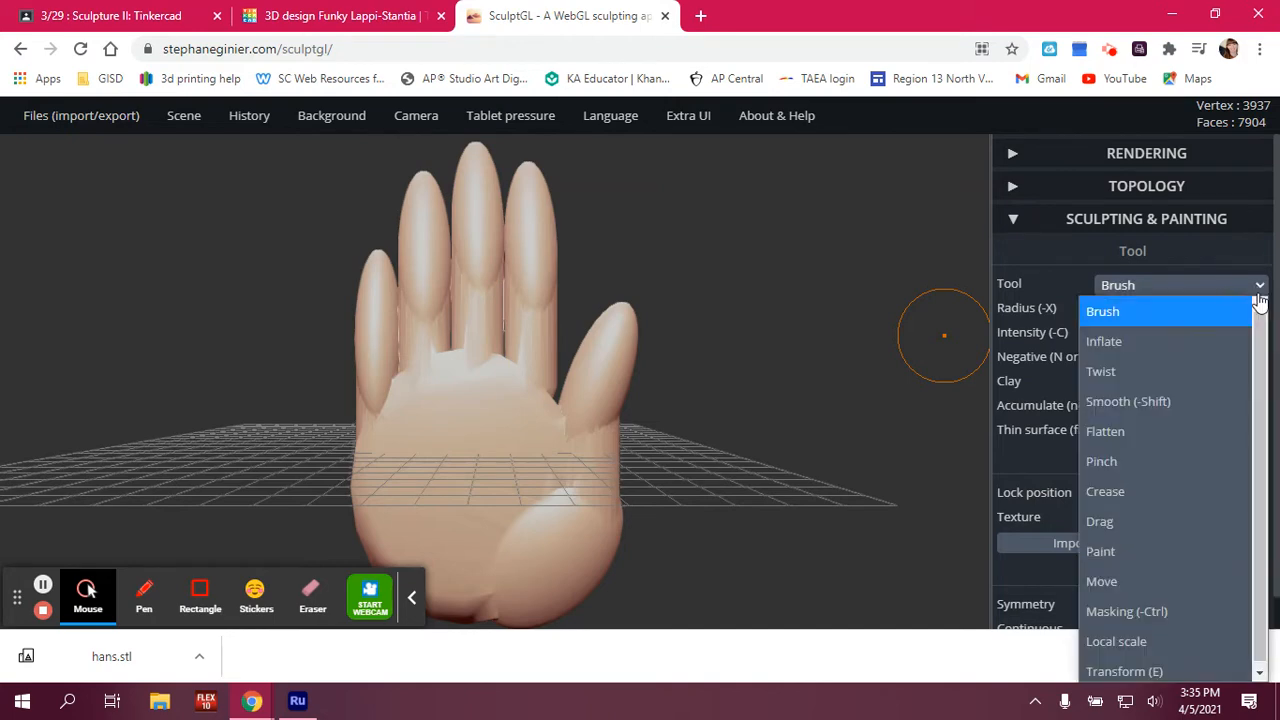
click(1099, 521)
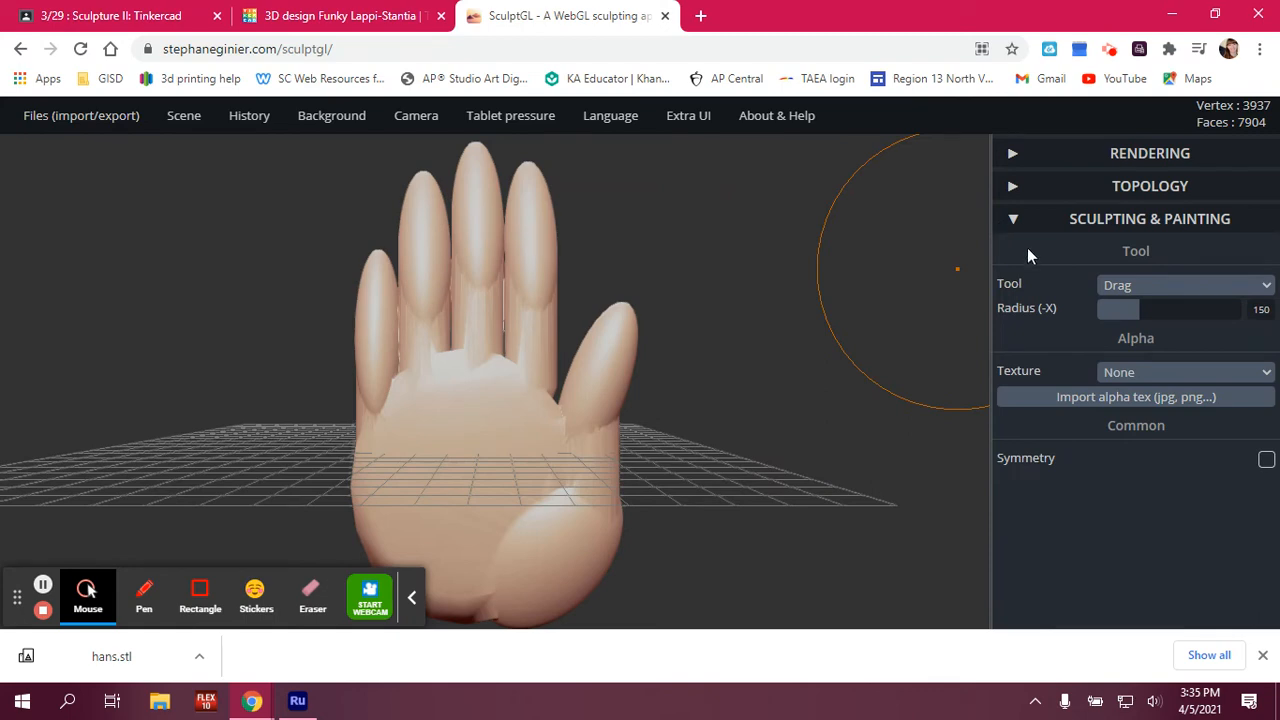
click(1012, 218)
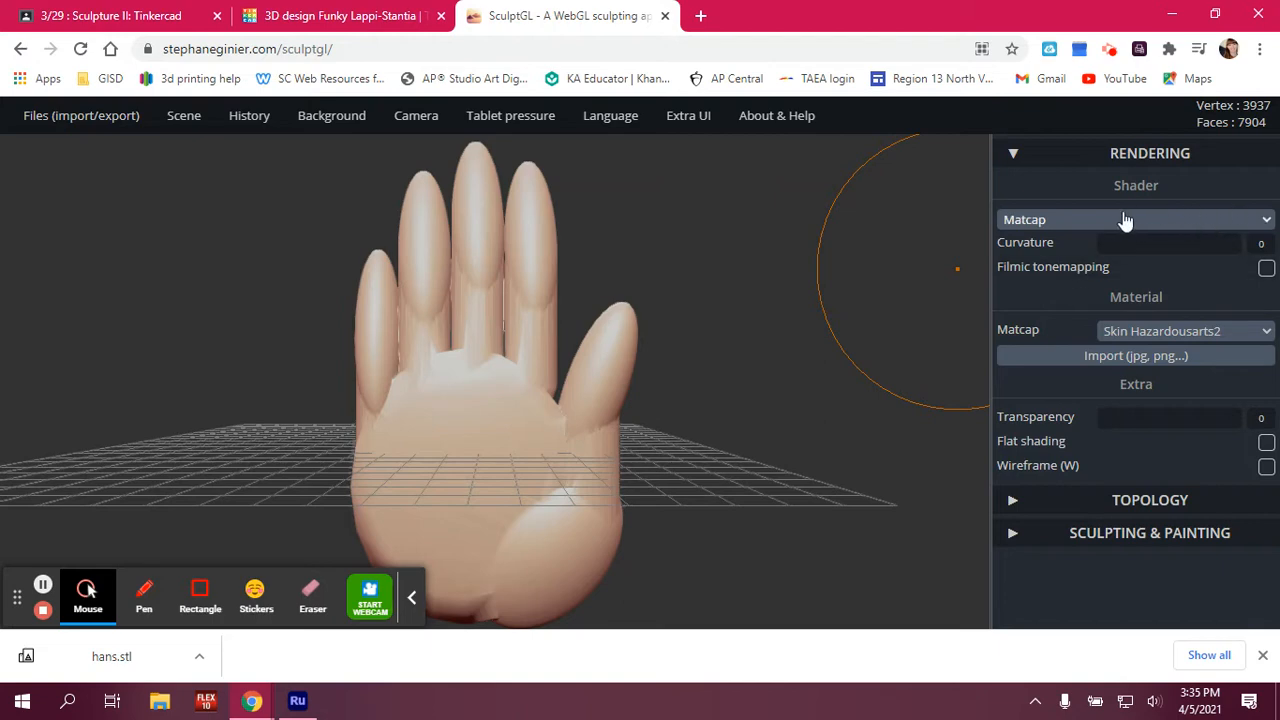
mouse_move(1000, 478)
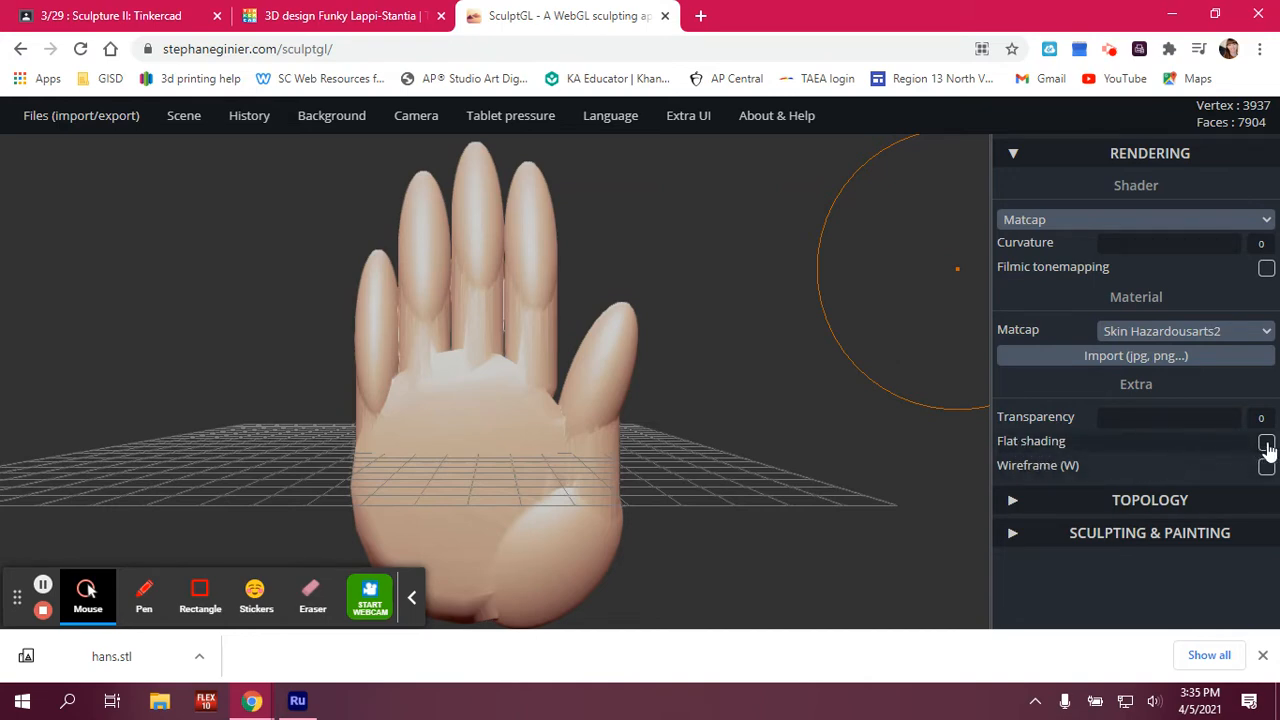
Turn on flat shading and wireframe, then reposition the view to see the whole hand.
click(1266, 442)
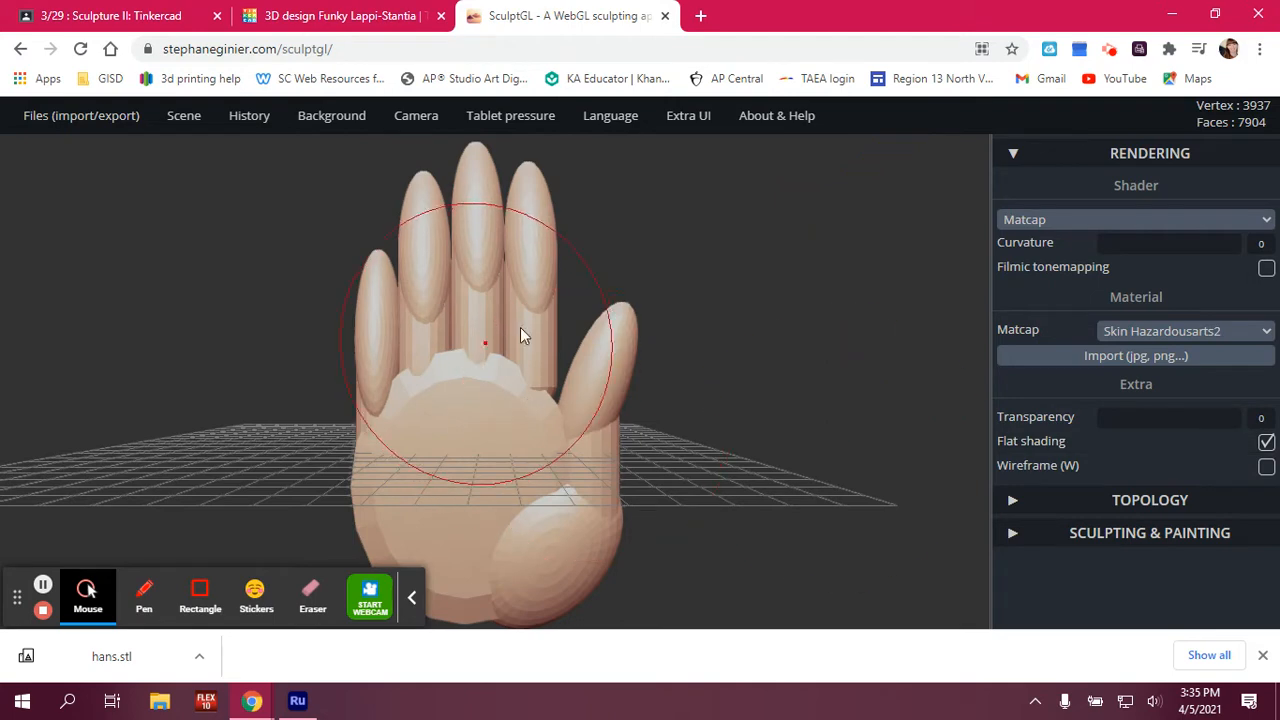
mouse_move(350, 456)
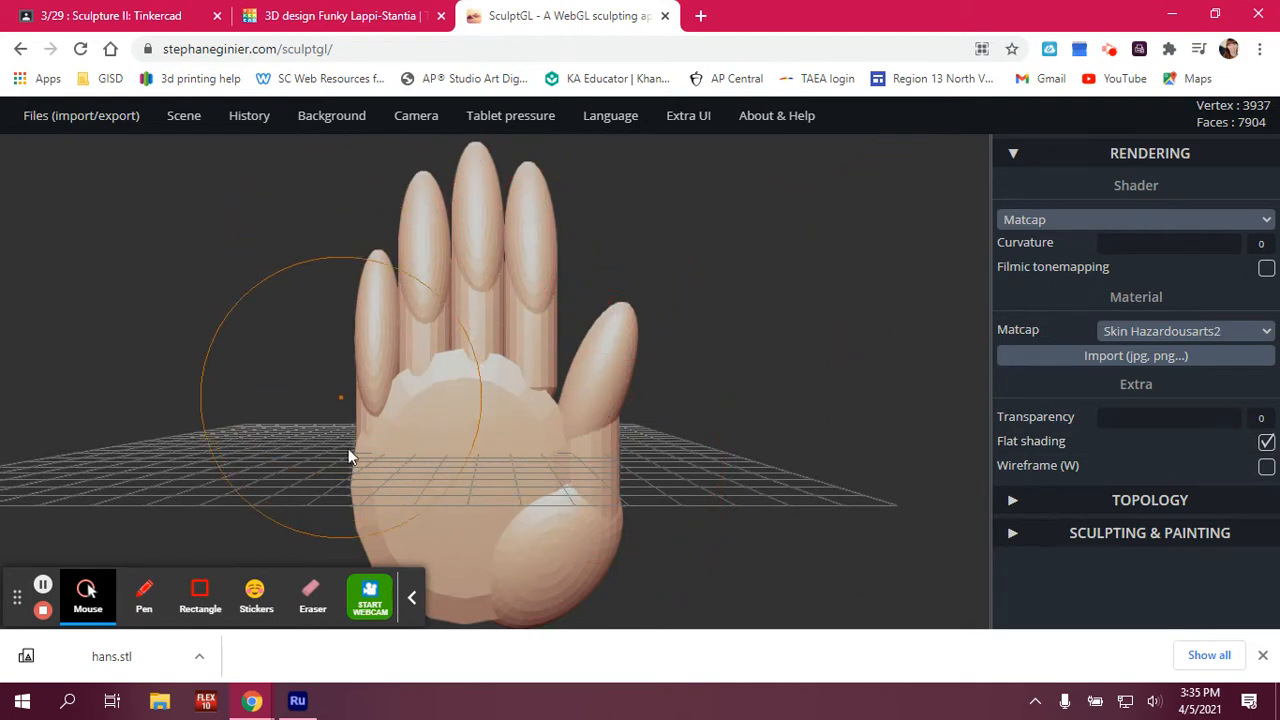
mouse_move(565, 390)
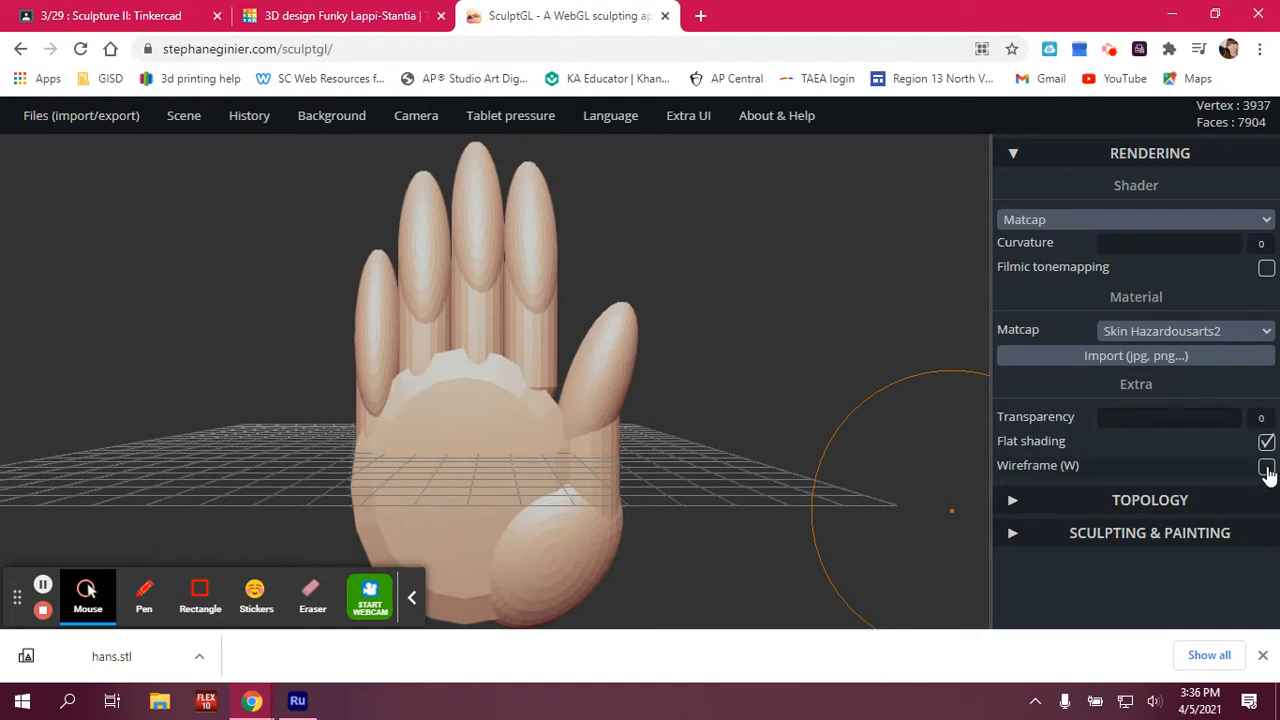
click(1266, 465)
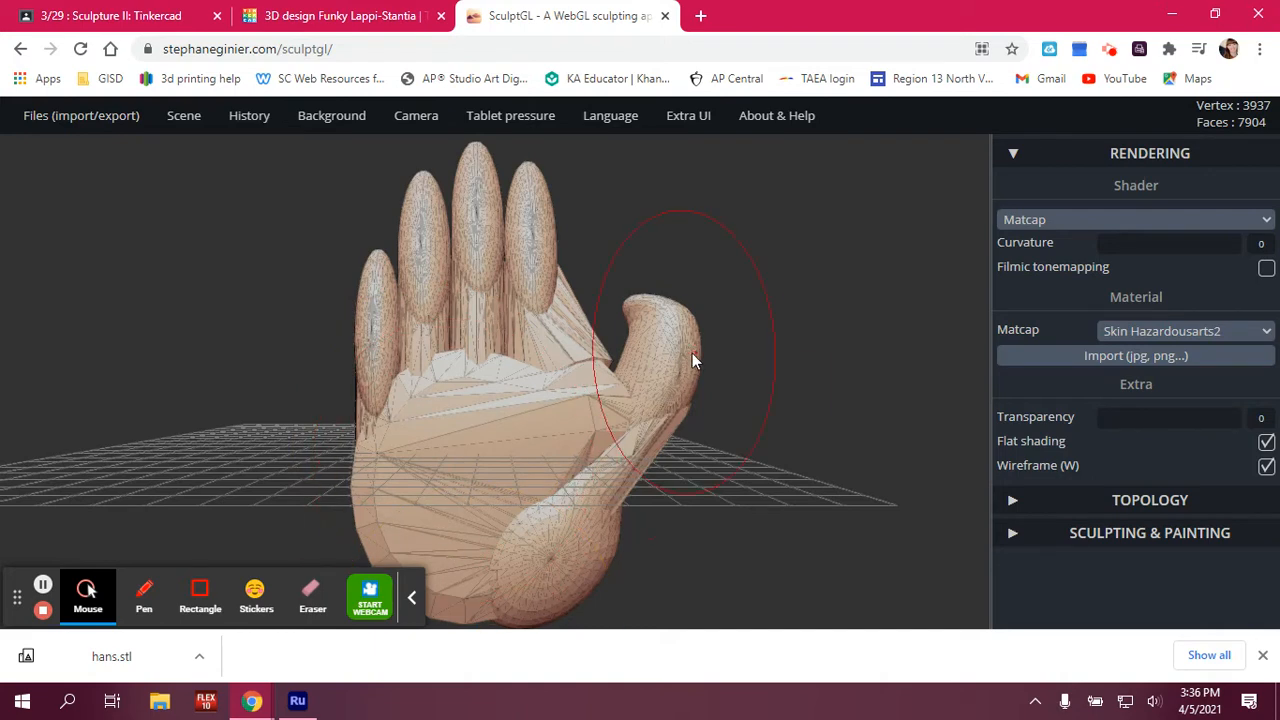
mouse_move(588, 405)
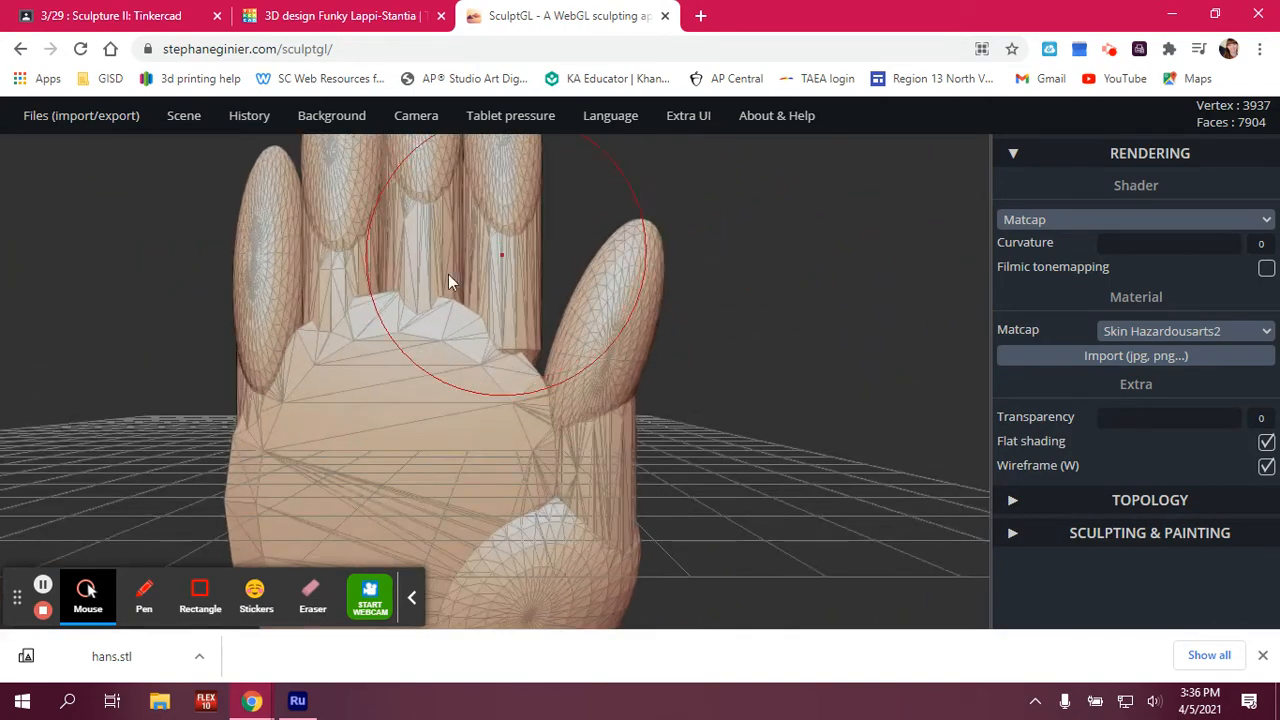
drag(450, 280, 825, 385)
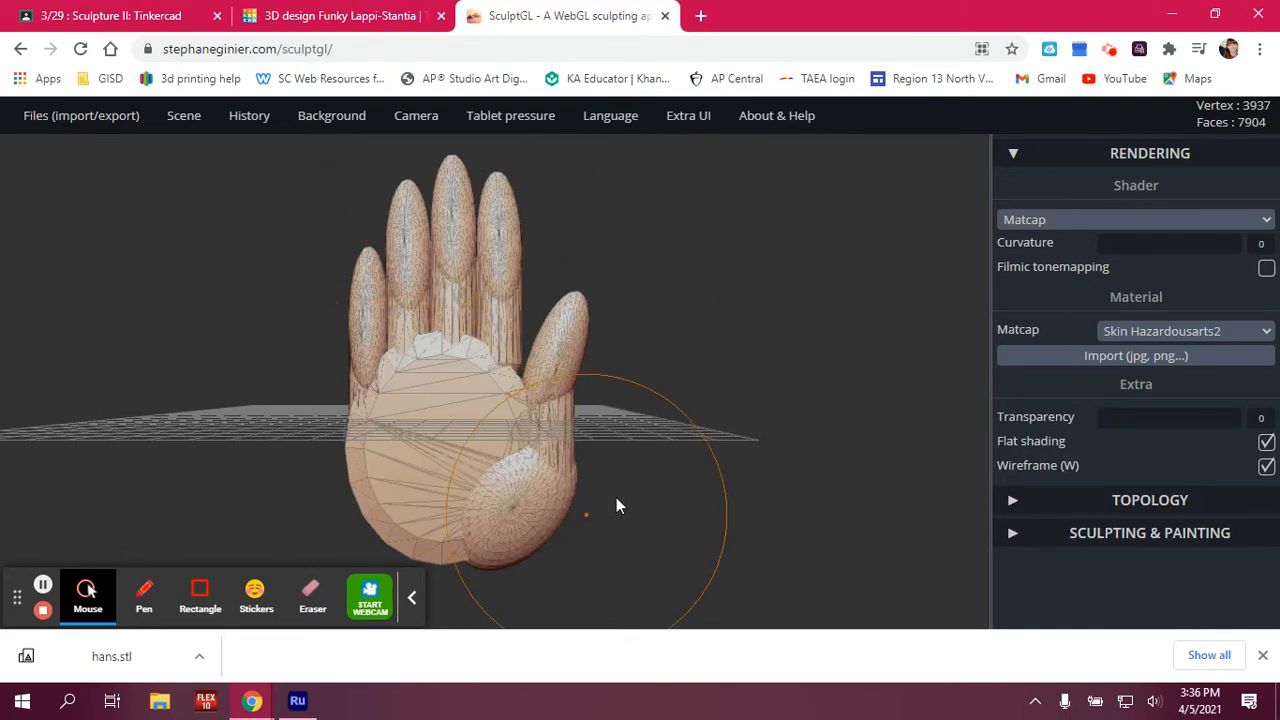
drag(615, 505, 830, 468)
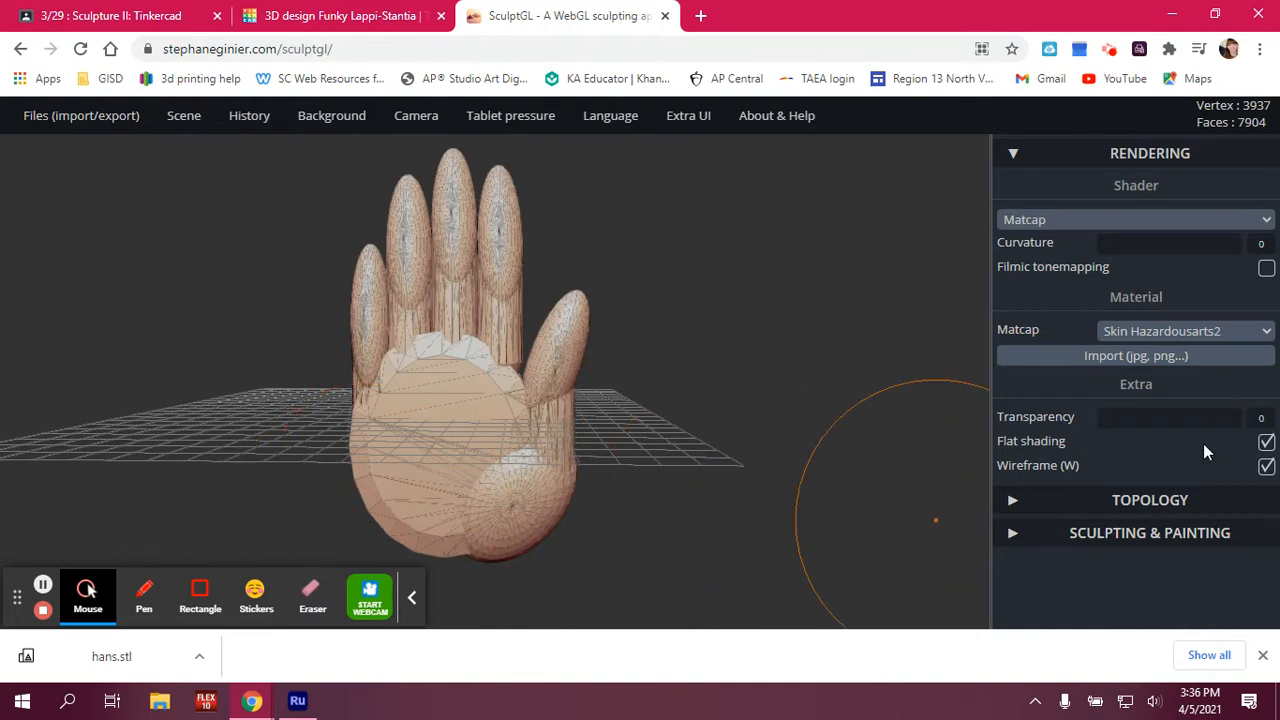
mouse_move(1085, 413)
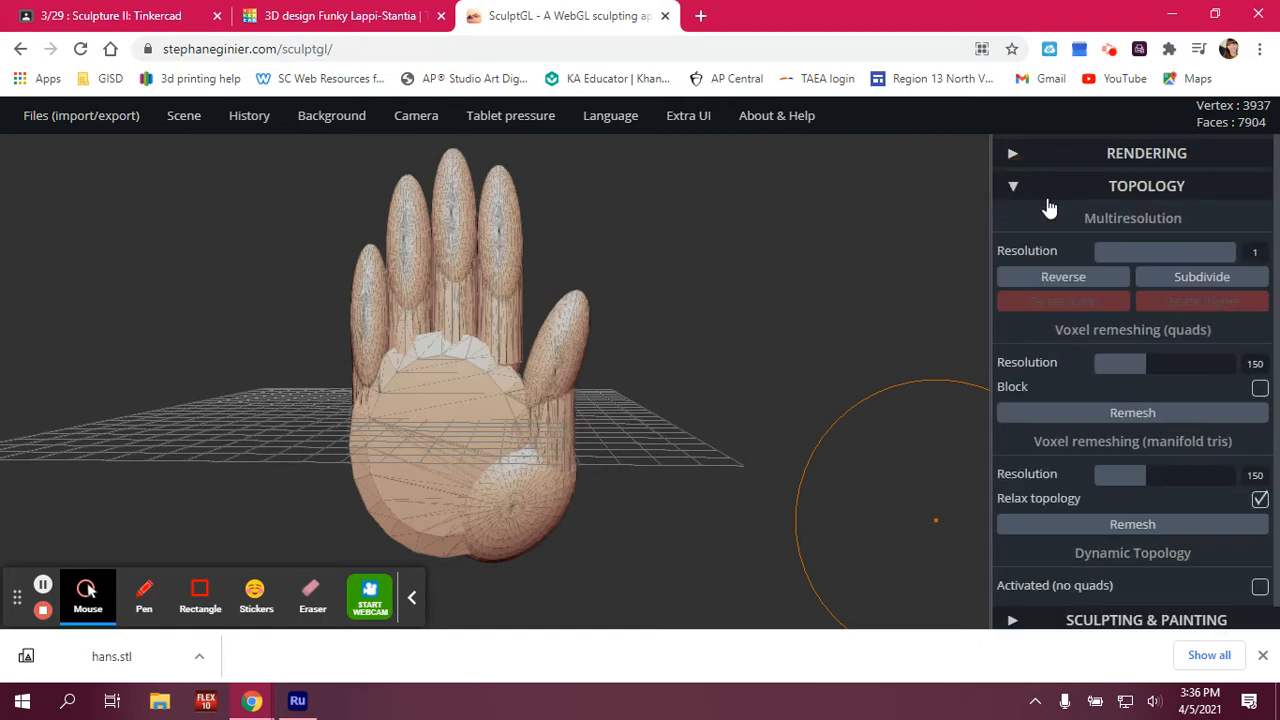
mouse_move(1122, 350)
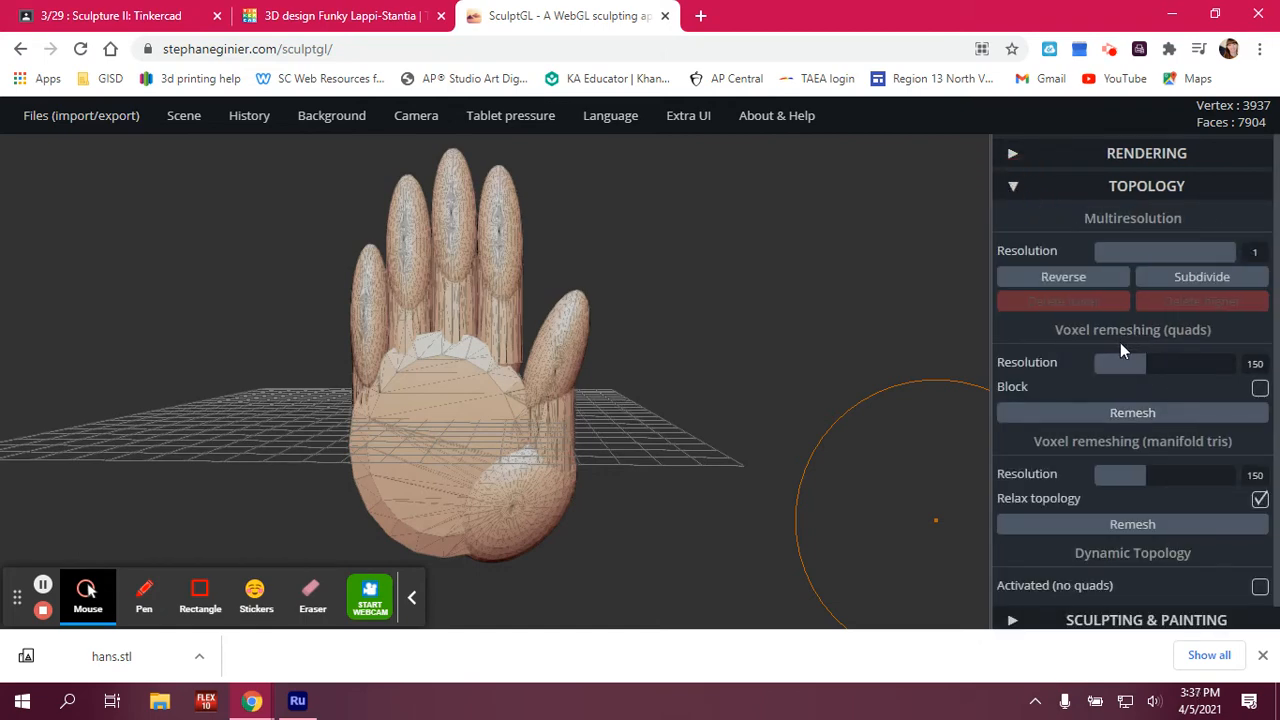
mouse_move(1200, 364)
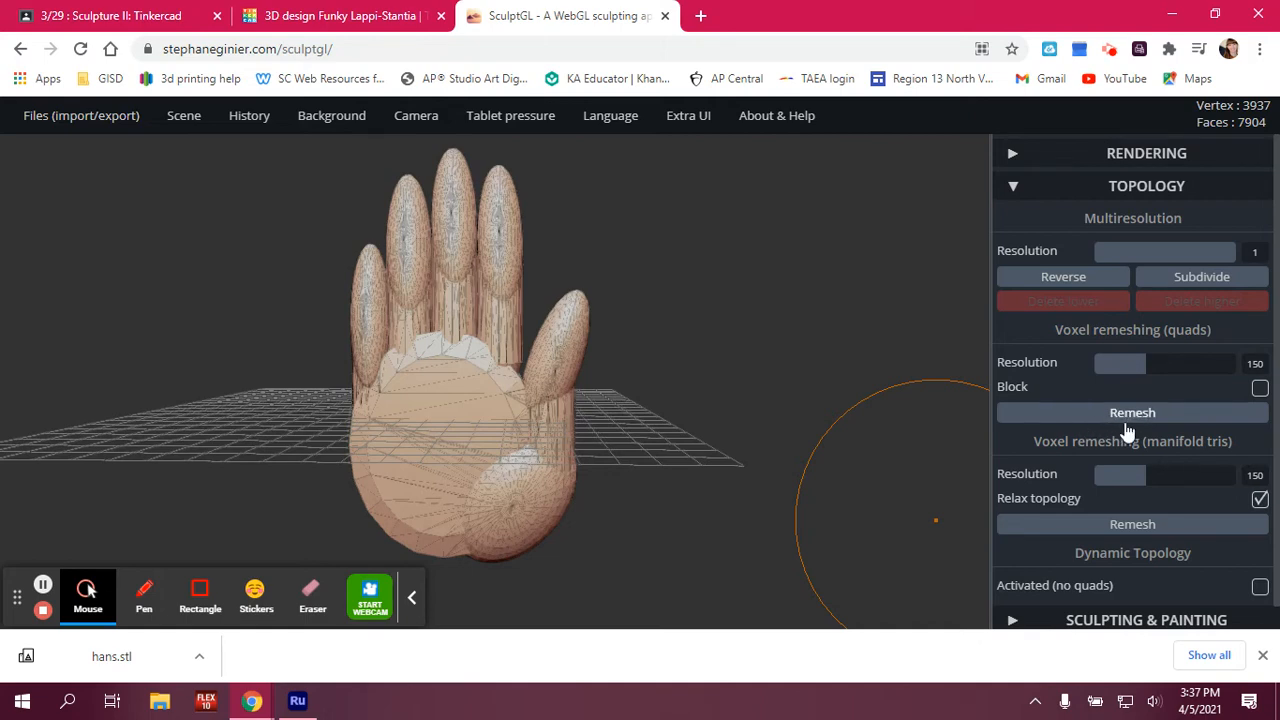
Voxel-remesh the hand at resolution 150 (35,061 vertices) and orbit to inspect it.
click(1132, 412)
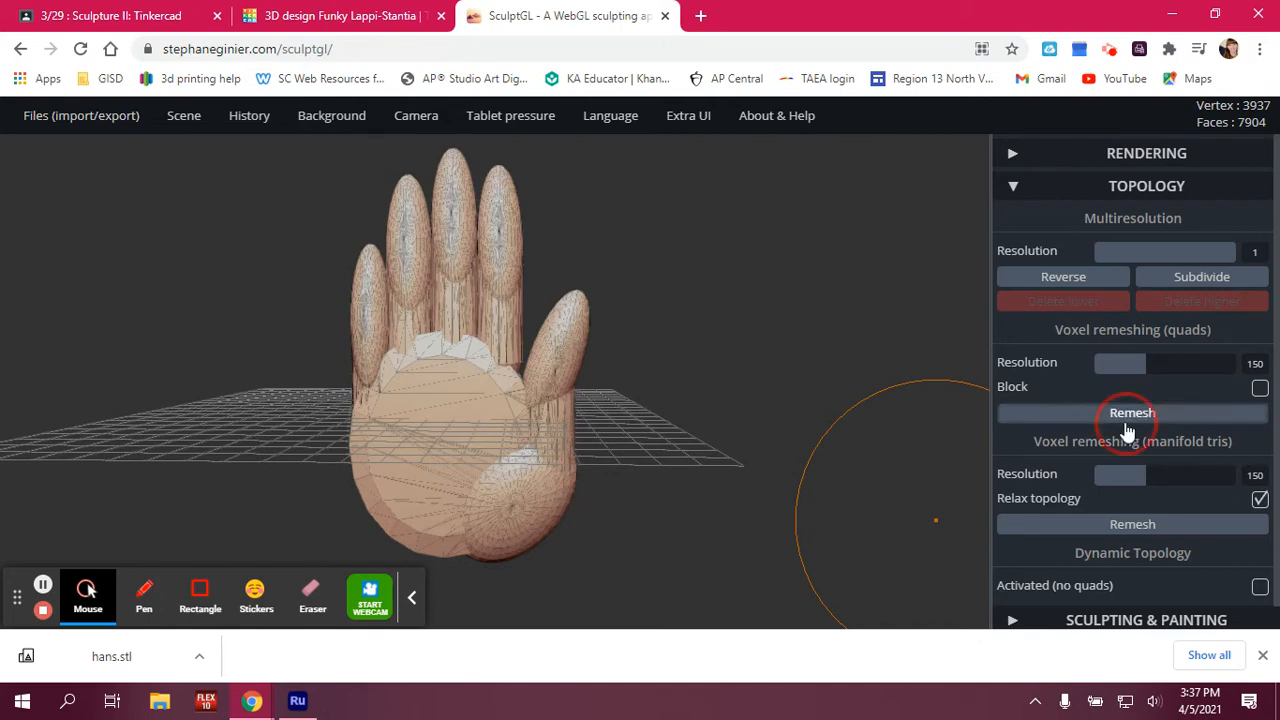
click(1132, 412)
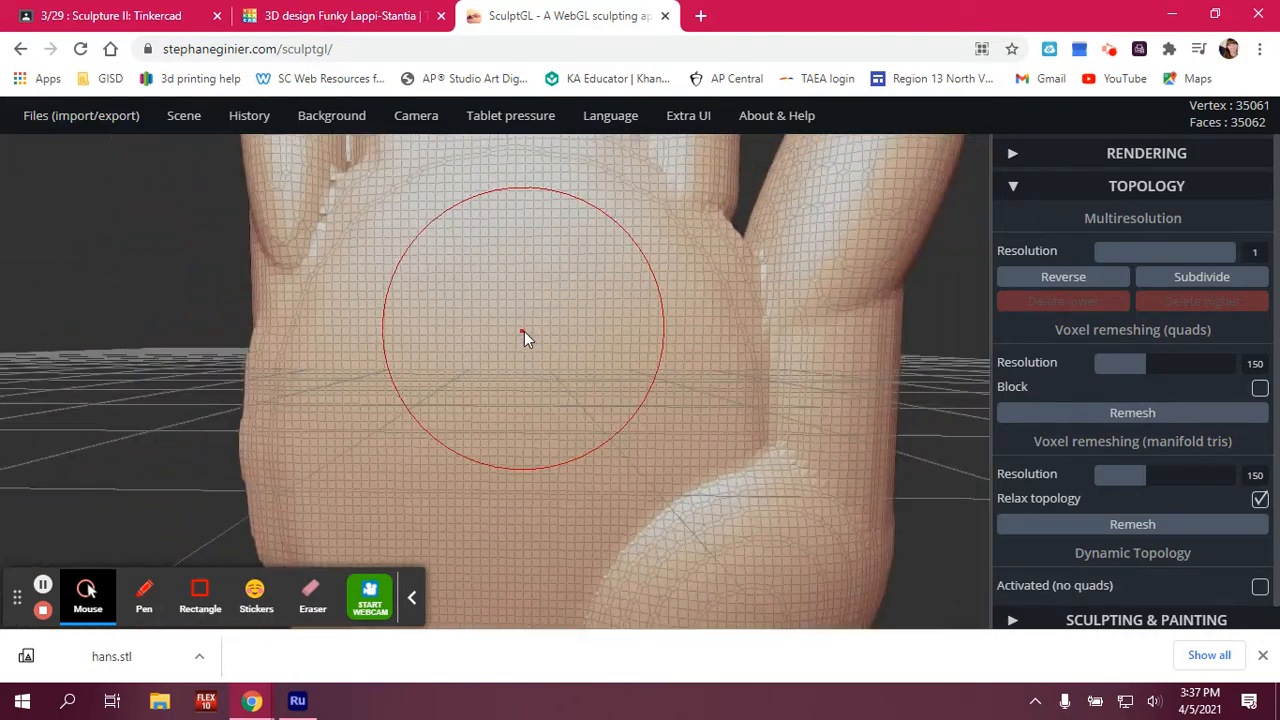
drag(525, 335, 645, 290)
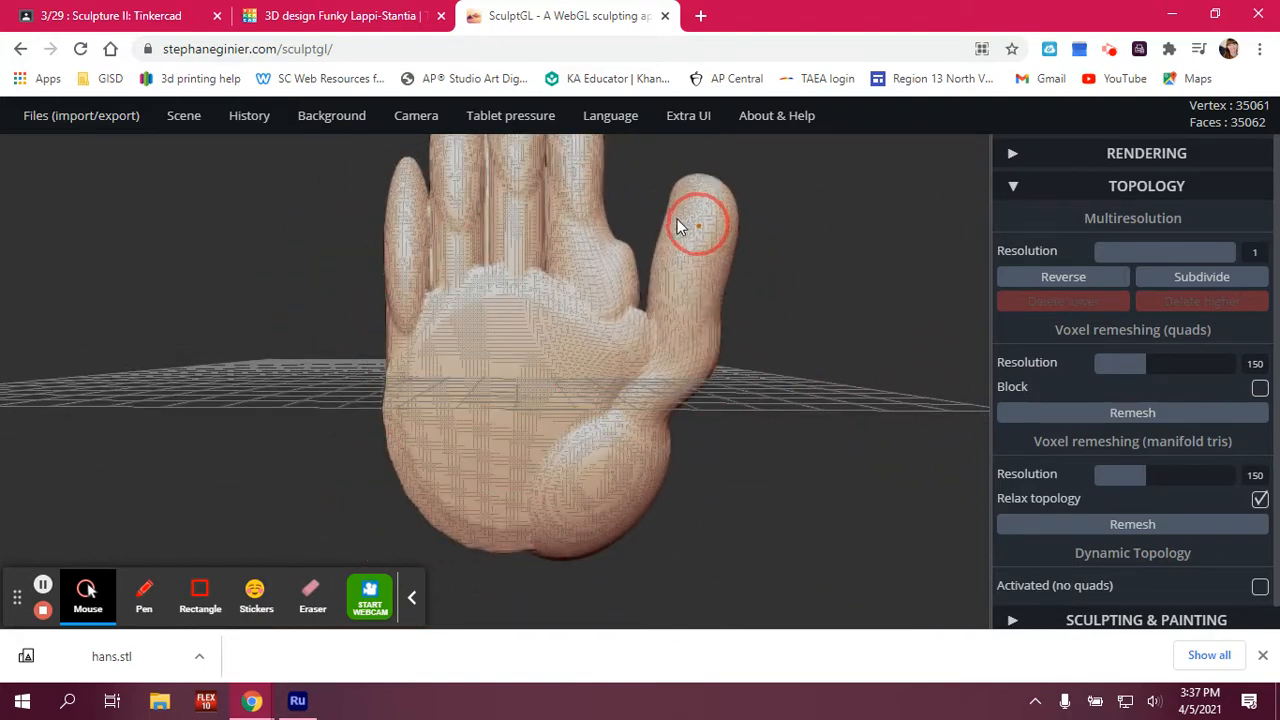
drag(695, 225, 660, 270)
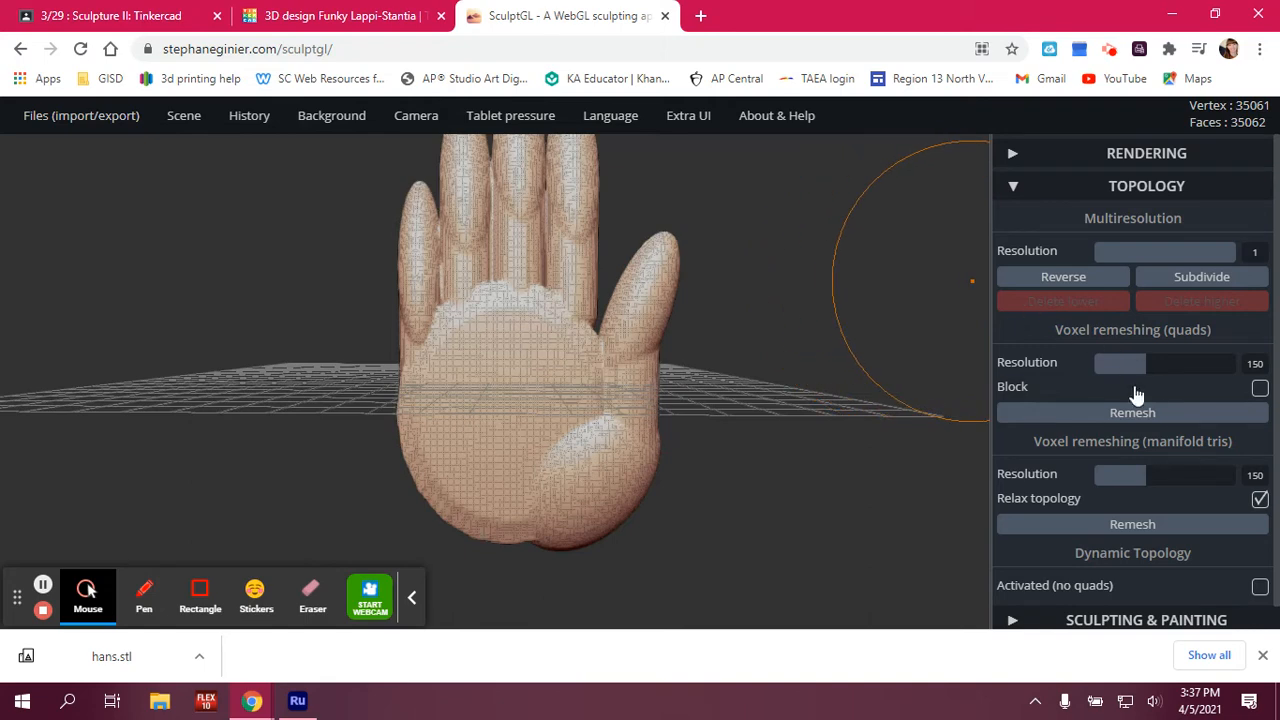
Try a coarse resolution-33 quad remesh, then orbit around the restored 3,937-vertex hand.
drag(1120, 363, 1150, 363)
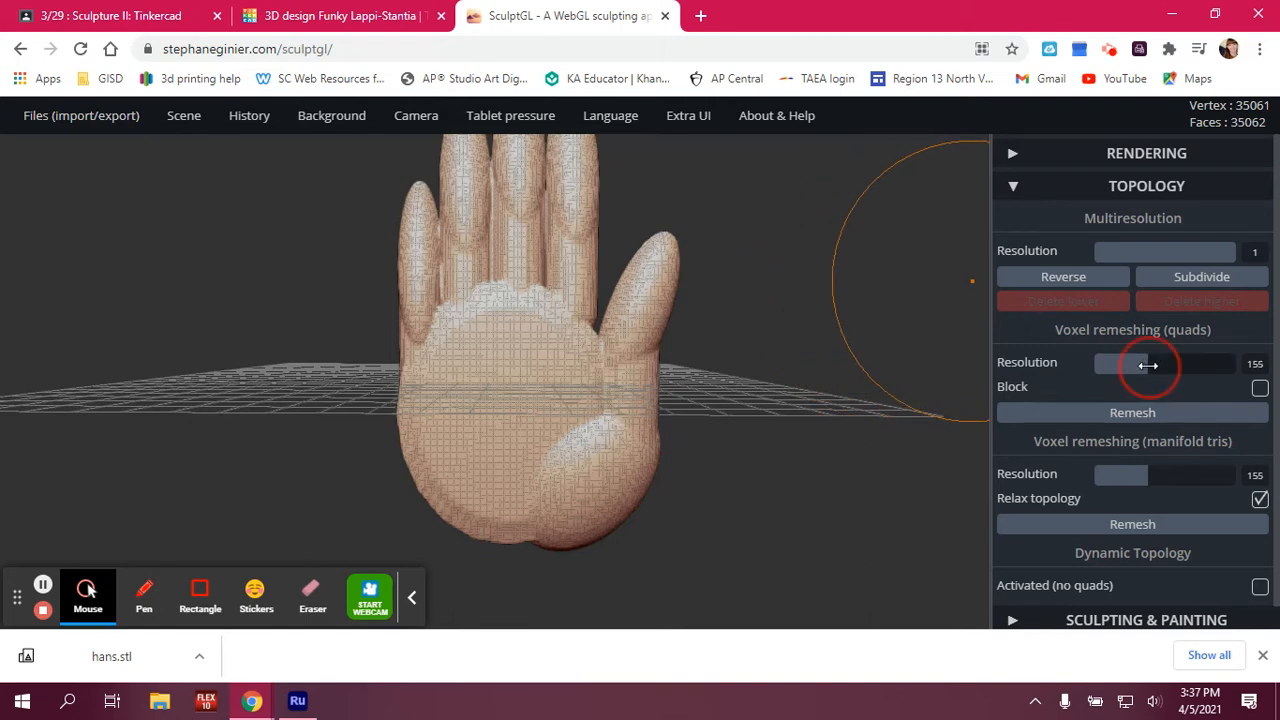
drag(1165, 363, 1100, 363)
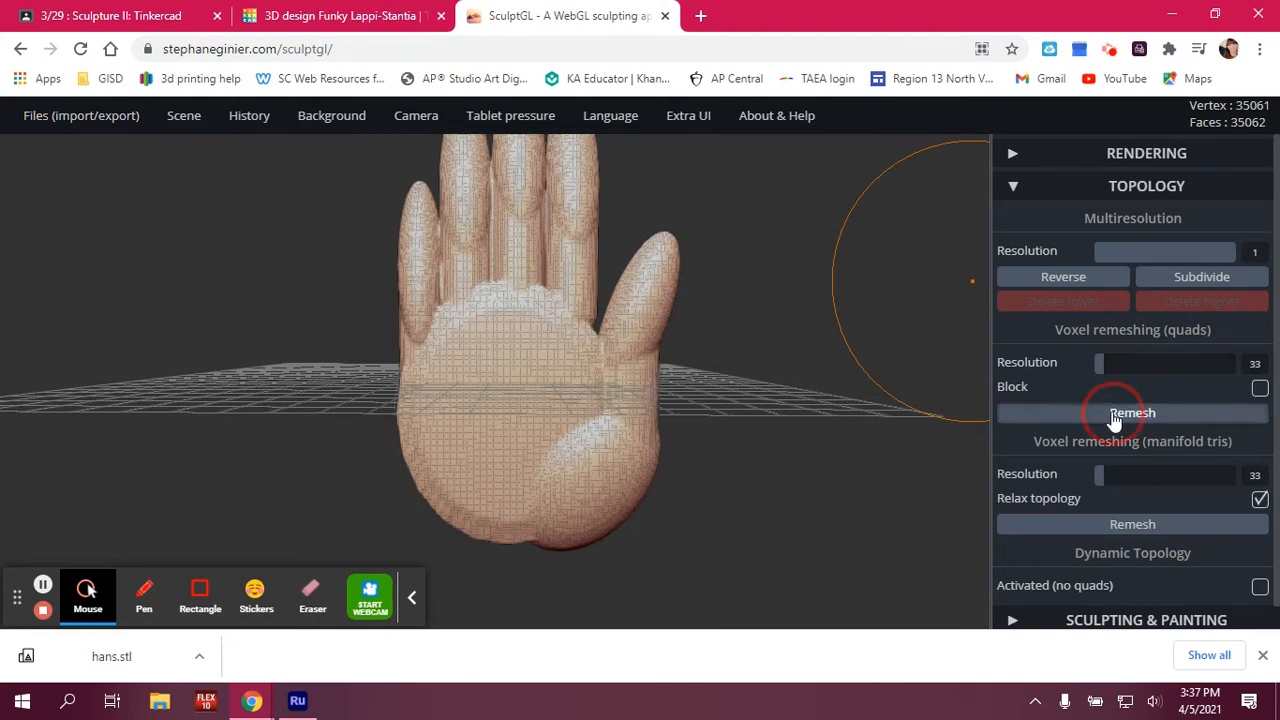
click(1132, 412)
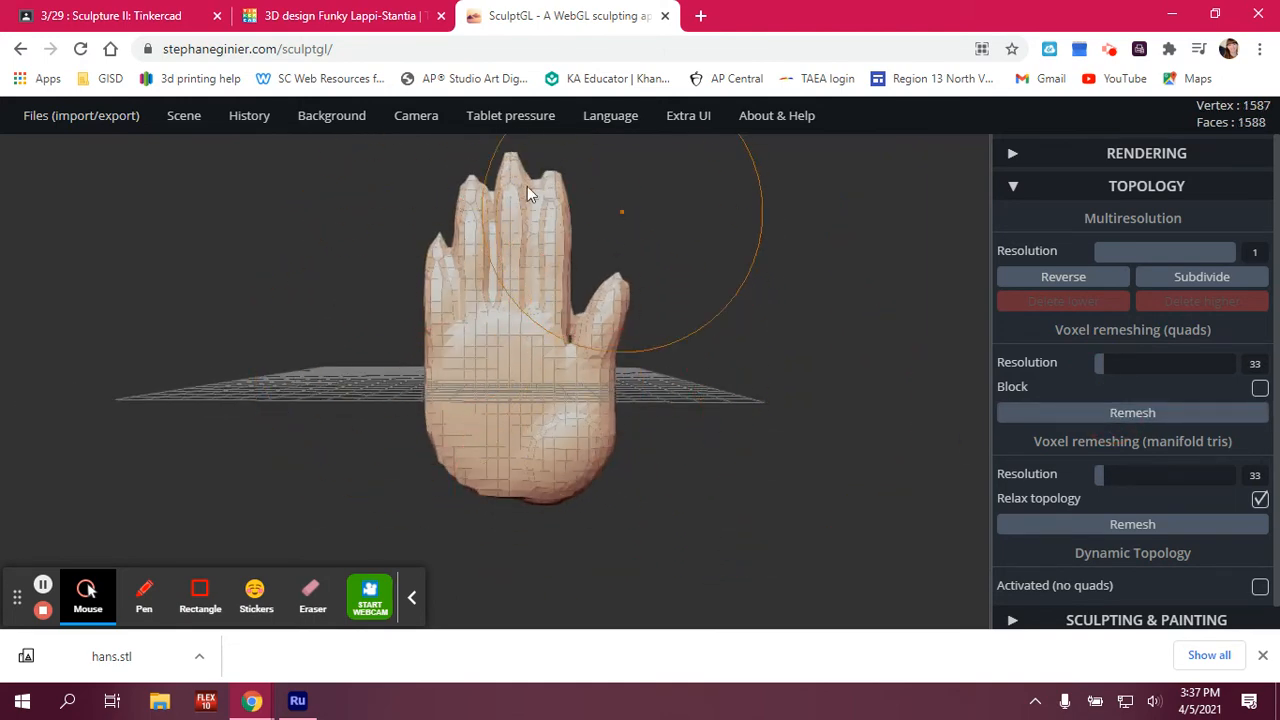
mouse_move(840, 520)
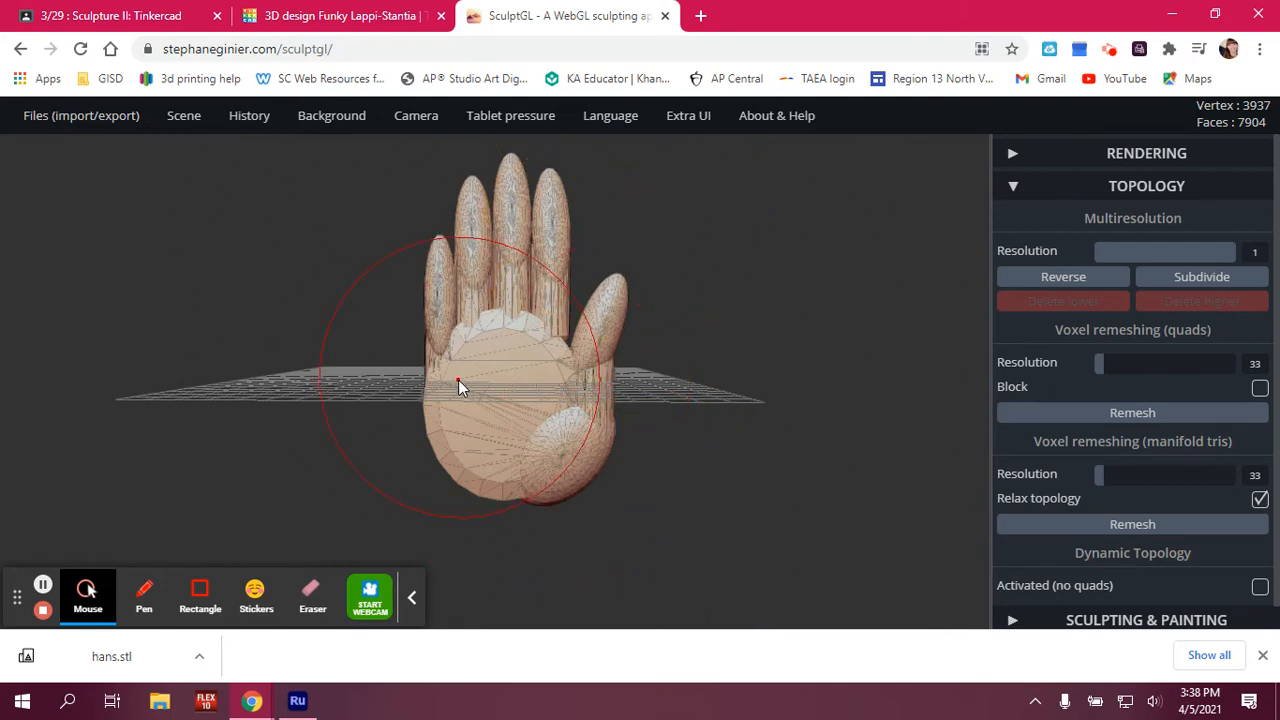
mouse_move(845, 440)
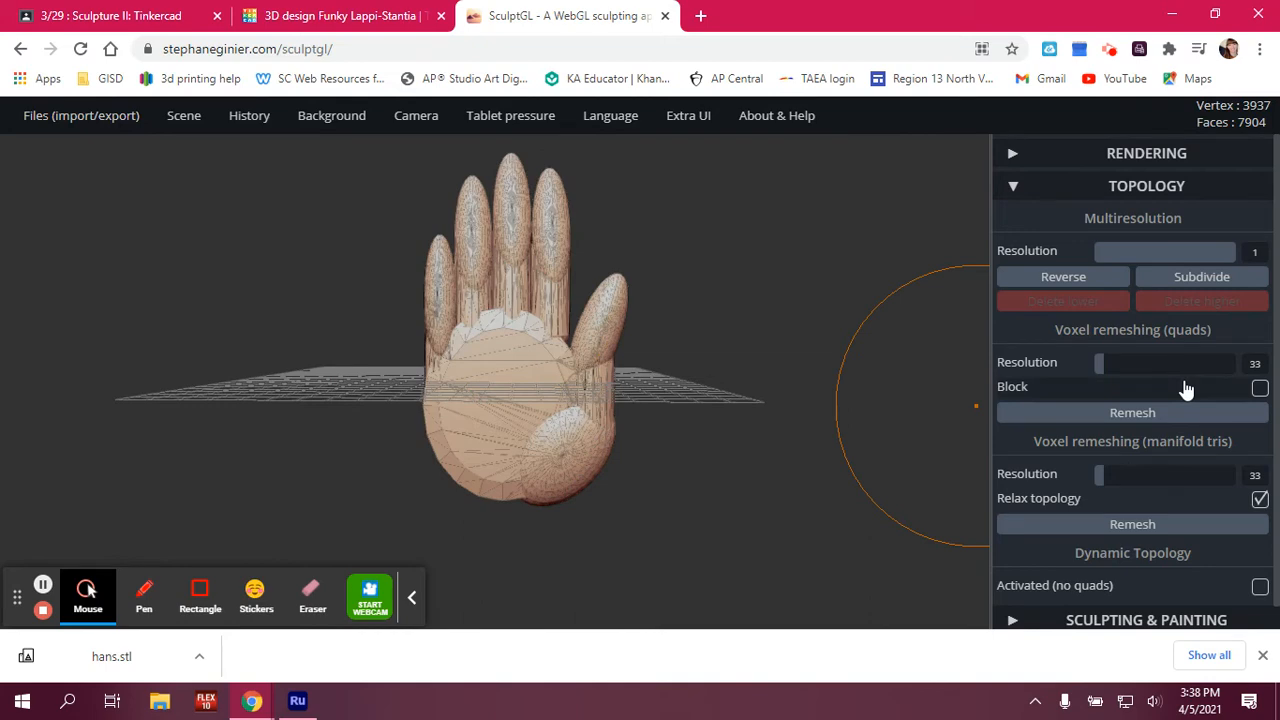
mouse_move(510, 375)
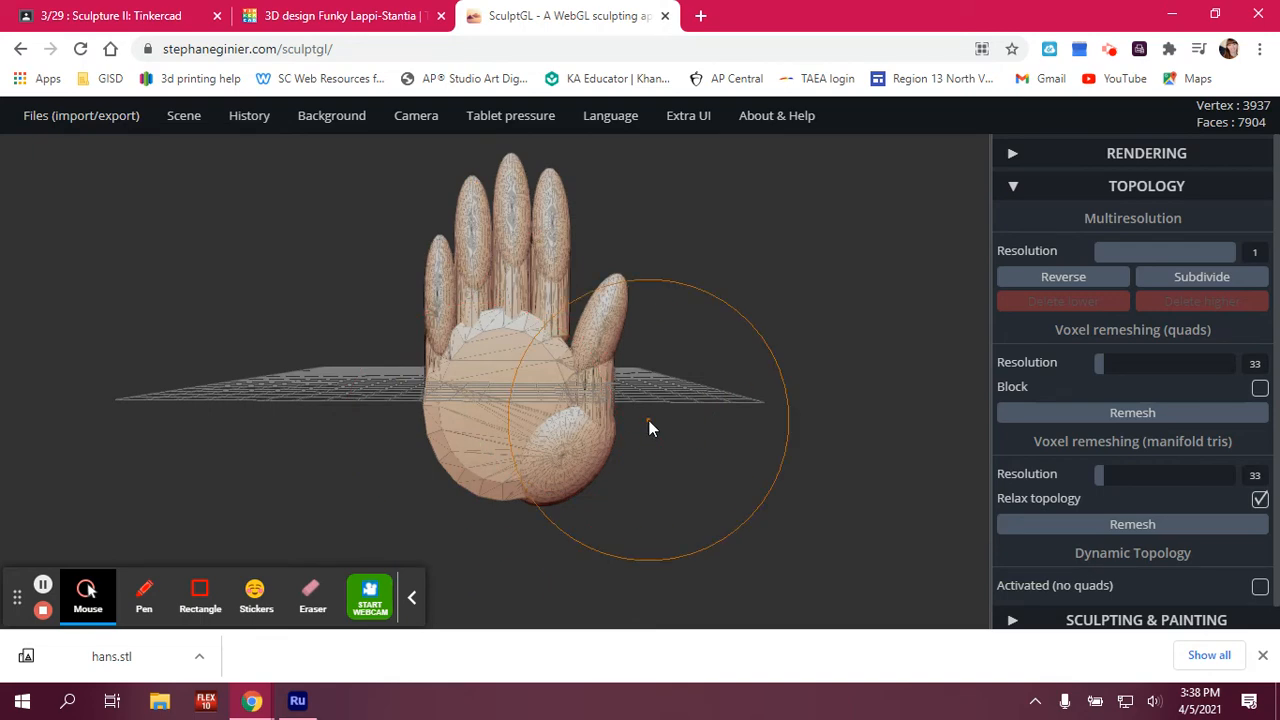
drag(650, 428, 560, 330)
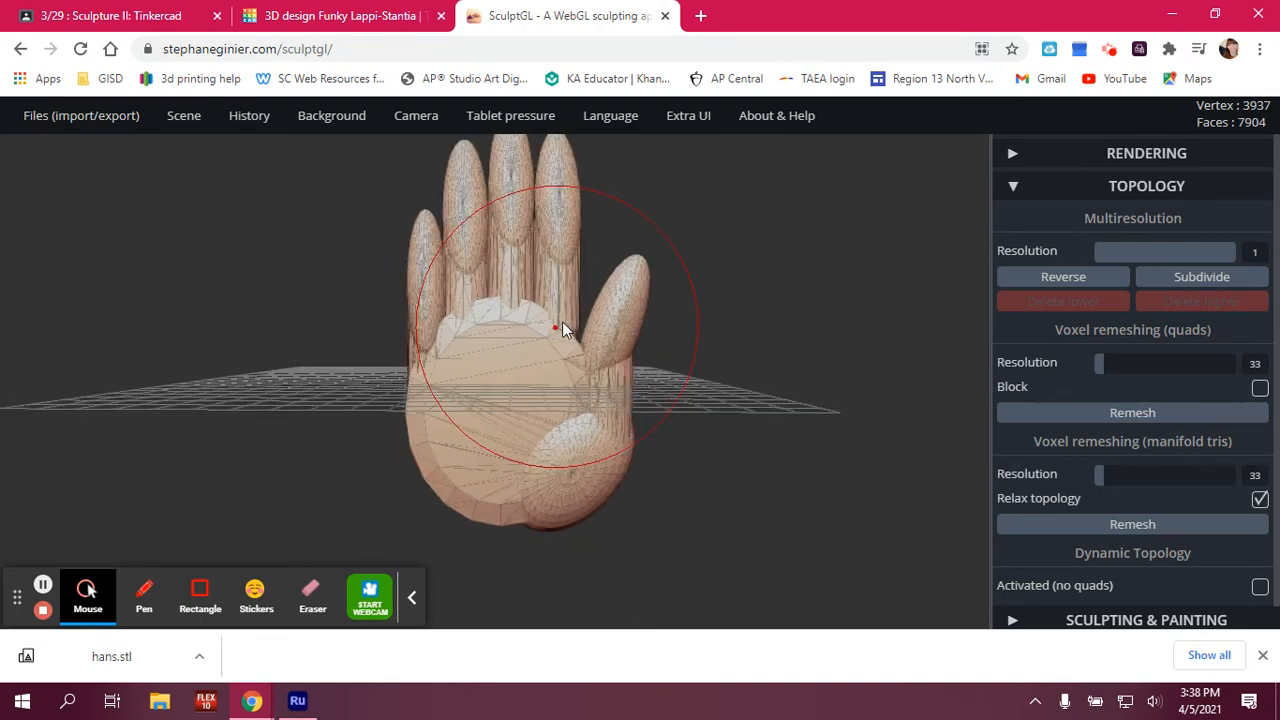
drag(560, 330, 515, 290)
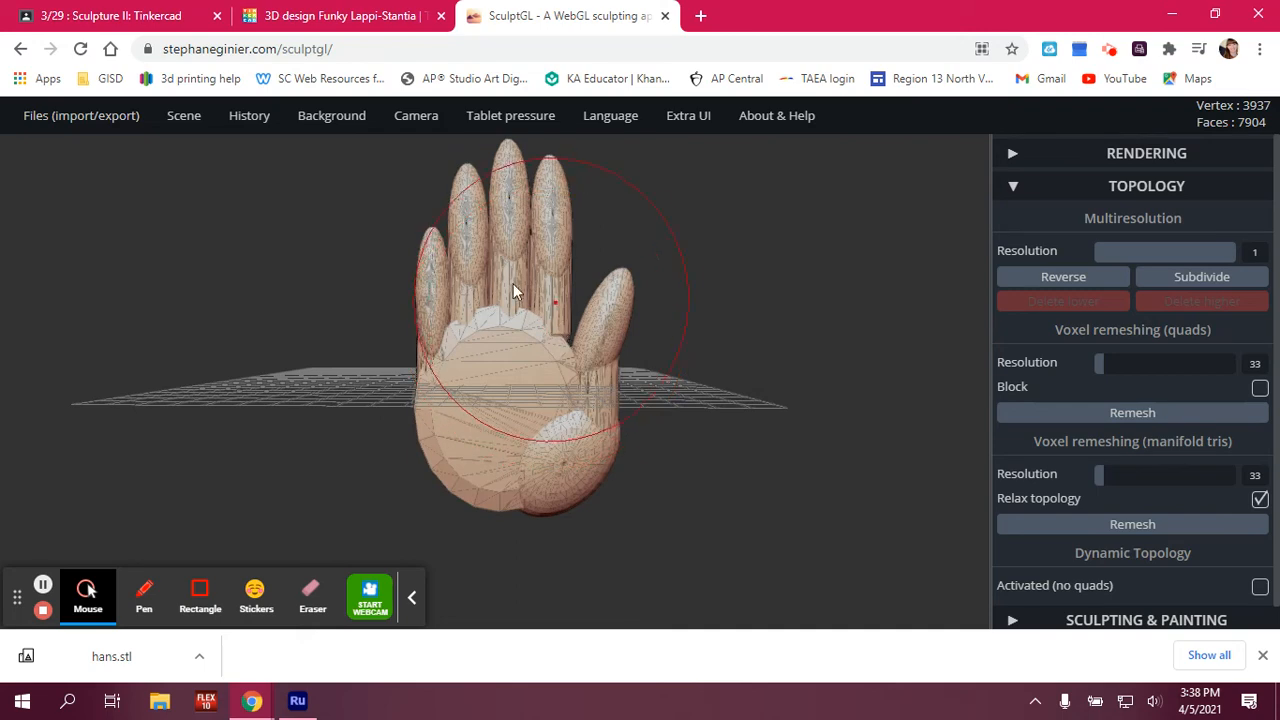
Export the hand mesh from the Files panel as hans1.stl.
click(81, 115)
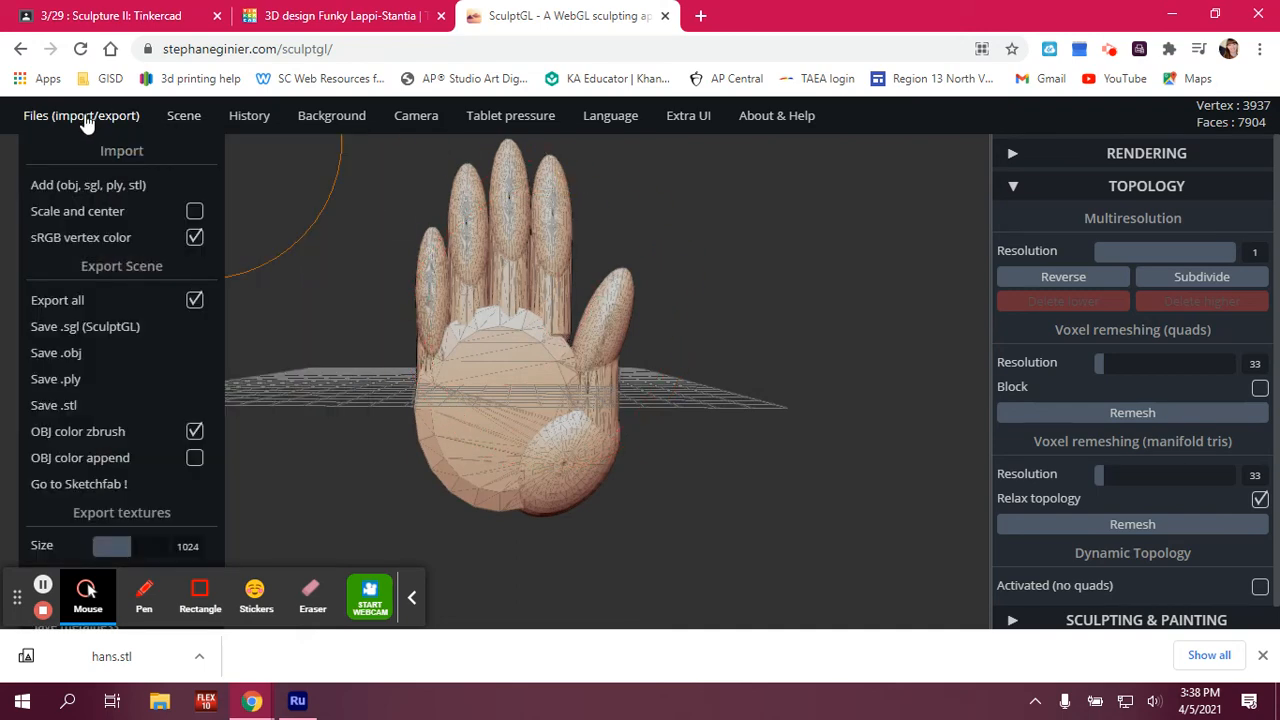
mouse_move(70, 277)
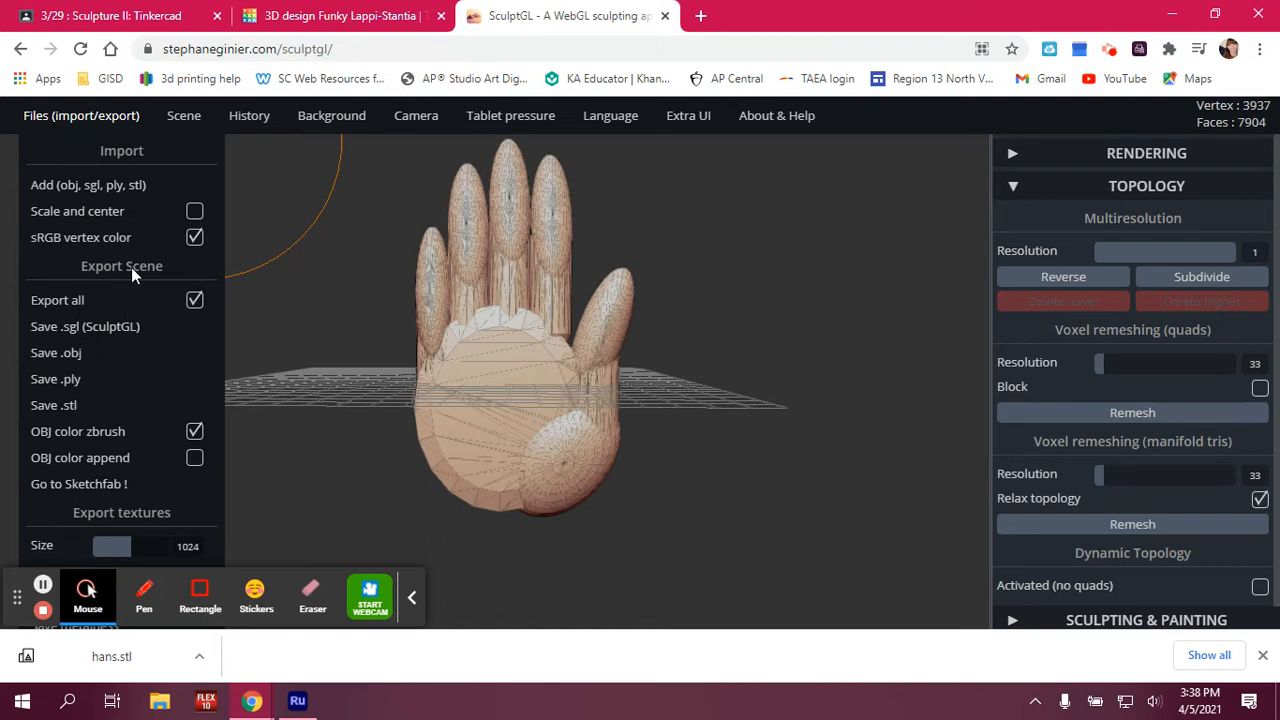
mouse_move(57, 420)
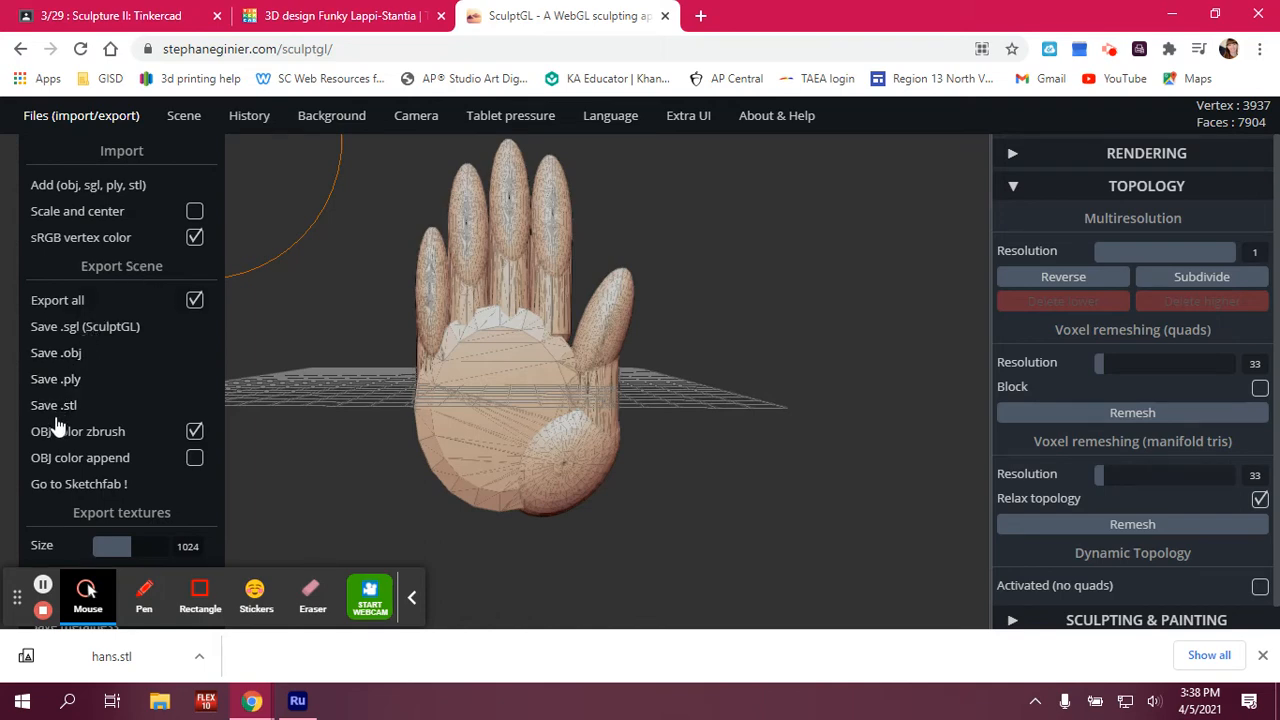
mouse_move(62, 422)
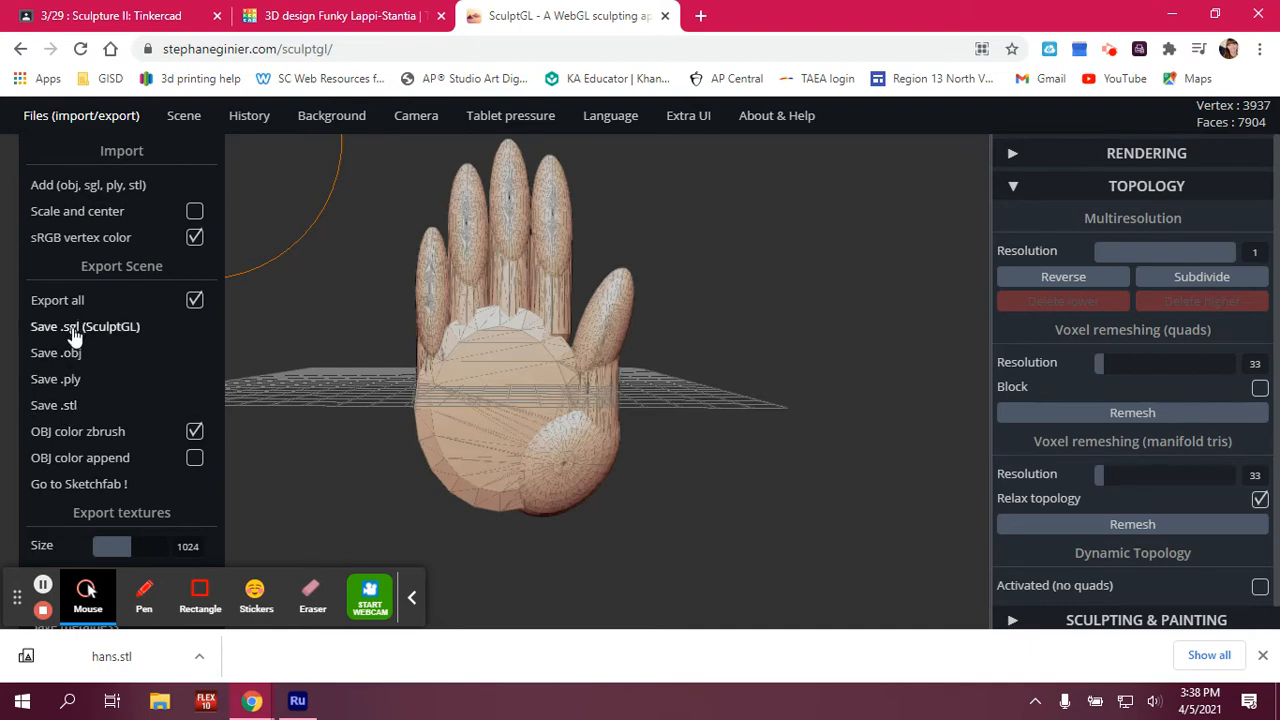
mouse_move(140, 343)
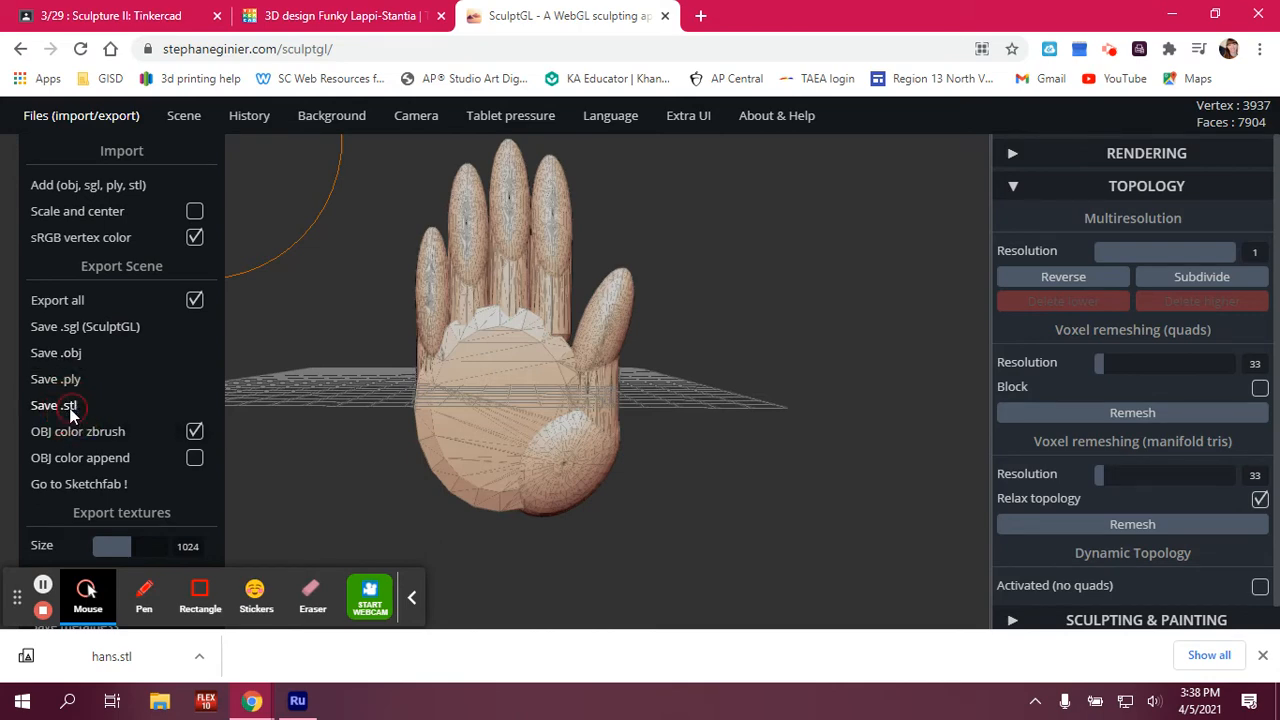
click(57, 405)
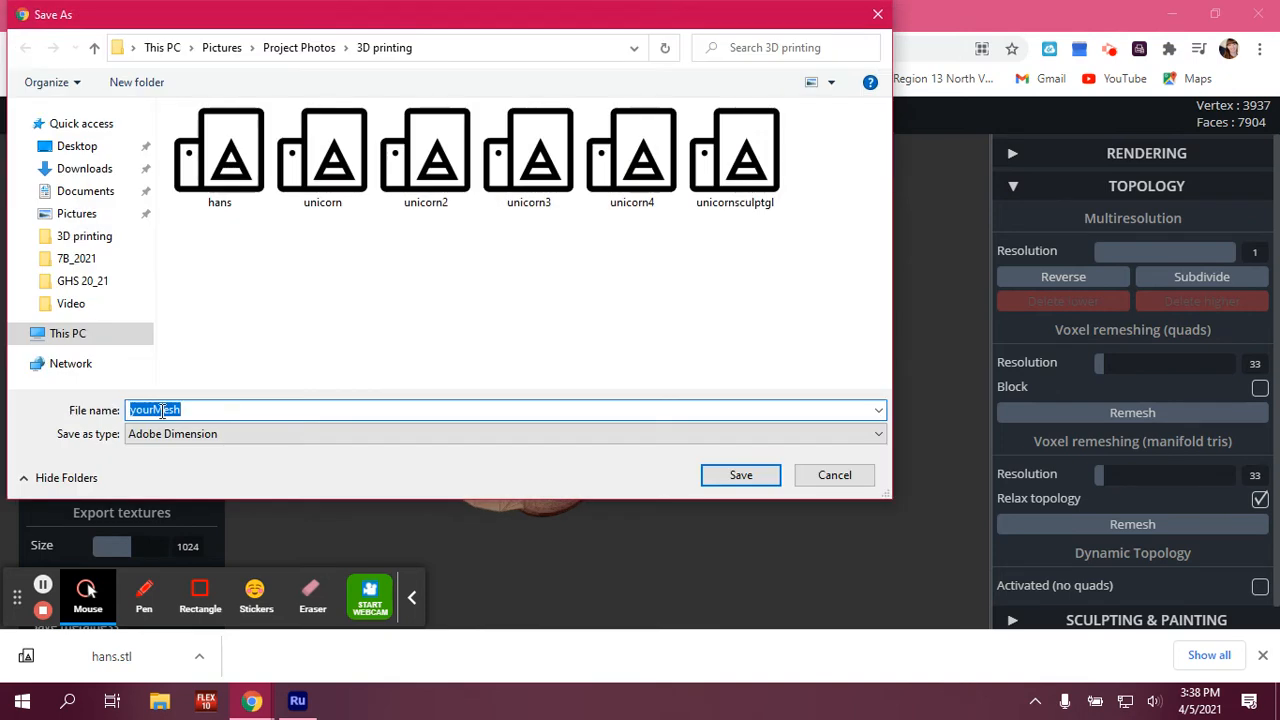
mouse_move(295, 547)
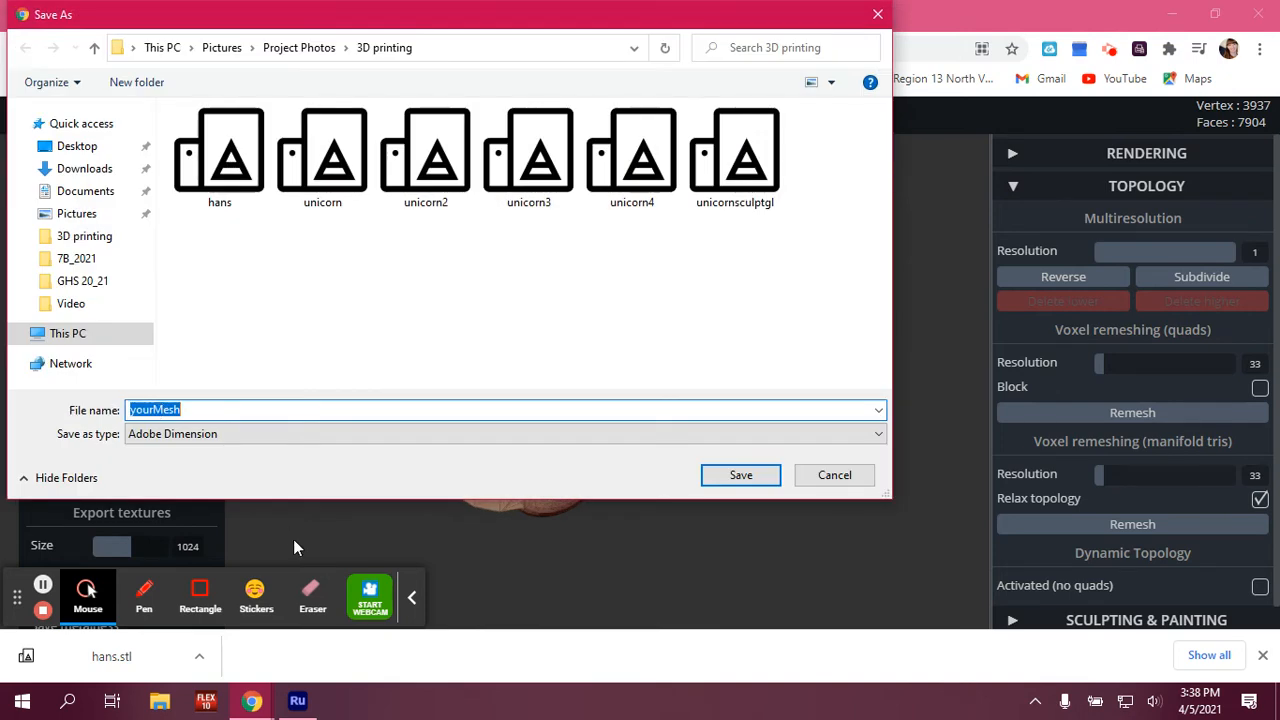
mouse_move(294, 545)
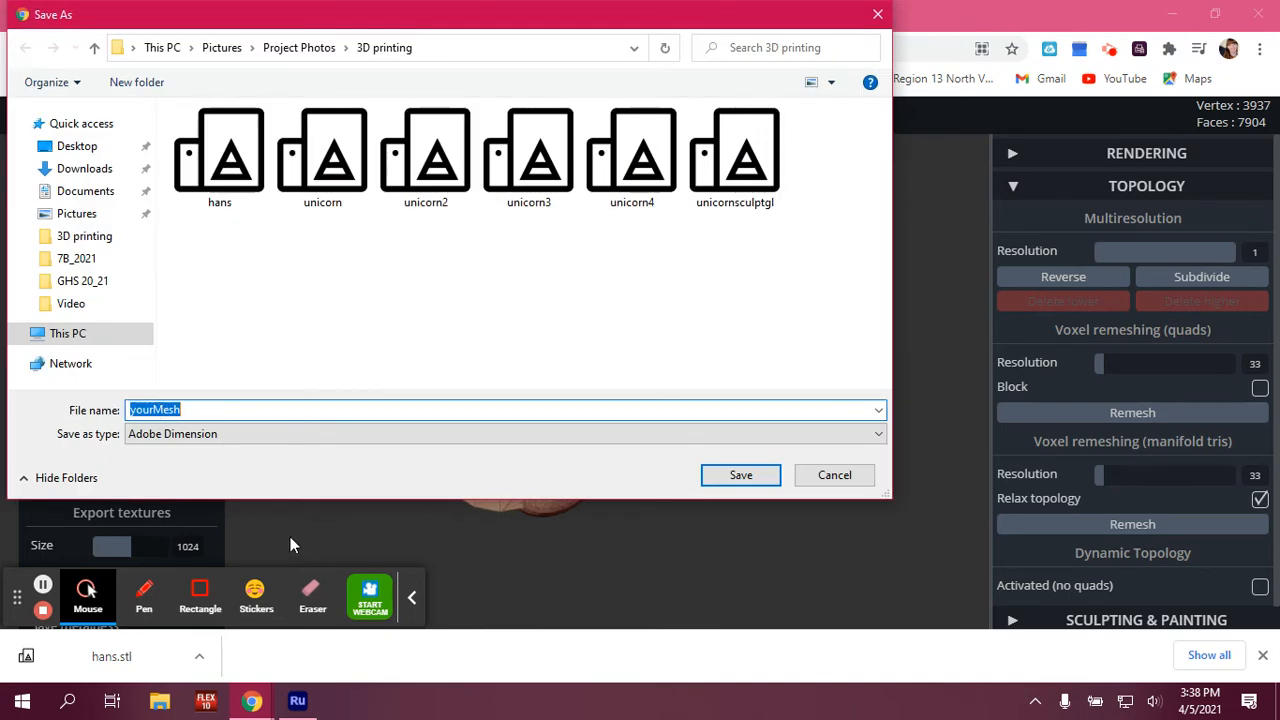
text(hans1)
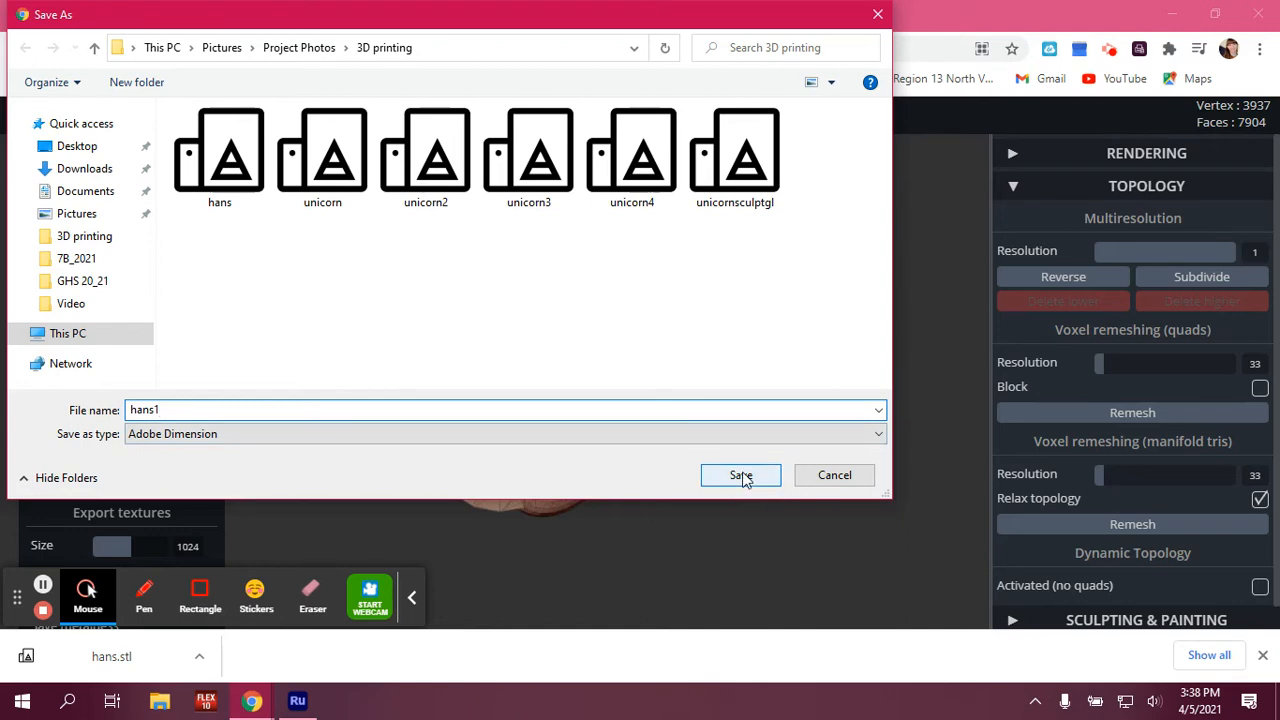
click(740, 474)
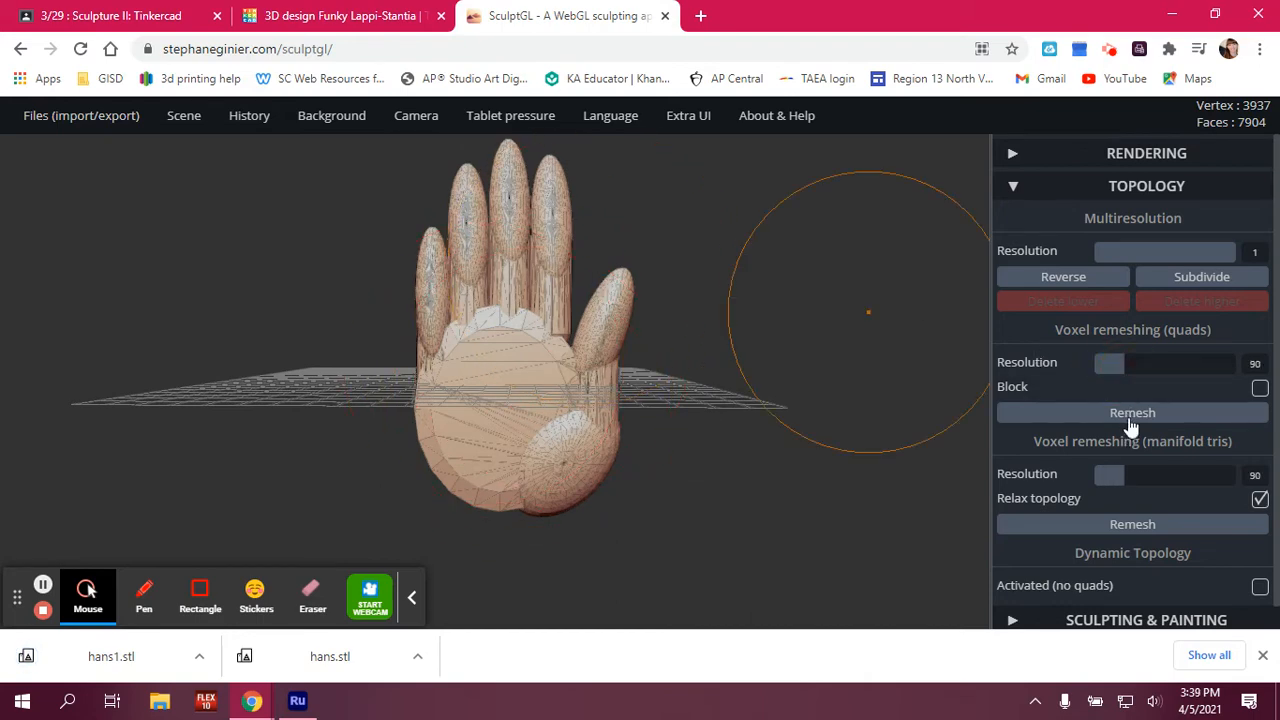
Remesh the hand at resolution 90, giving 12,644 vertices.
click(1132, 412)
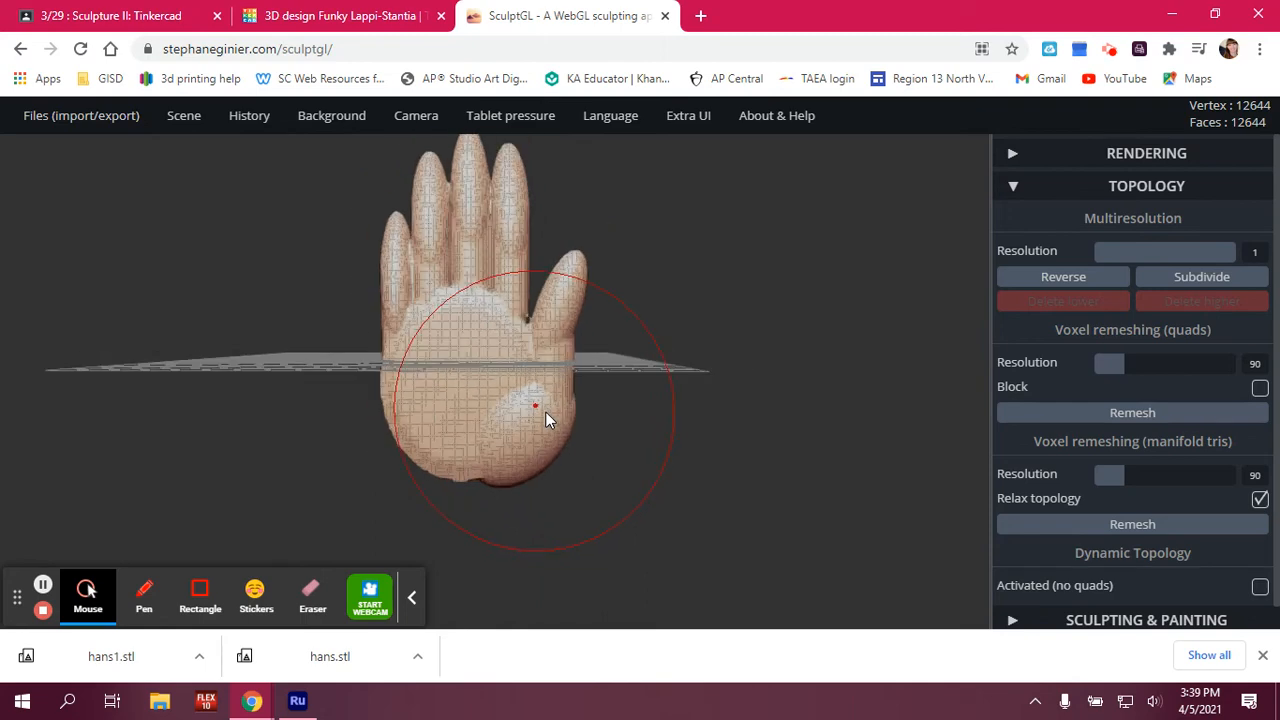
mouse_move(500, 250)
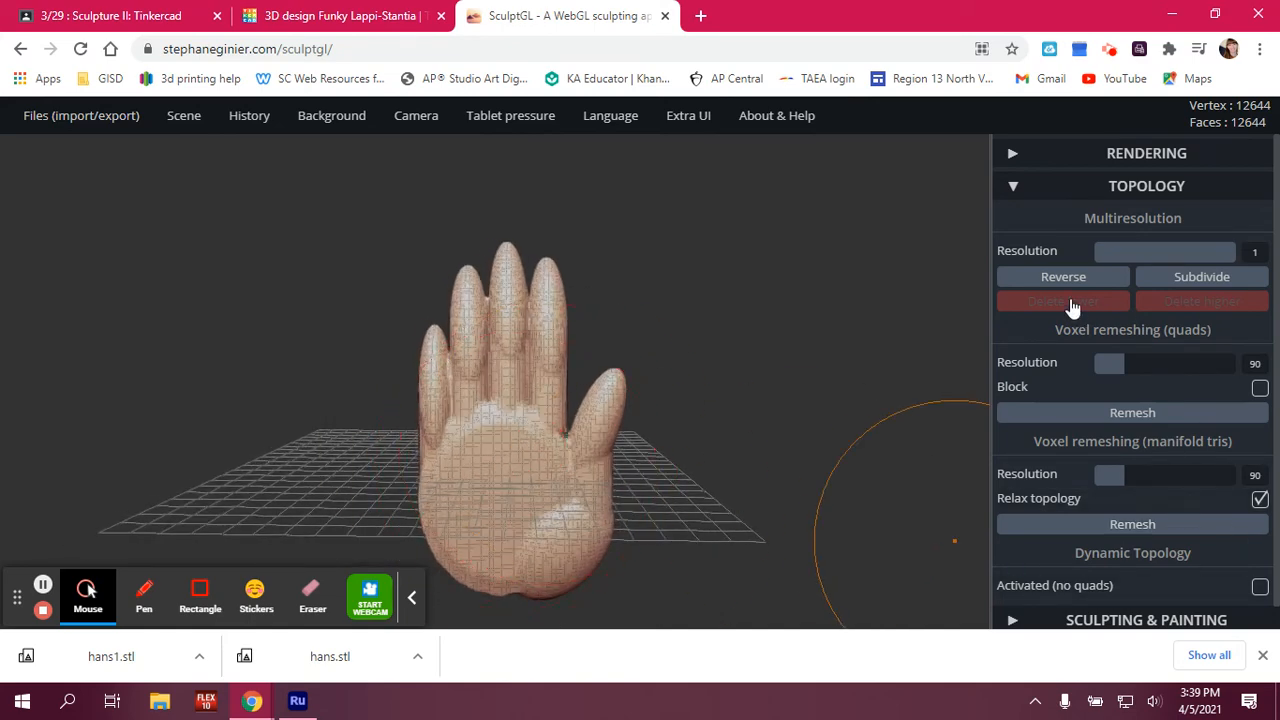
Collapse Topology, expand Sculpting & Painting, and show the sculpting tool list.
click(1146, 185)
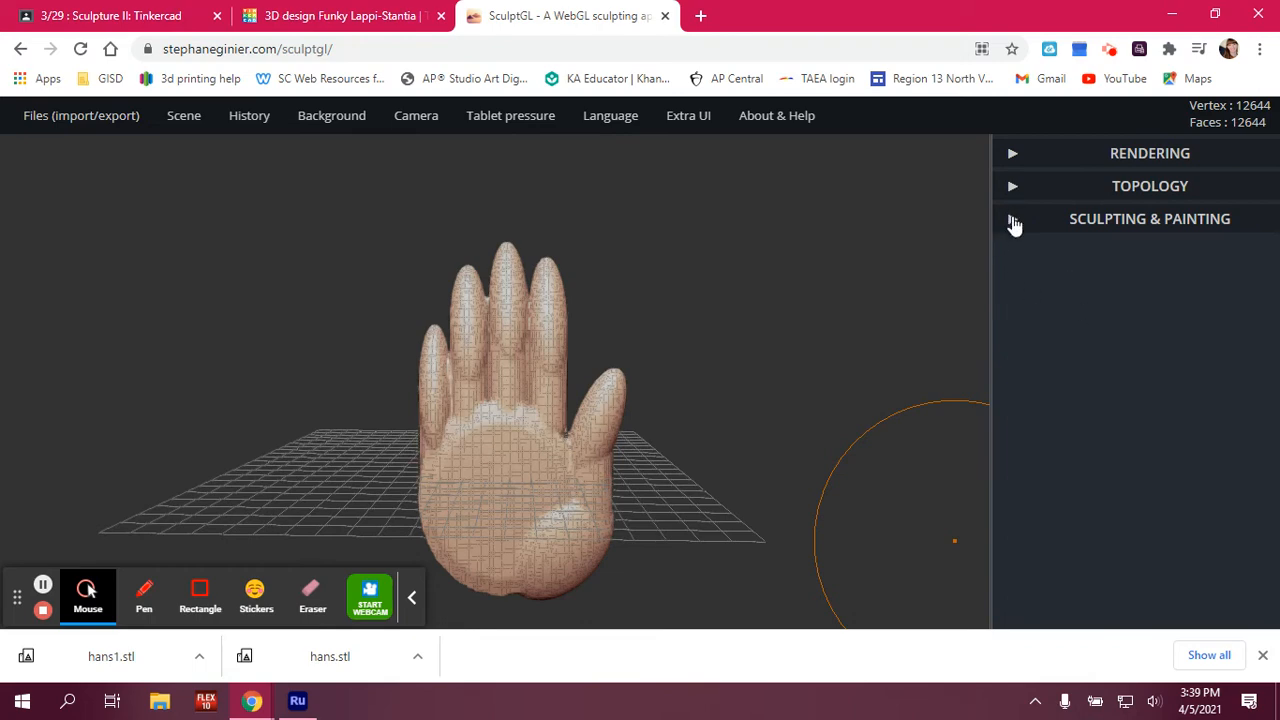
click(1013, 218)
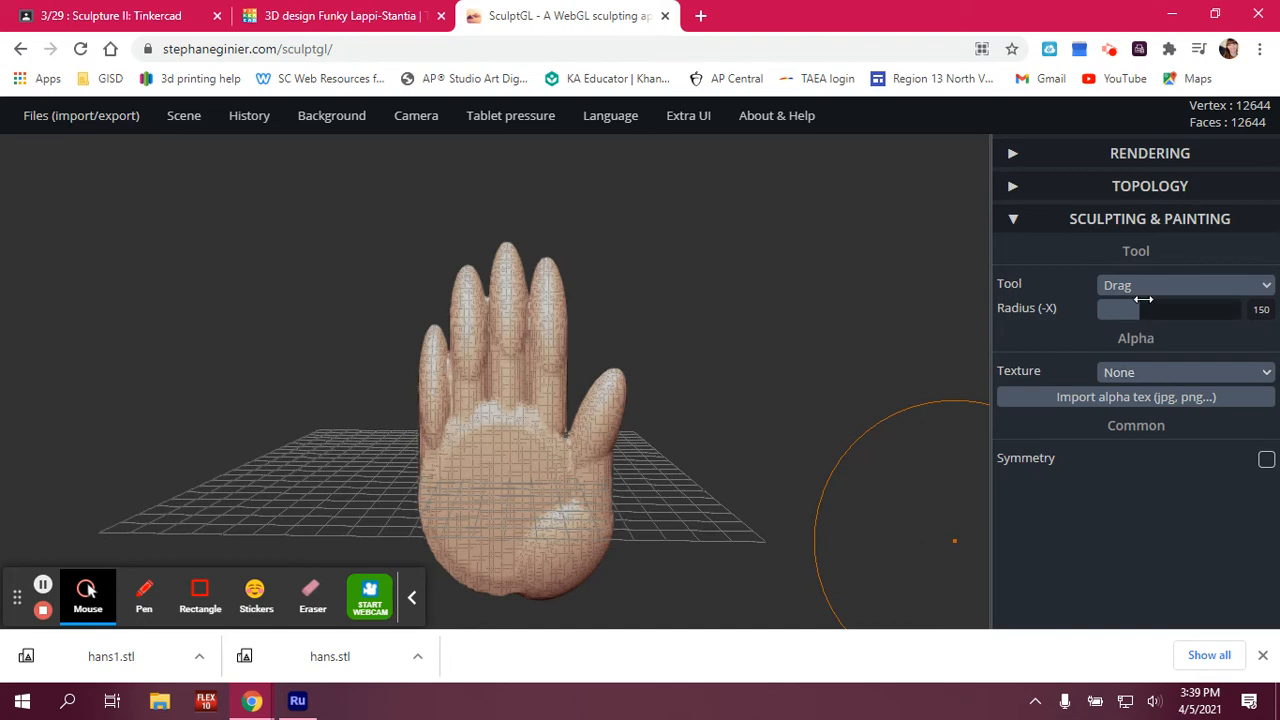
click(1185, 285)
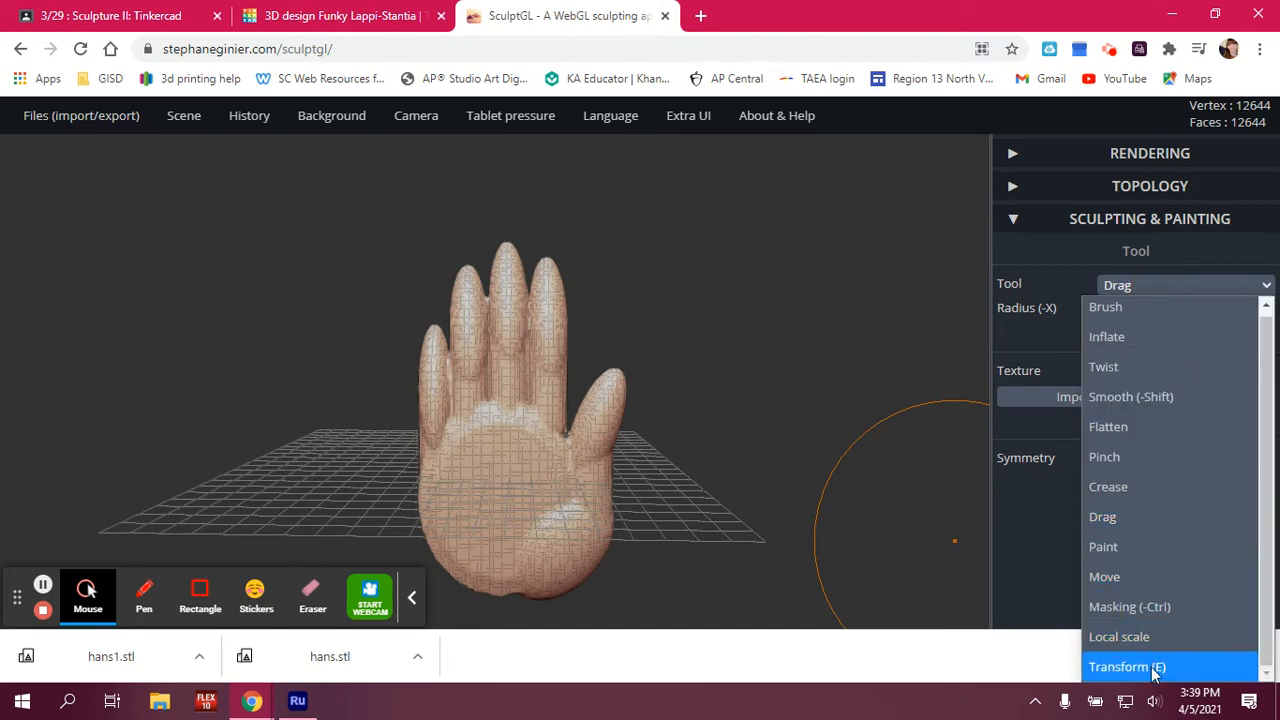
Select the Transform tool and orbit the view to look down over the hand.
click(1127, 666)
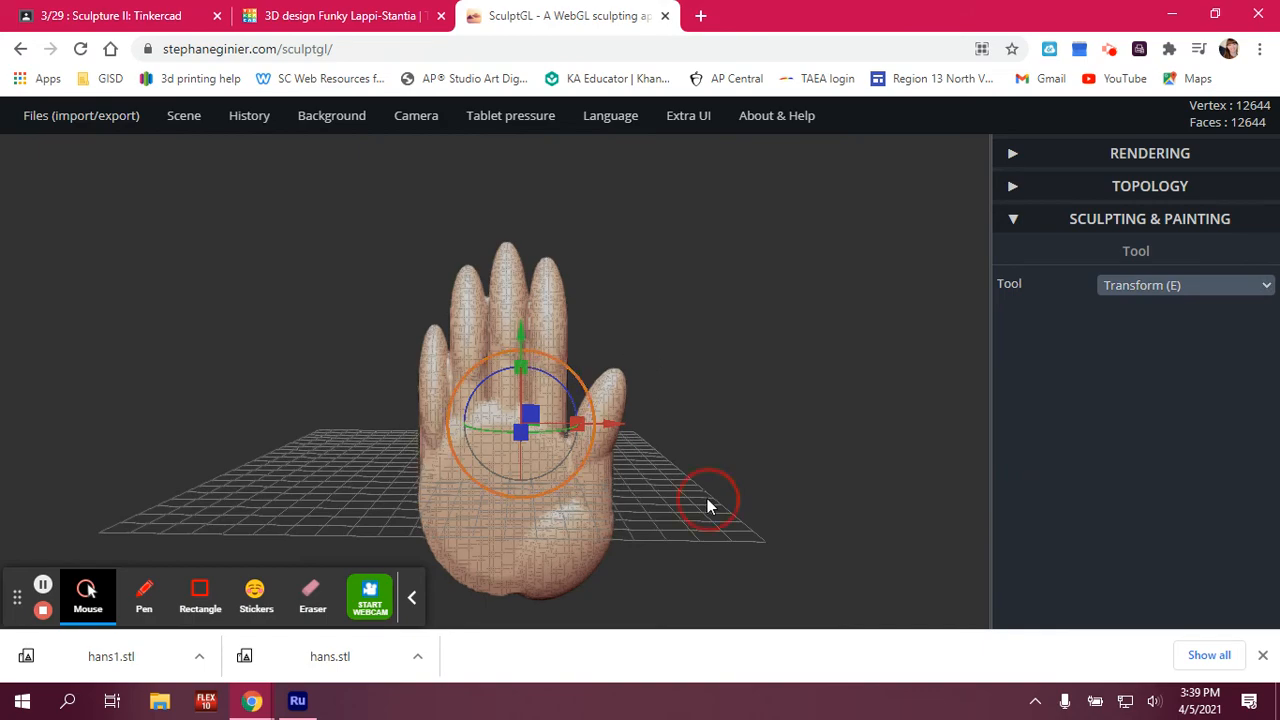
drag(710, 505, 665, 545)
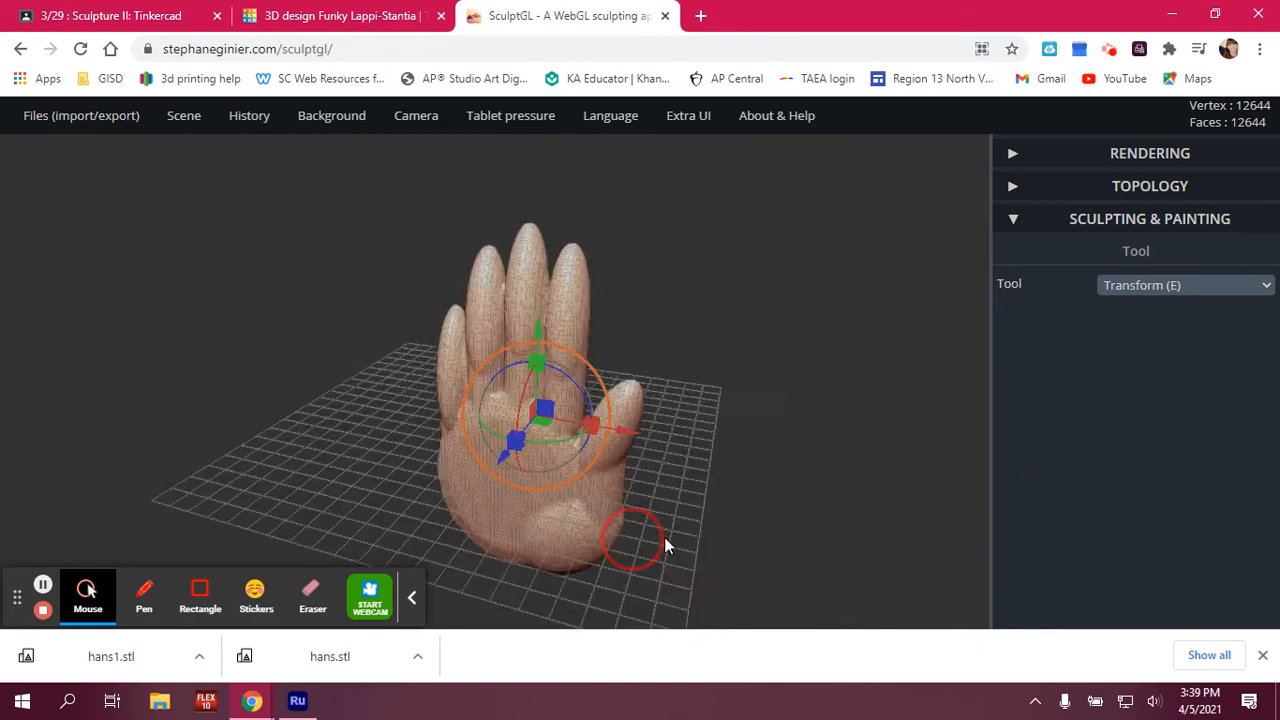
drag(665, 545, 690, 585)
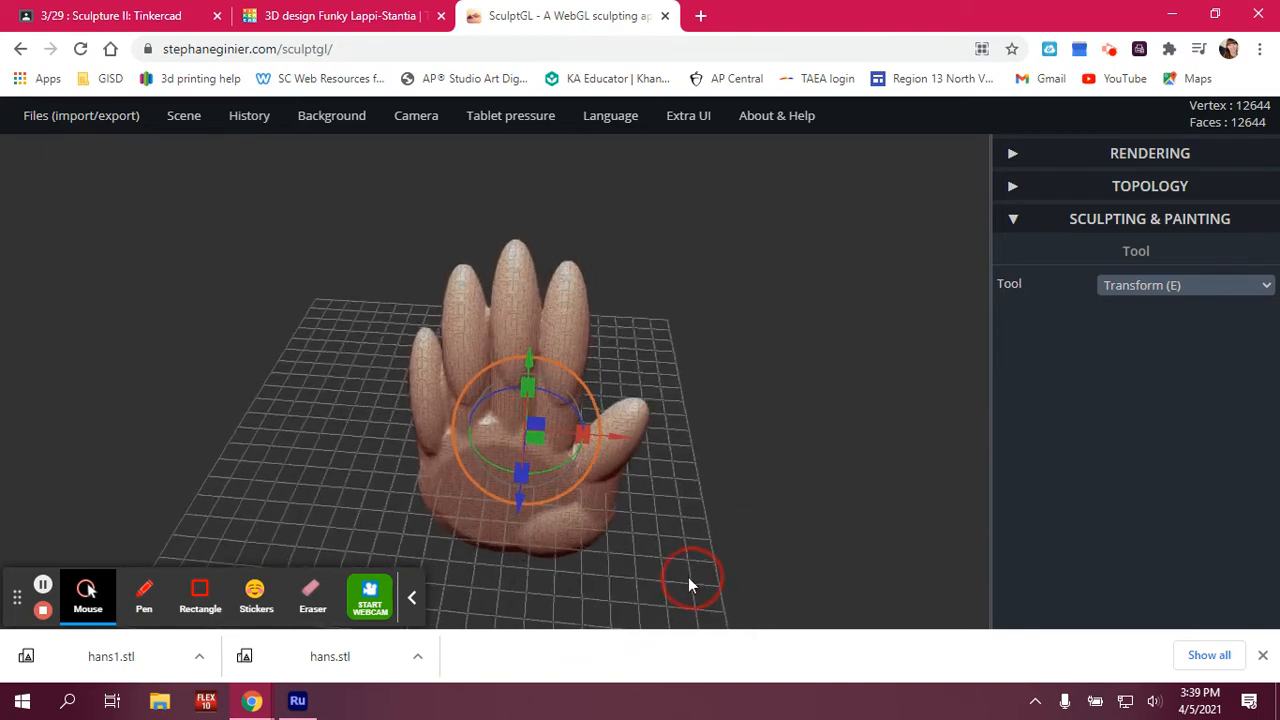
drag(690, 585, 670, 520)
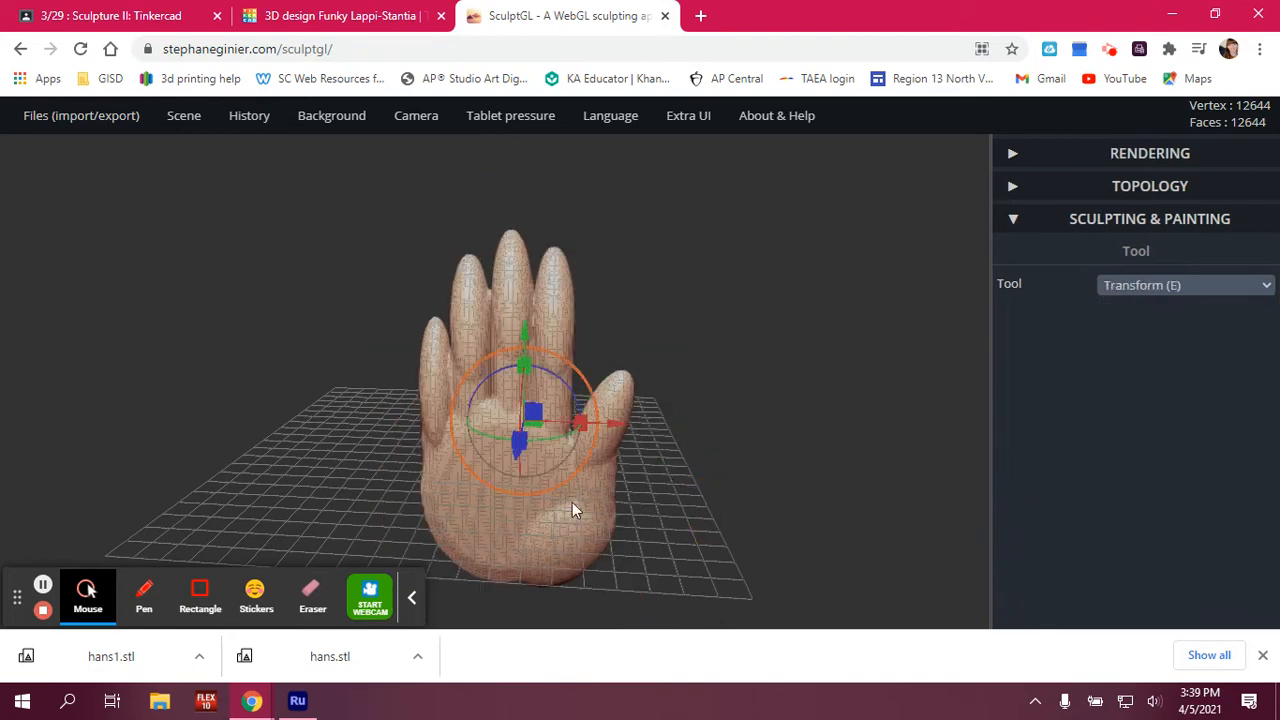
Rotate the hand, place the gizmo center on the palm, and shift it left.
drag(575, 510, 405, 432)
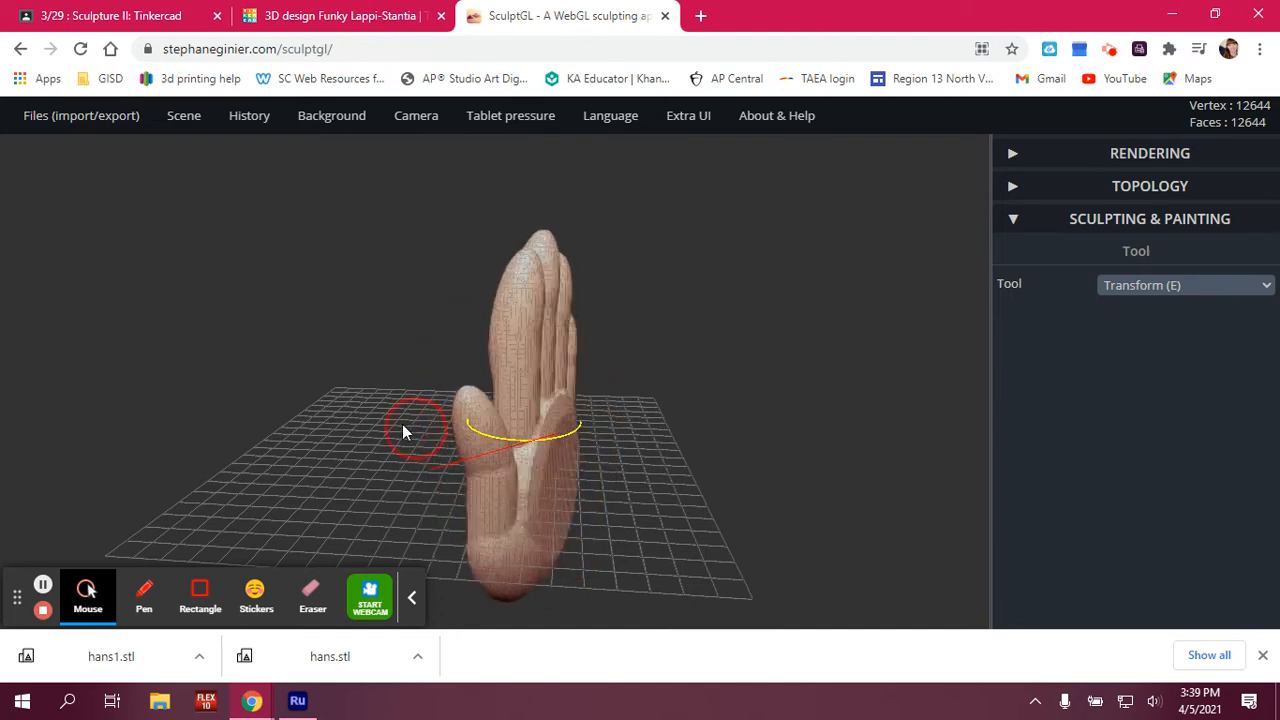
drag(405, 432, 545, 448)
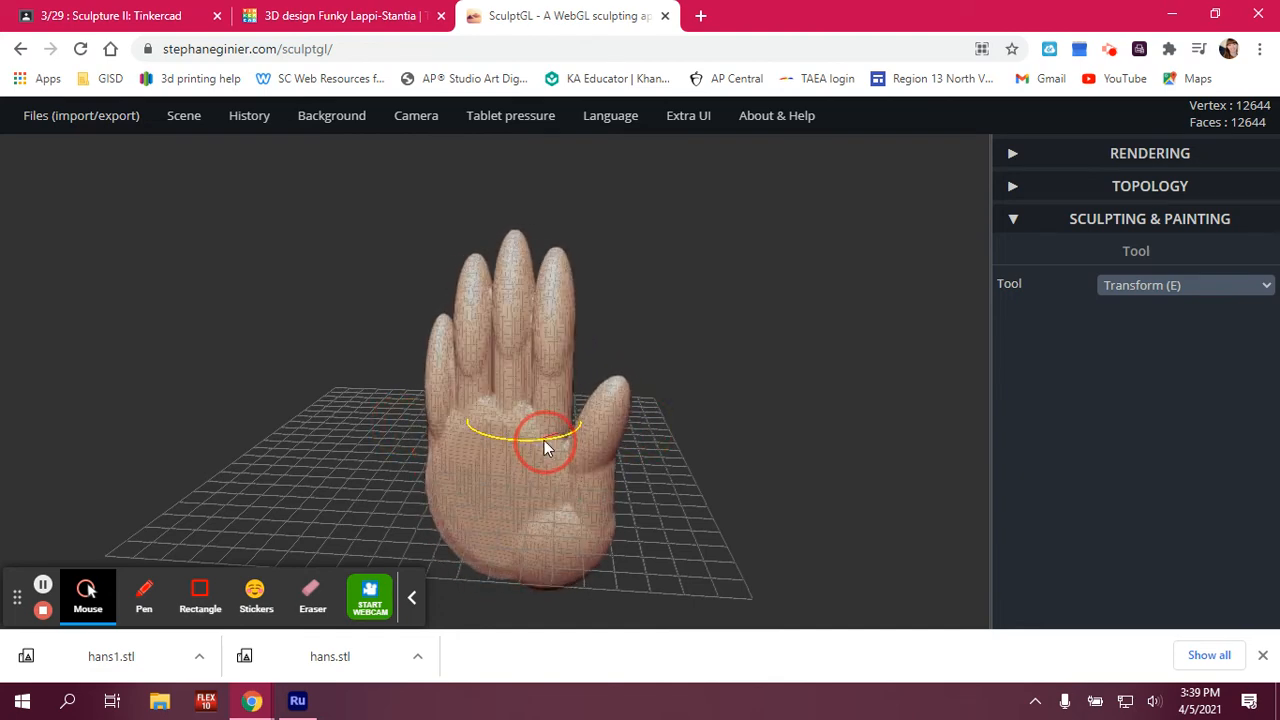
click(545, 445)
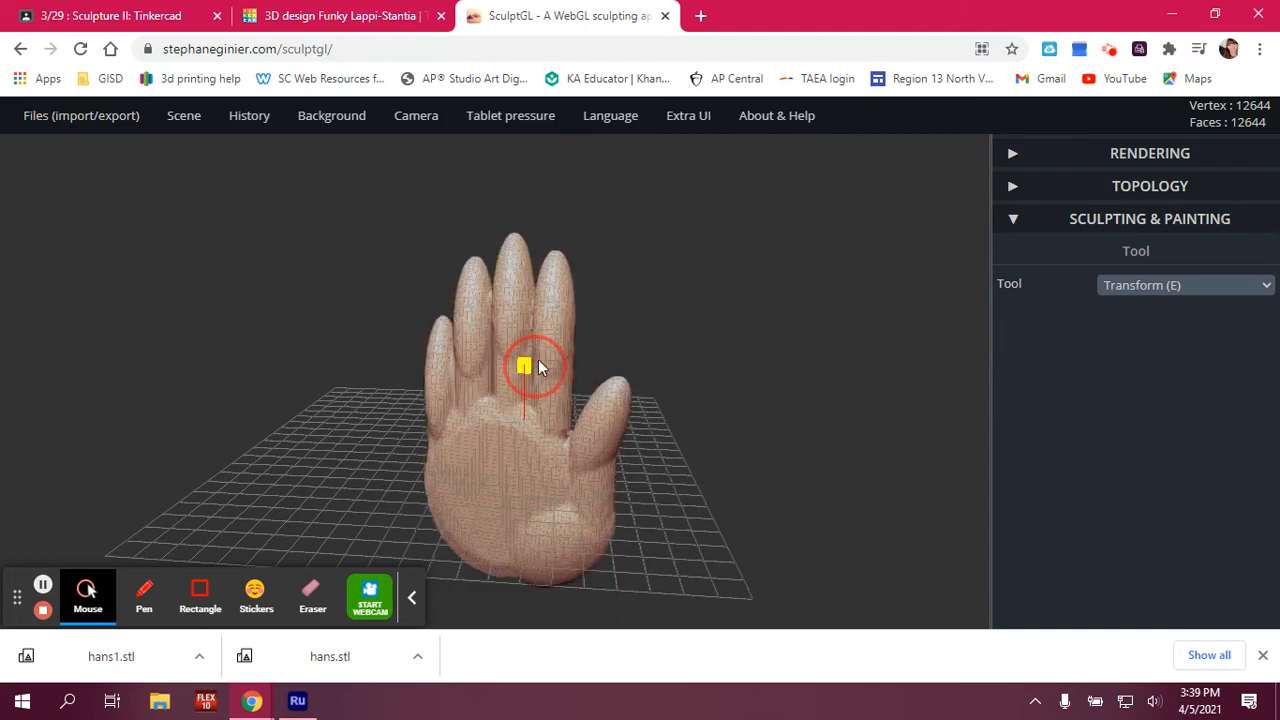
click(525, 365)
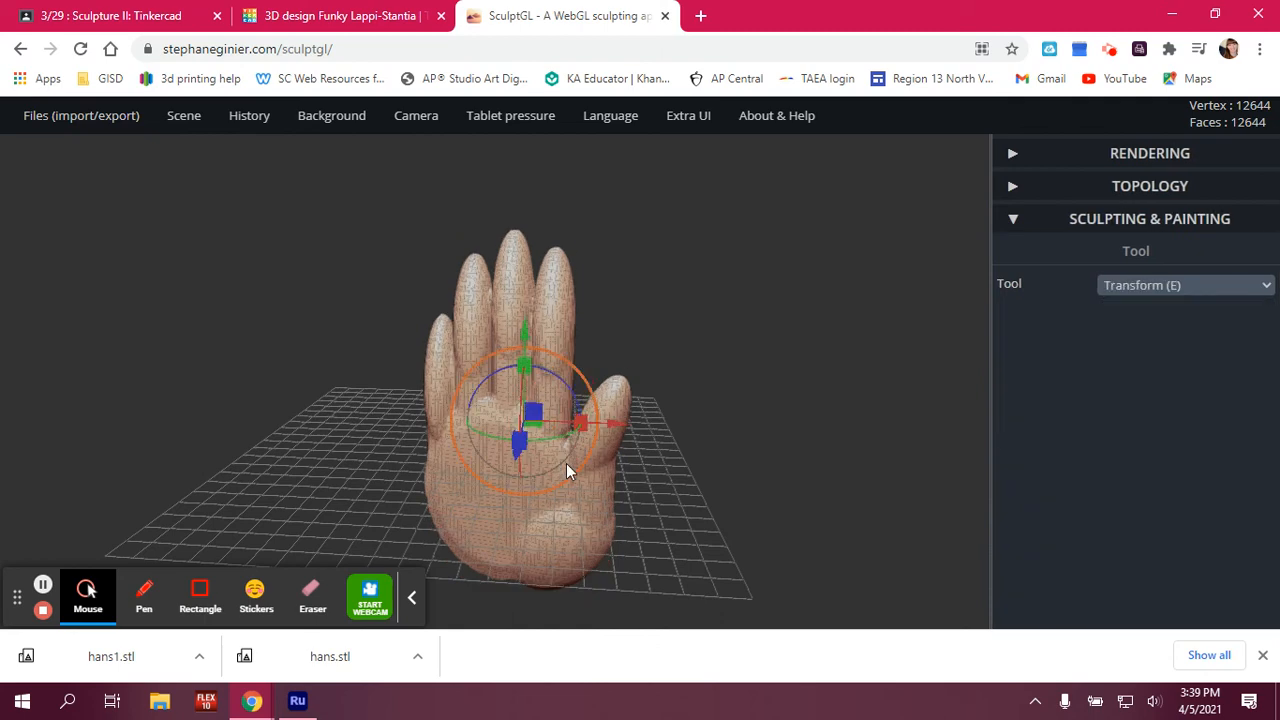
drag(570, 471, 615, 425)
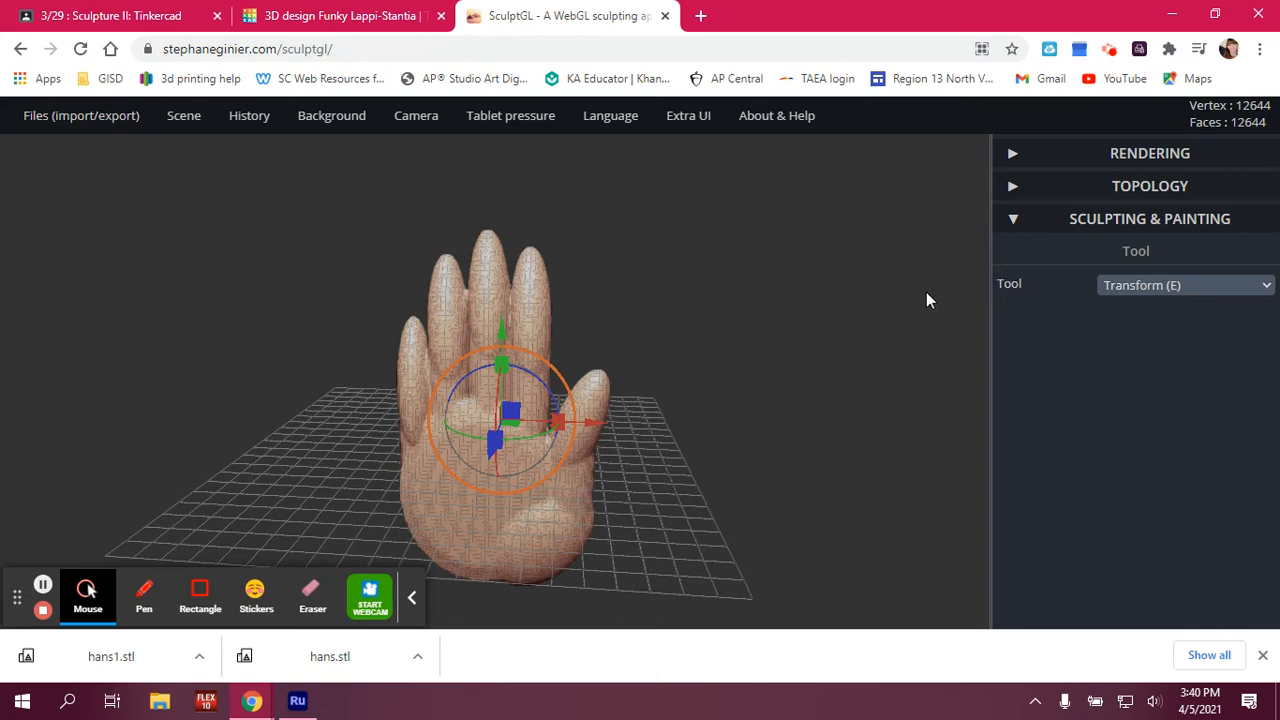
mouse_move(585, 398)
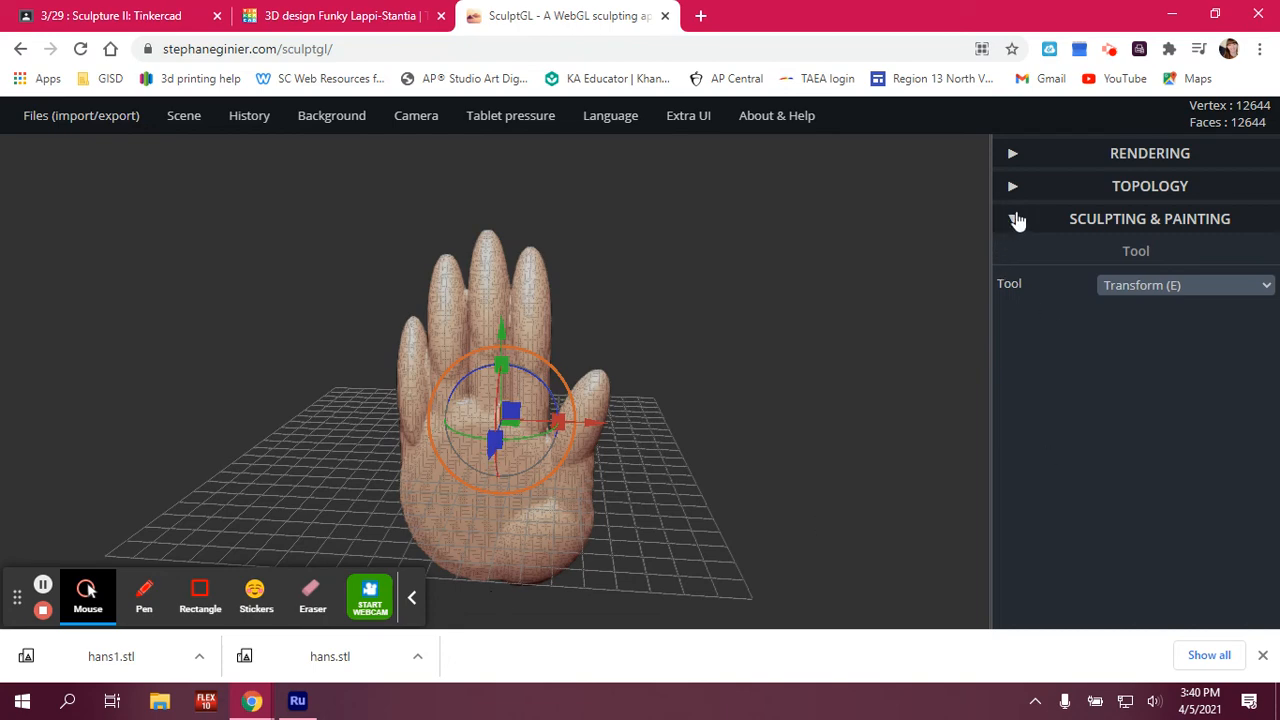
click(1012, 218)
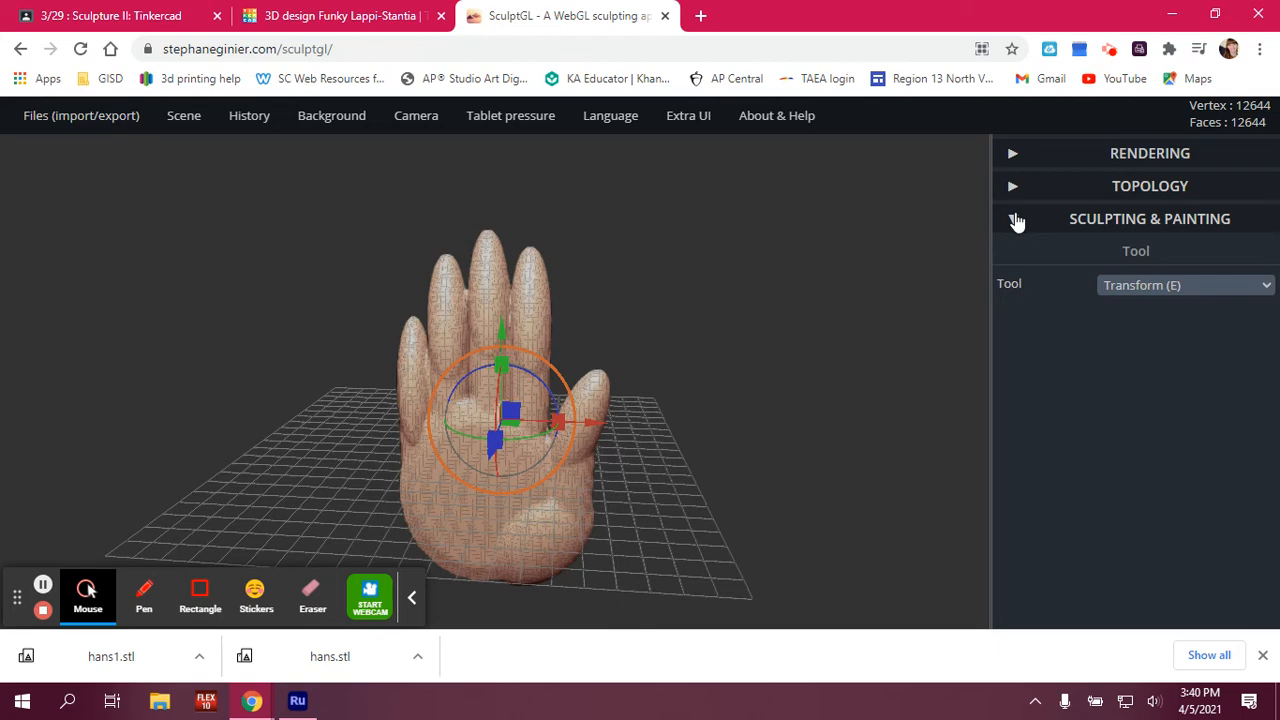
mouse_move(1015, 225)
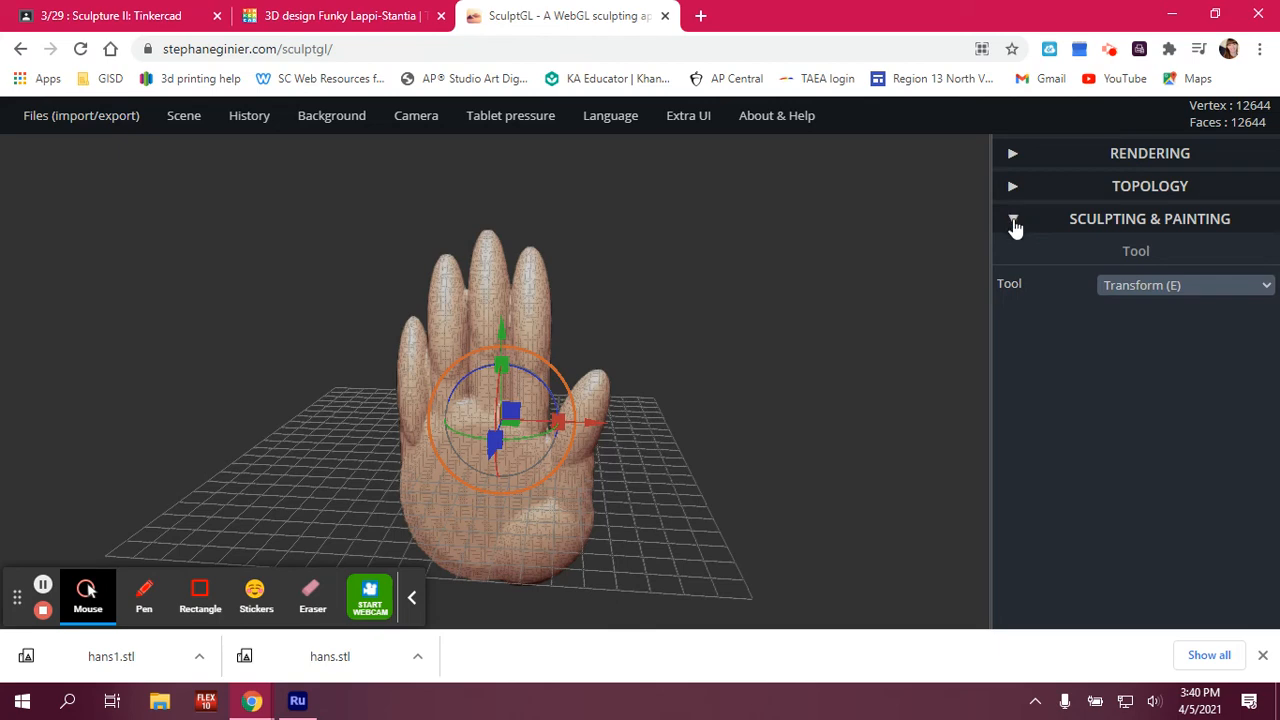
click(1185, 285)
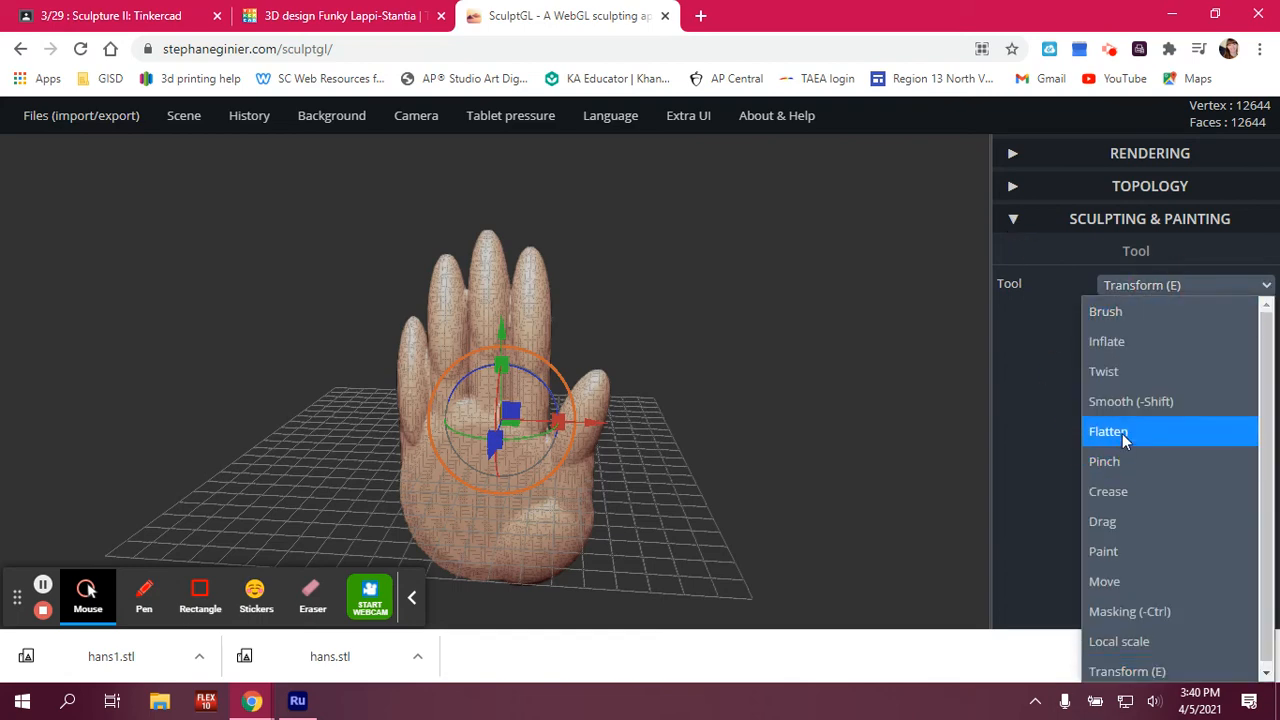
mouse_move(1030, 345)
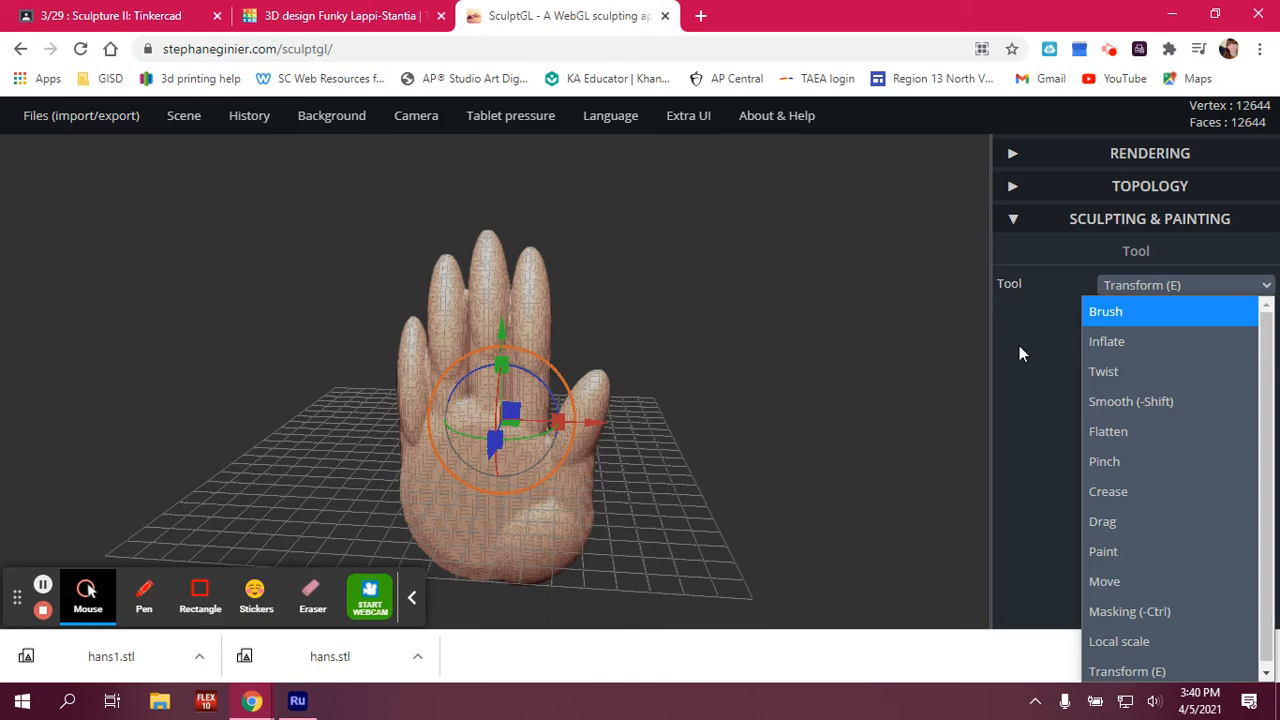
click(1063, 436)
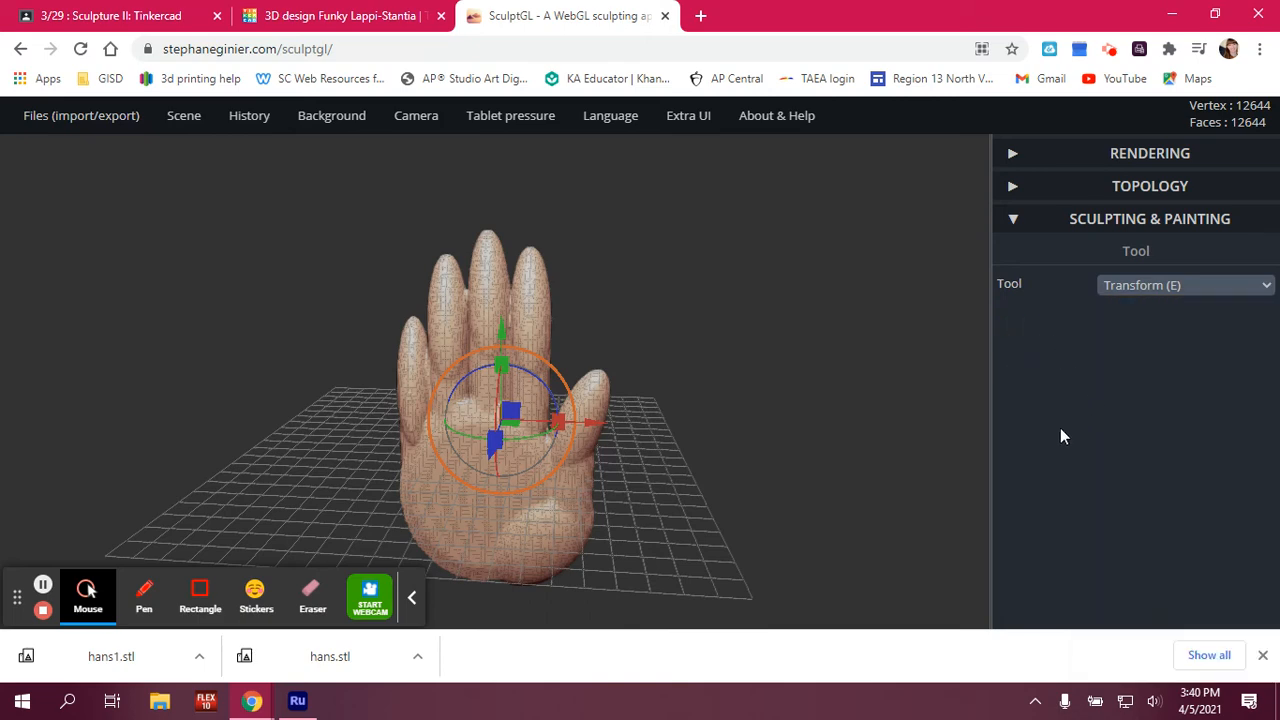
mouse_move(502, 350)
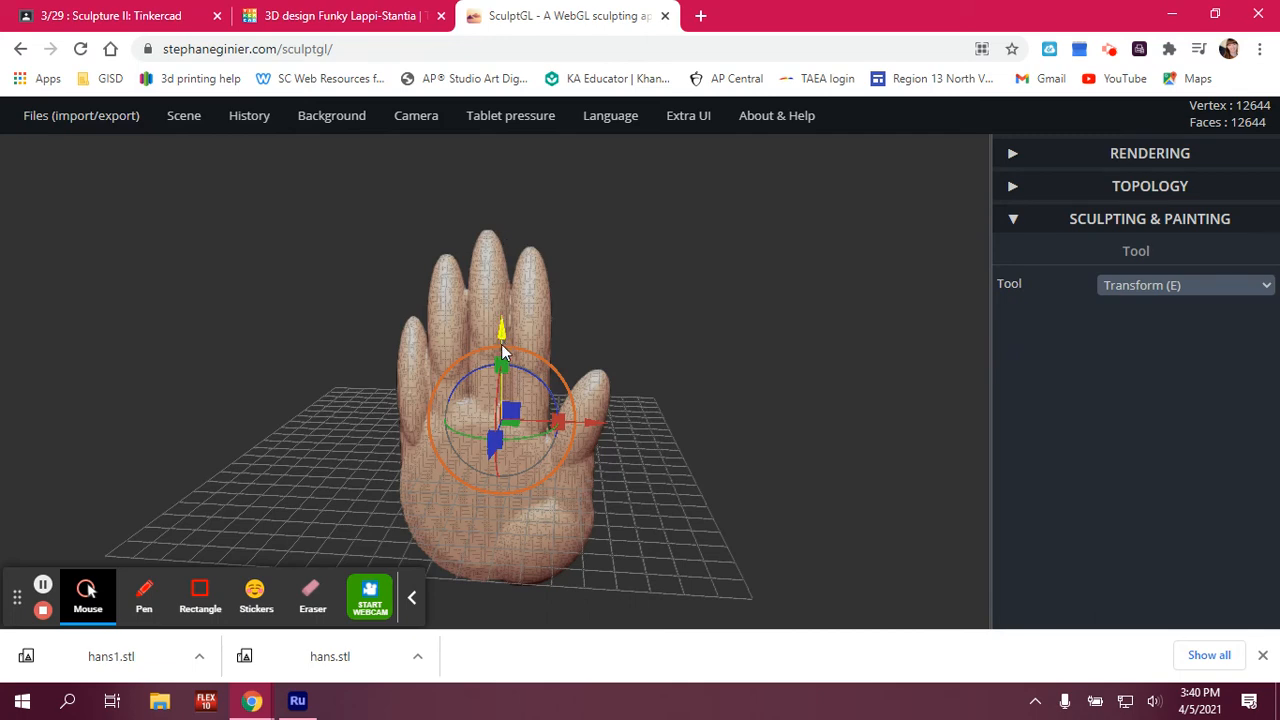
mouse_move(790, 453)
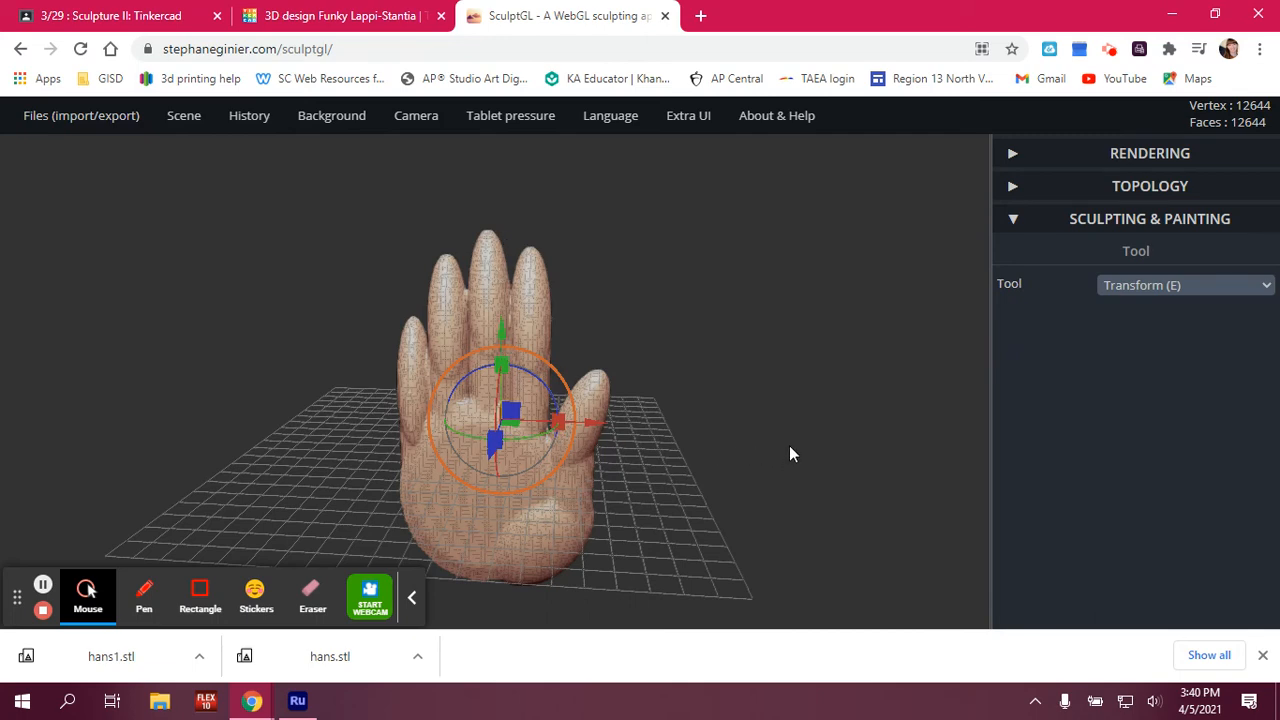
mouse_move(795, 400)
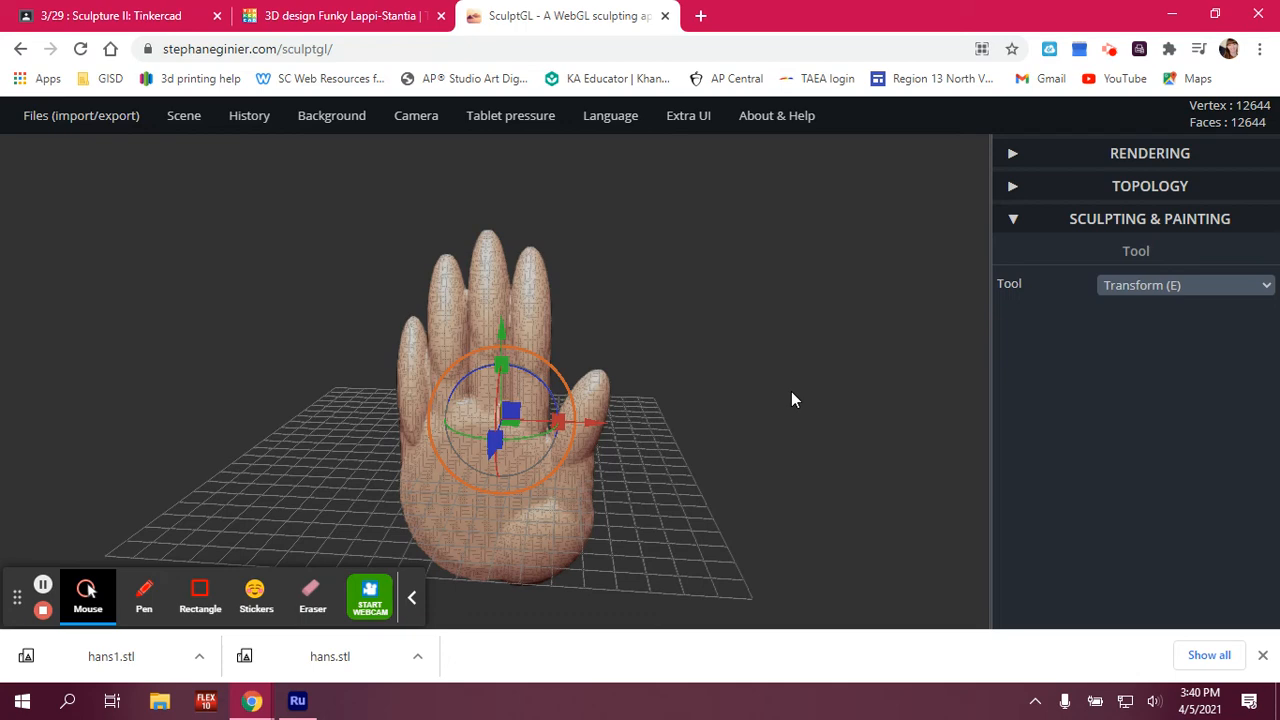
mouse_move(800, 395)
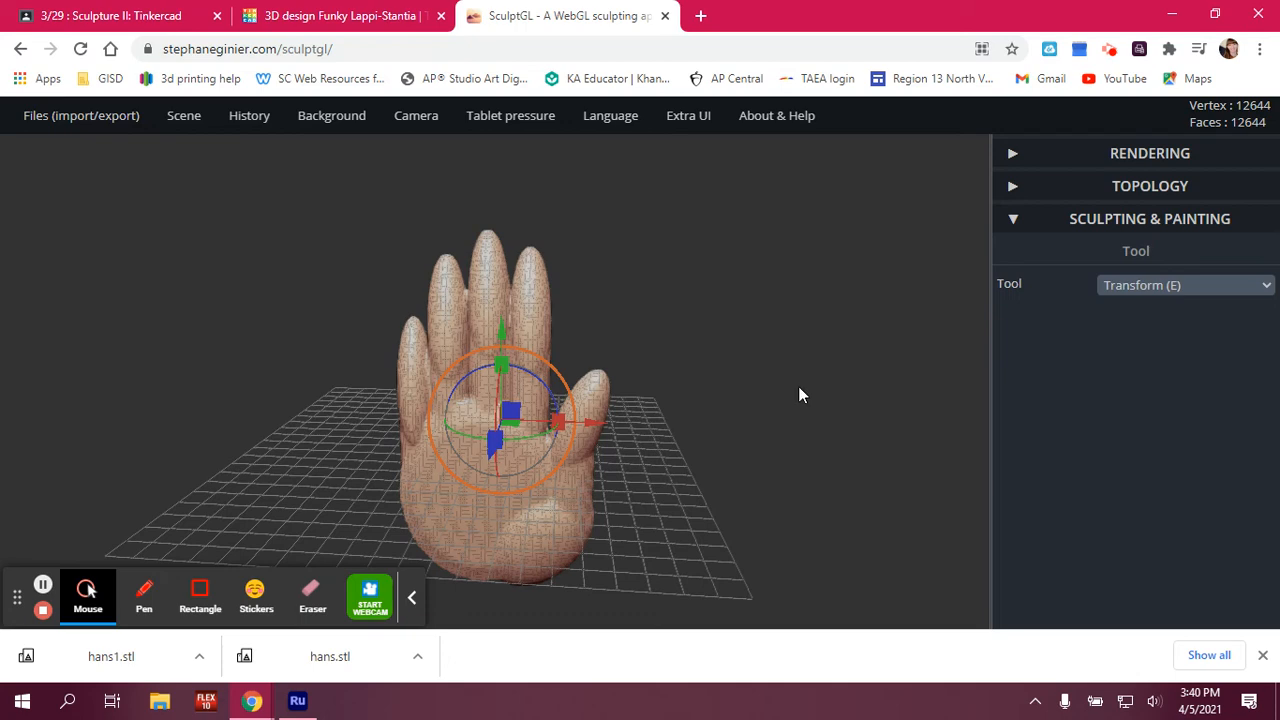
Try Clay, Red and White matcaps, settle on Green, and turn off wireframe.
click(1147, 185)
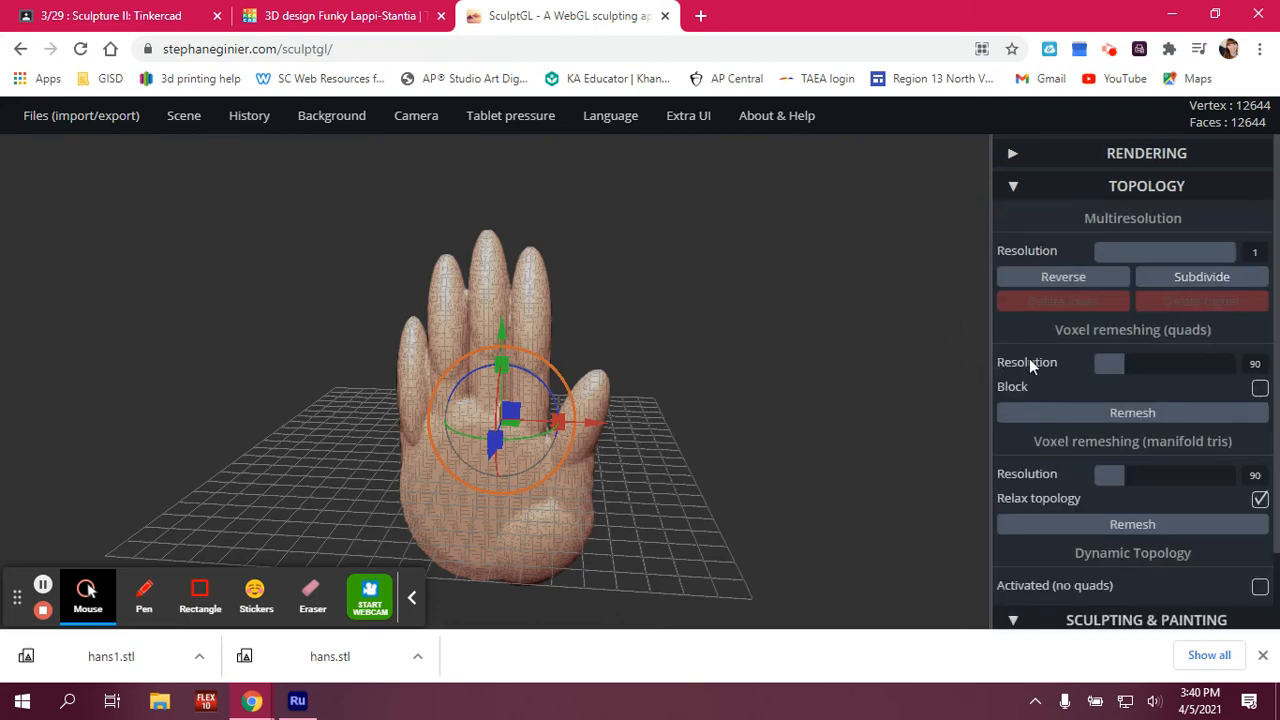
mouse_move(1165, 228)
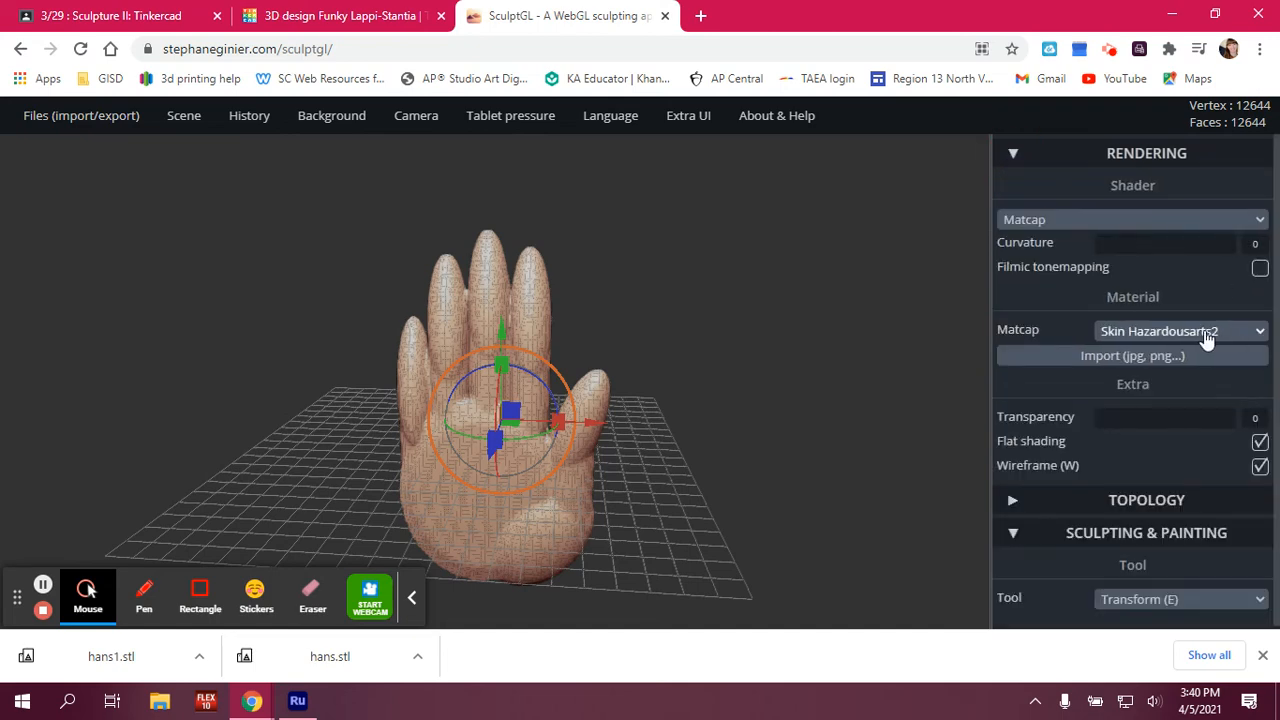
click(1180, 330)
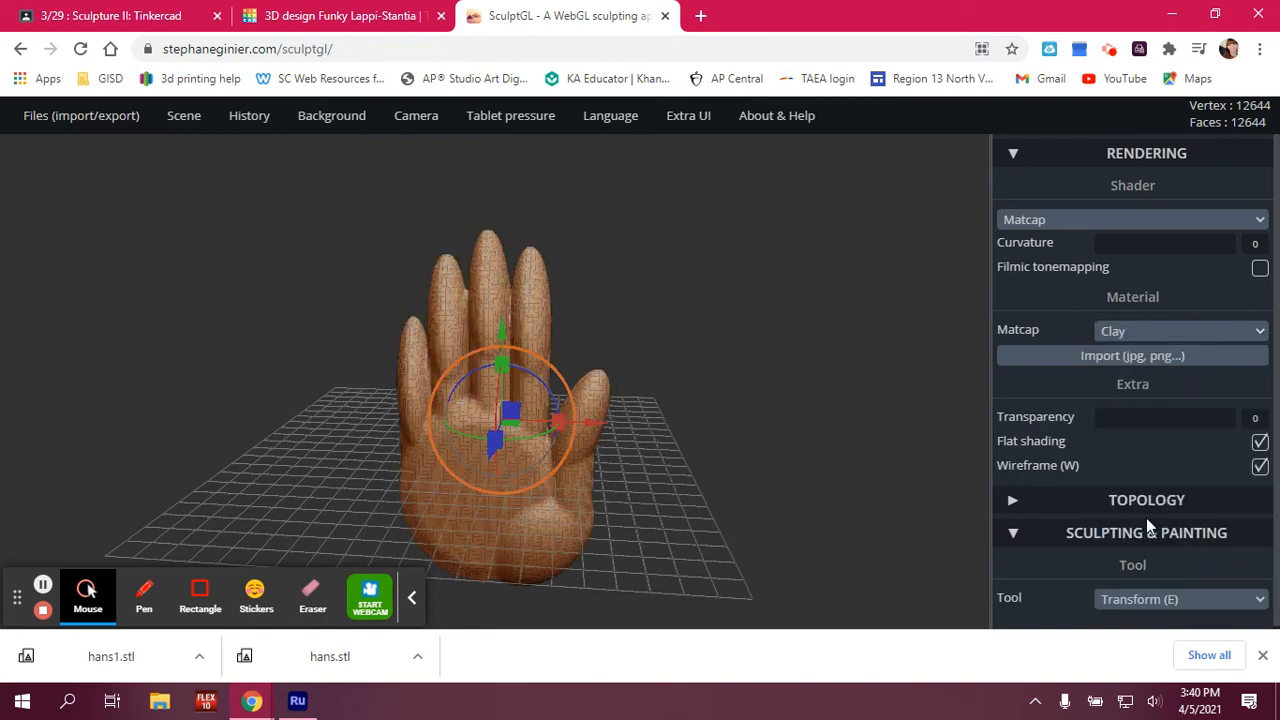
click(1180, 330)
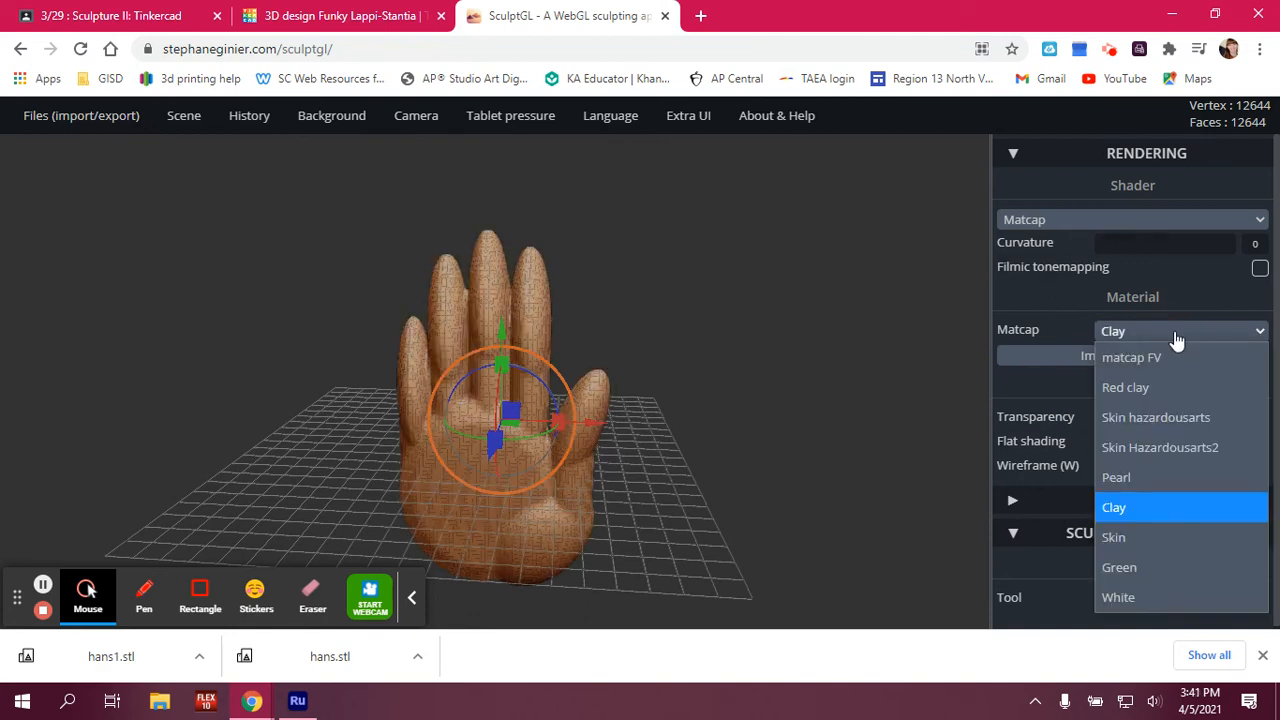
click(1125, 387)
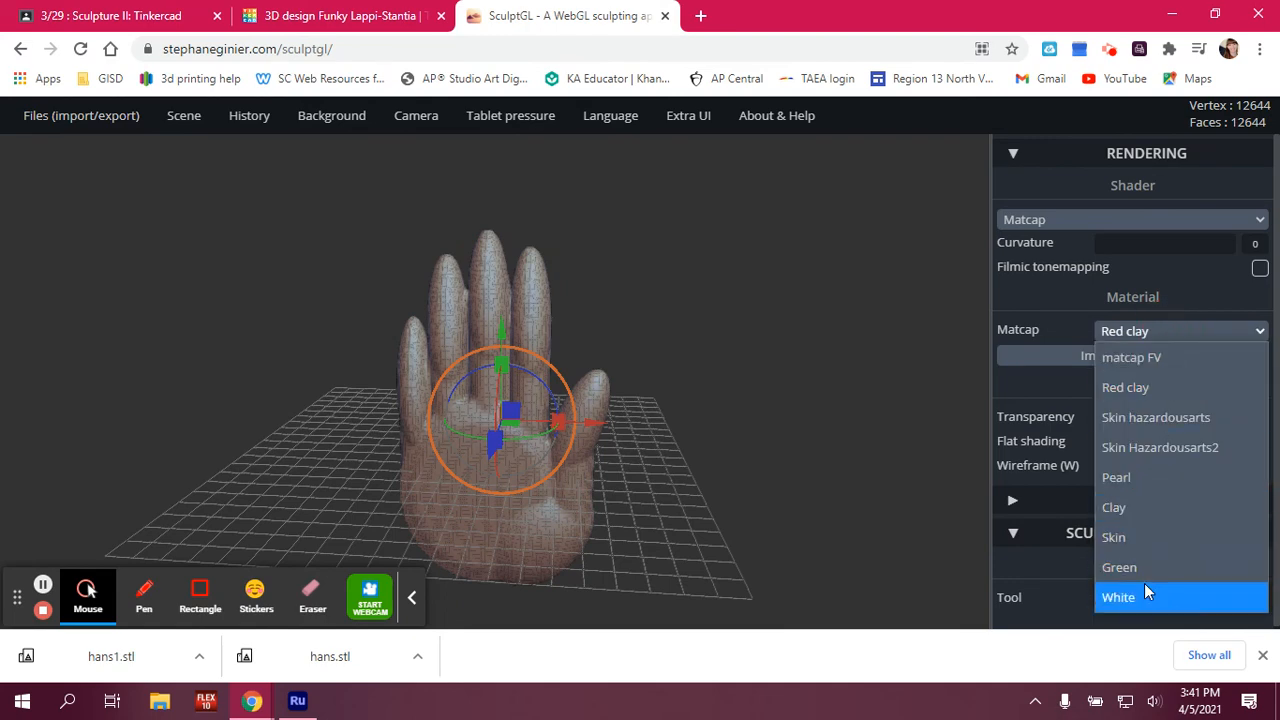
click(1118, 597)
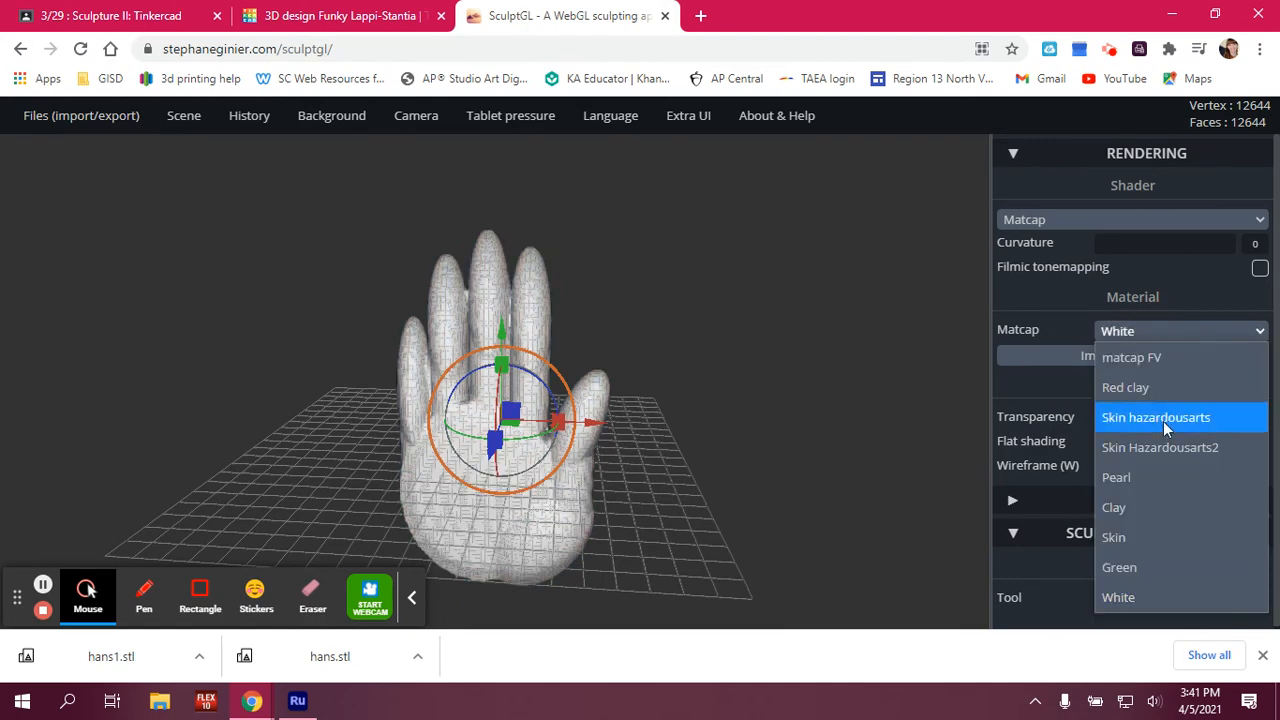
click(1119, 567)
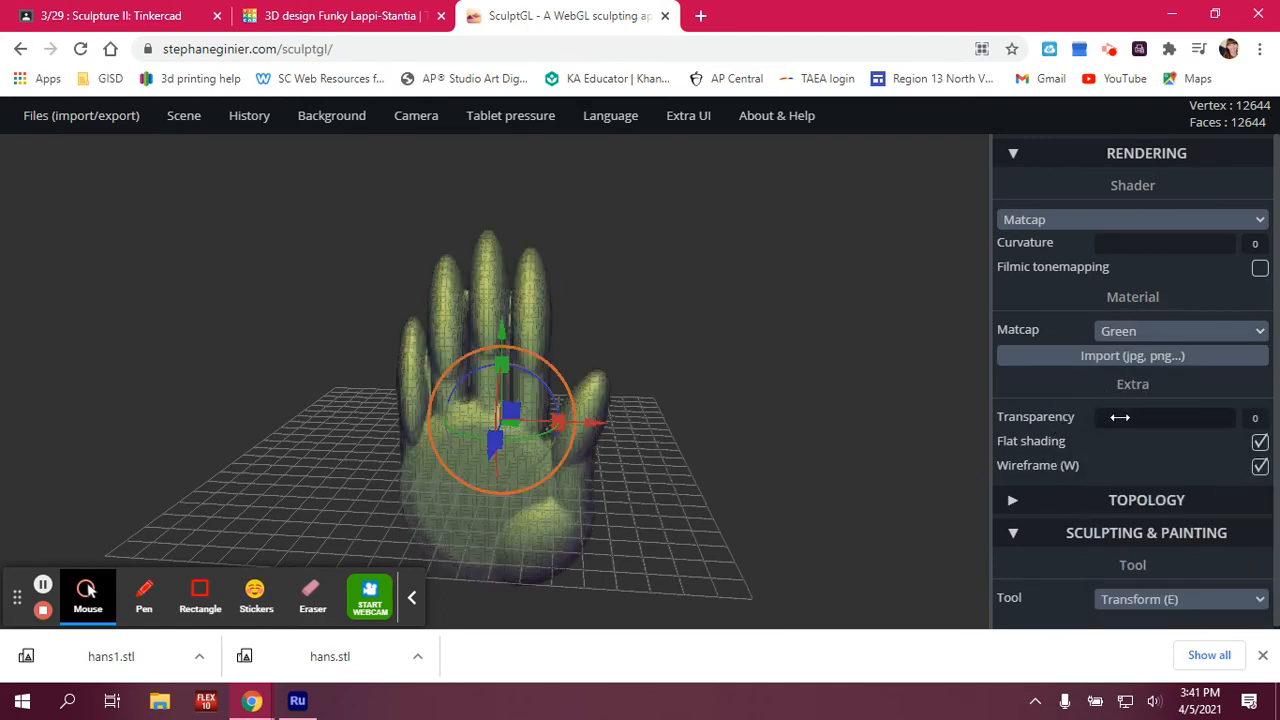
click(1259, 465)
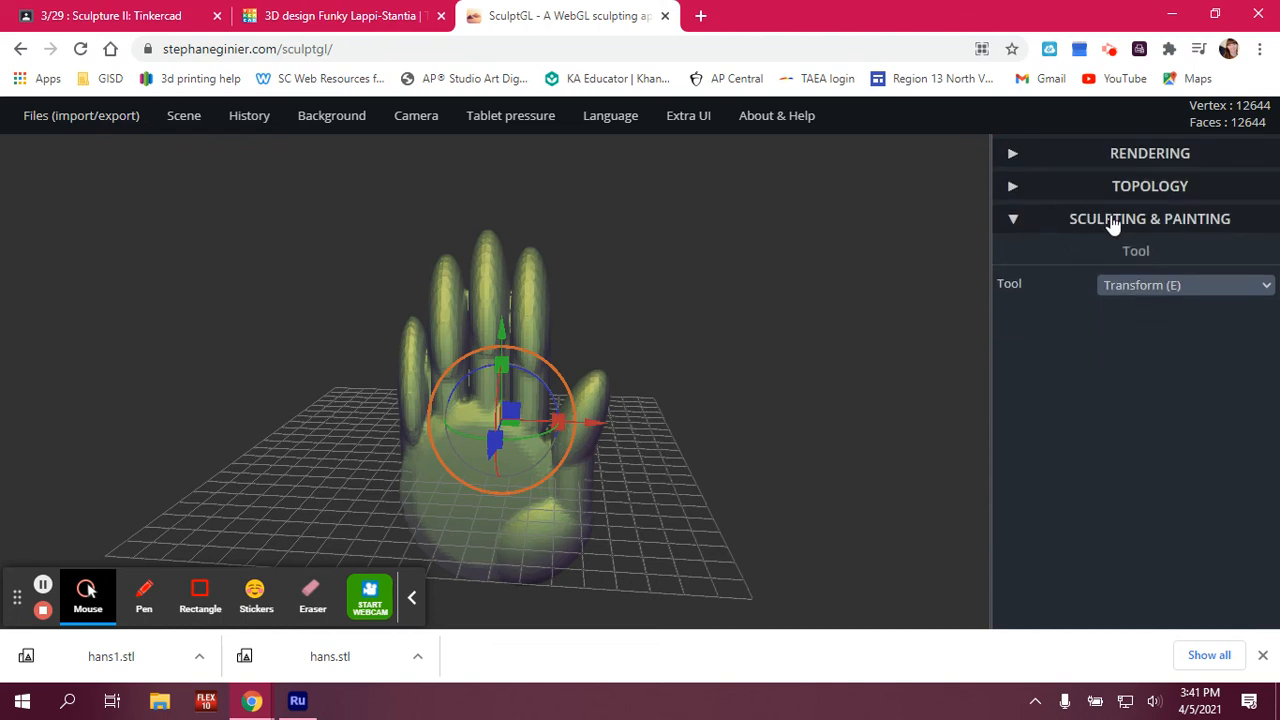
Expand Topology and remesh the hand at resolution 140, reaching 30,301 vertices.
click(1147, 185)
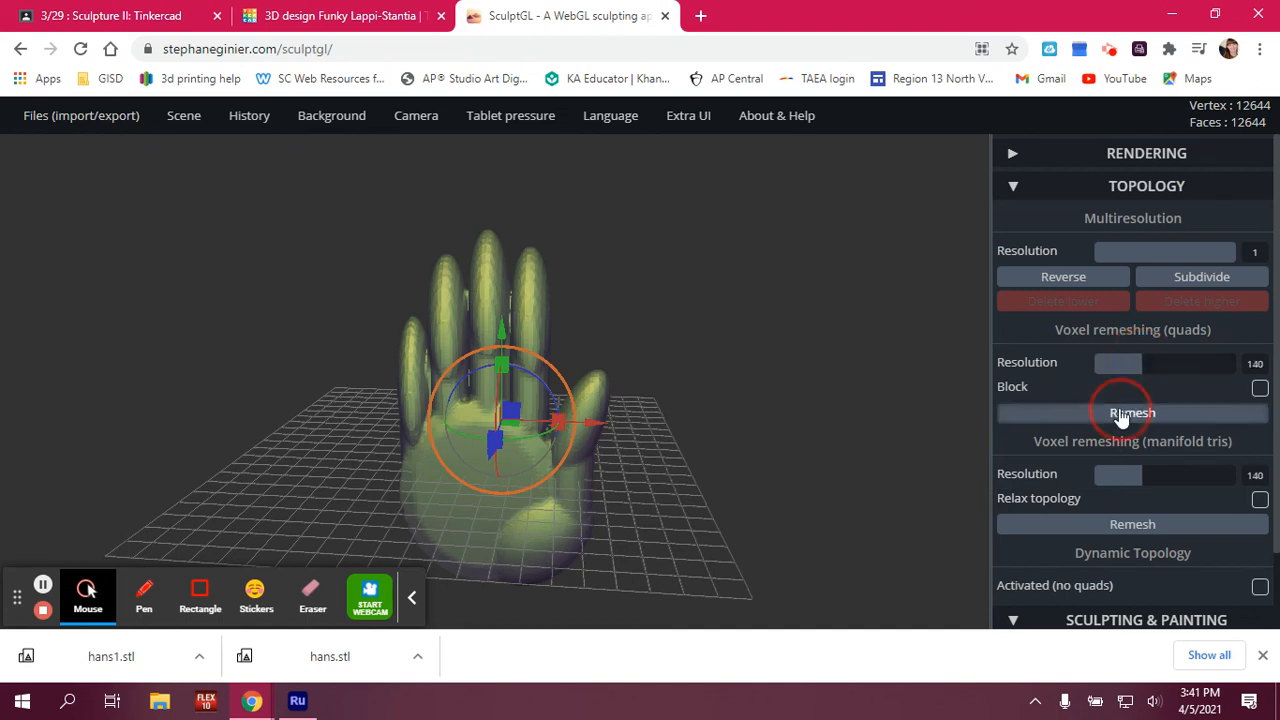
click(1132, 412)
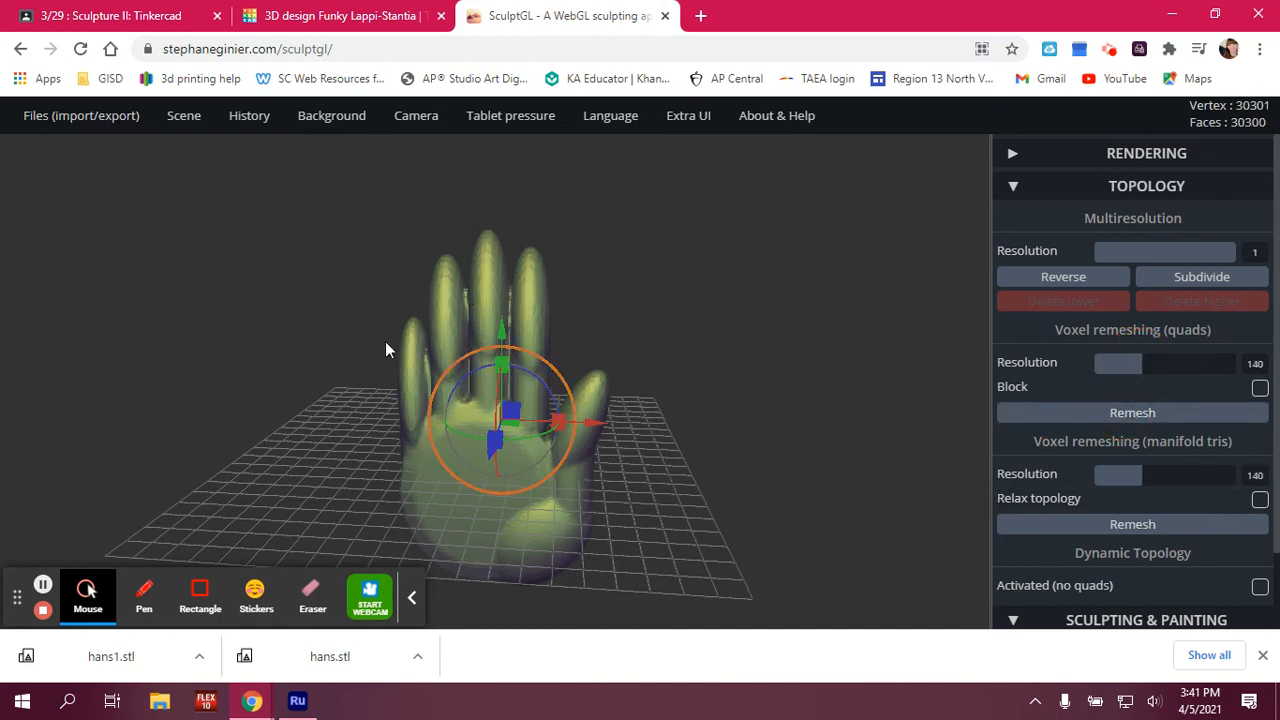
scroll(down, 3)
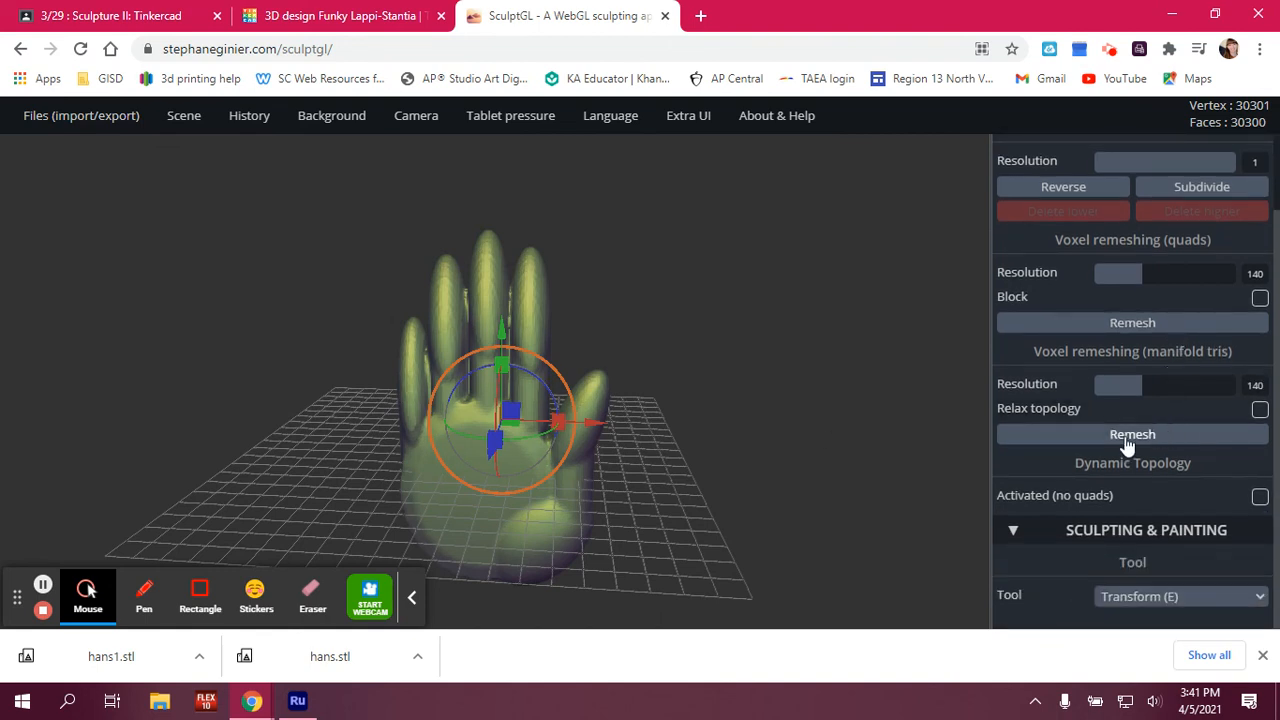
mouse_move(1043, 514)
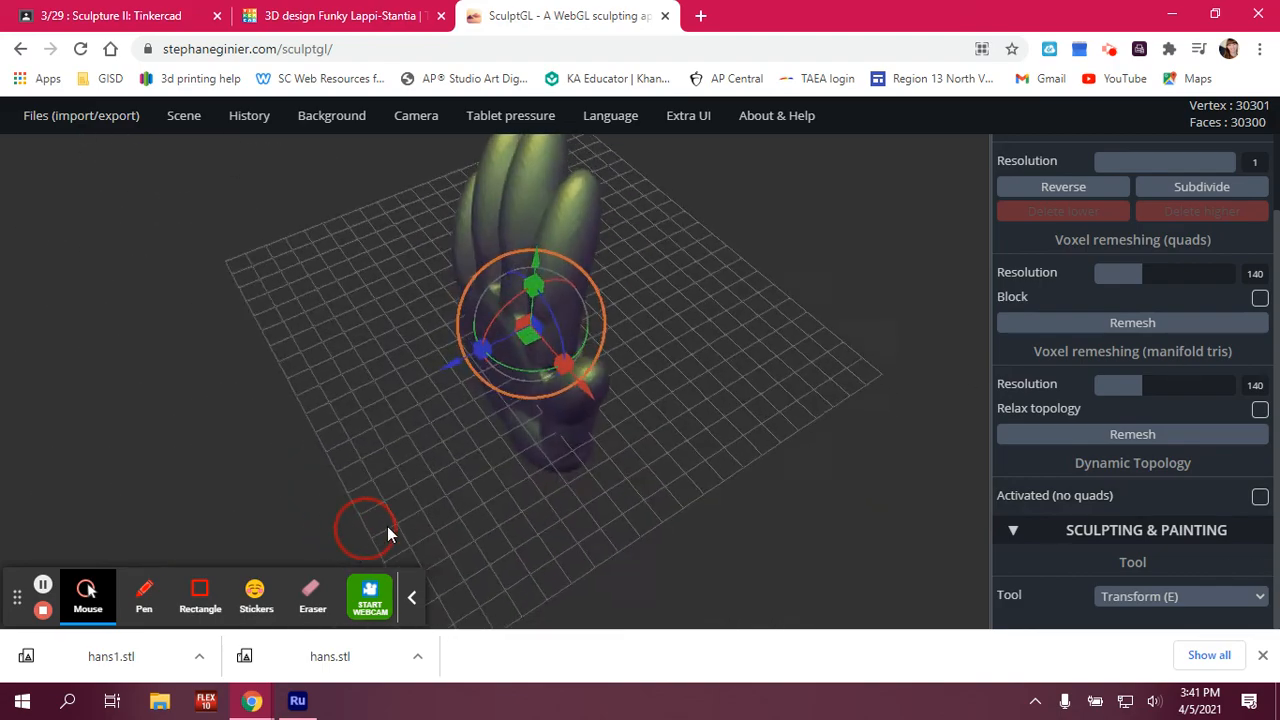
Orbit the camera back to a front view of the green hand.
drag(390, 530, 630, 465)
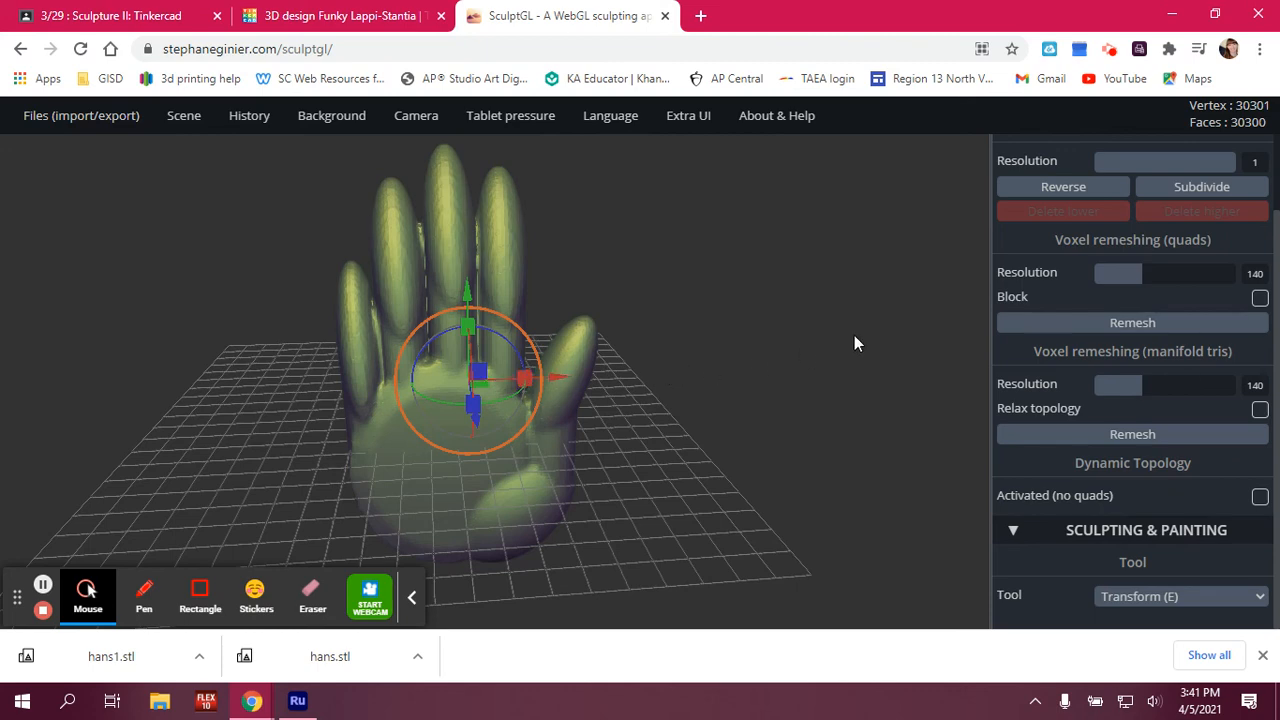
mouse_move(753, 446)
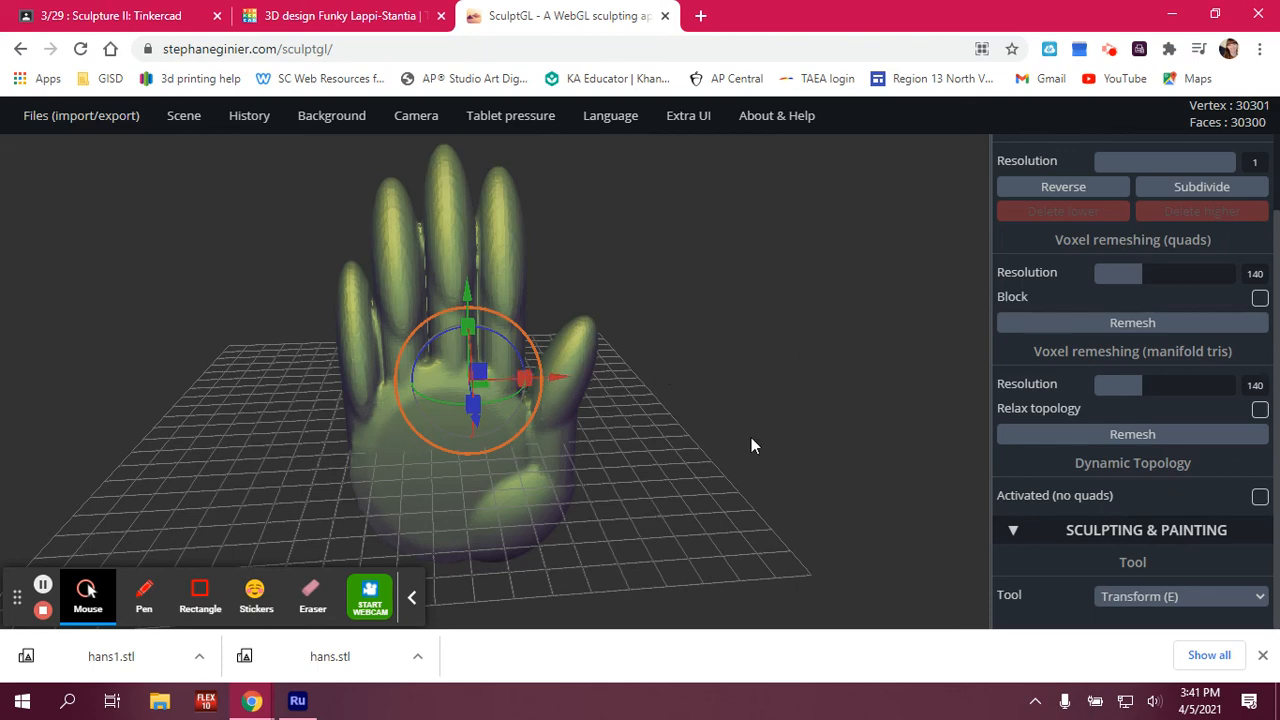
mouse_move(1110, 49)
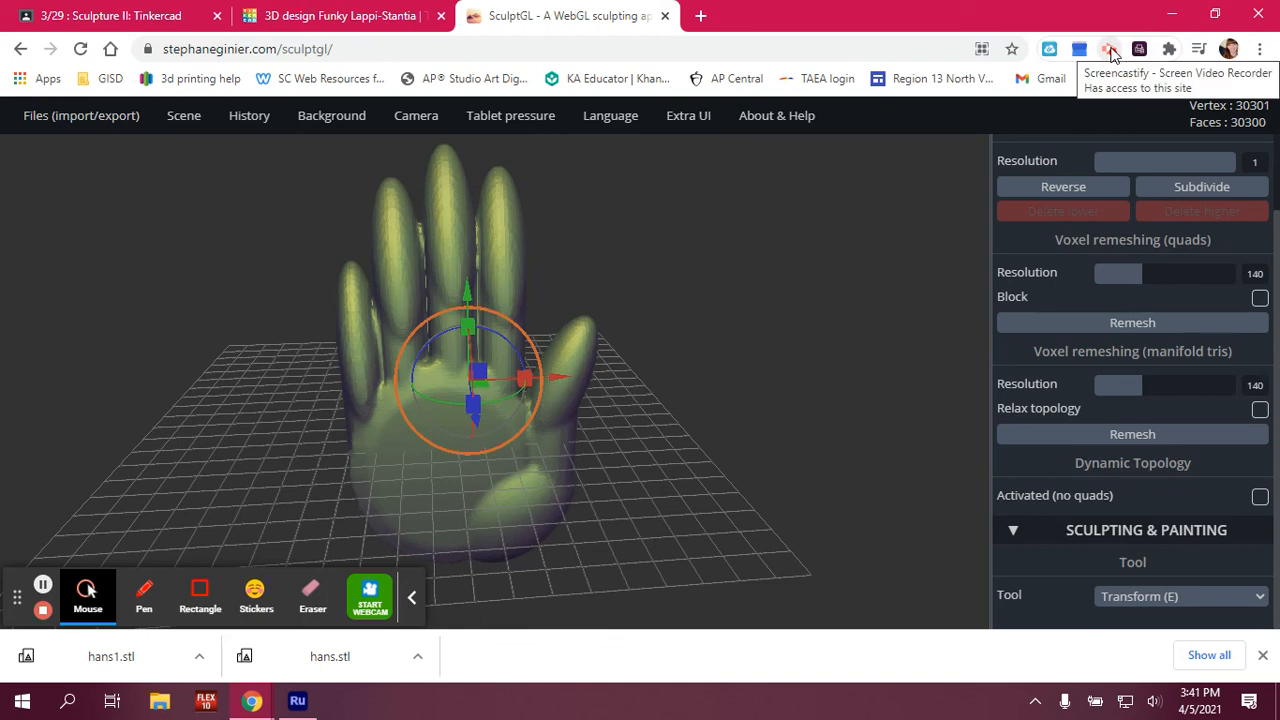